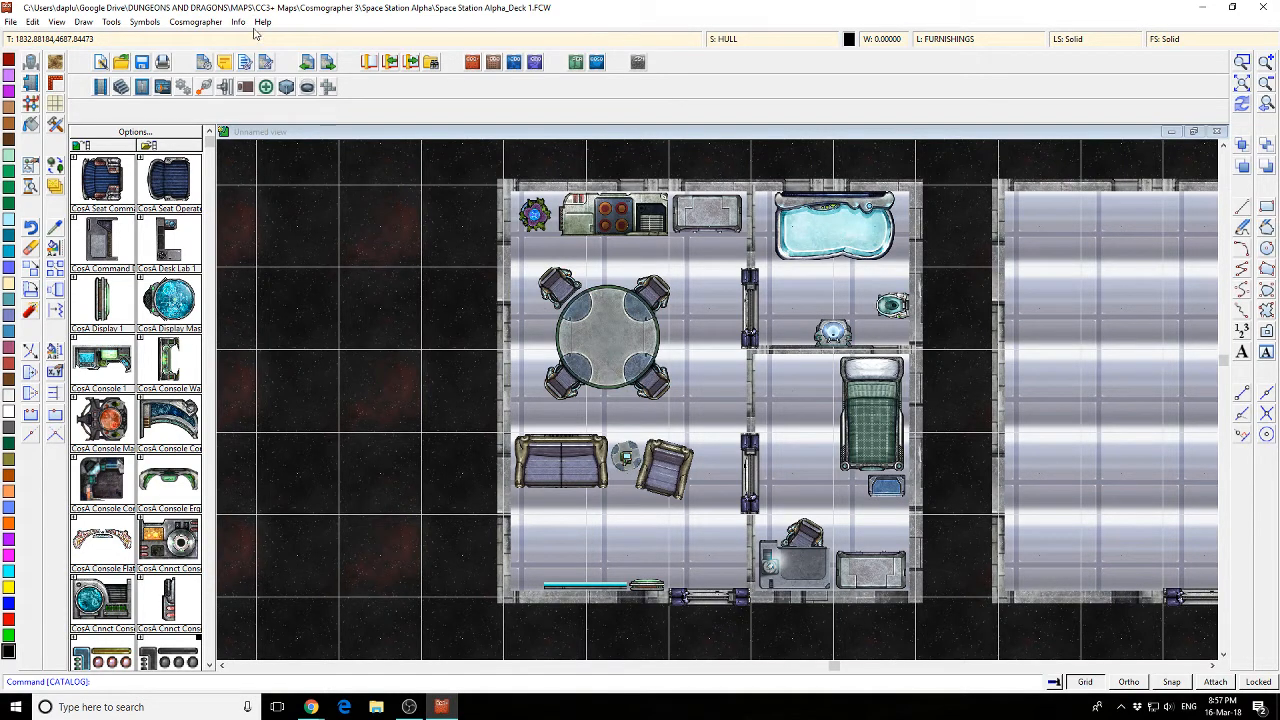
- Launch the Tome of Ultimate Mapping guide from the Help menu resources
click(262, 22)
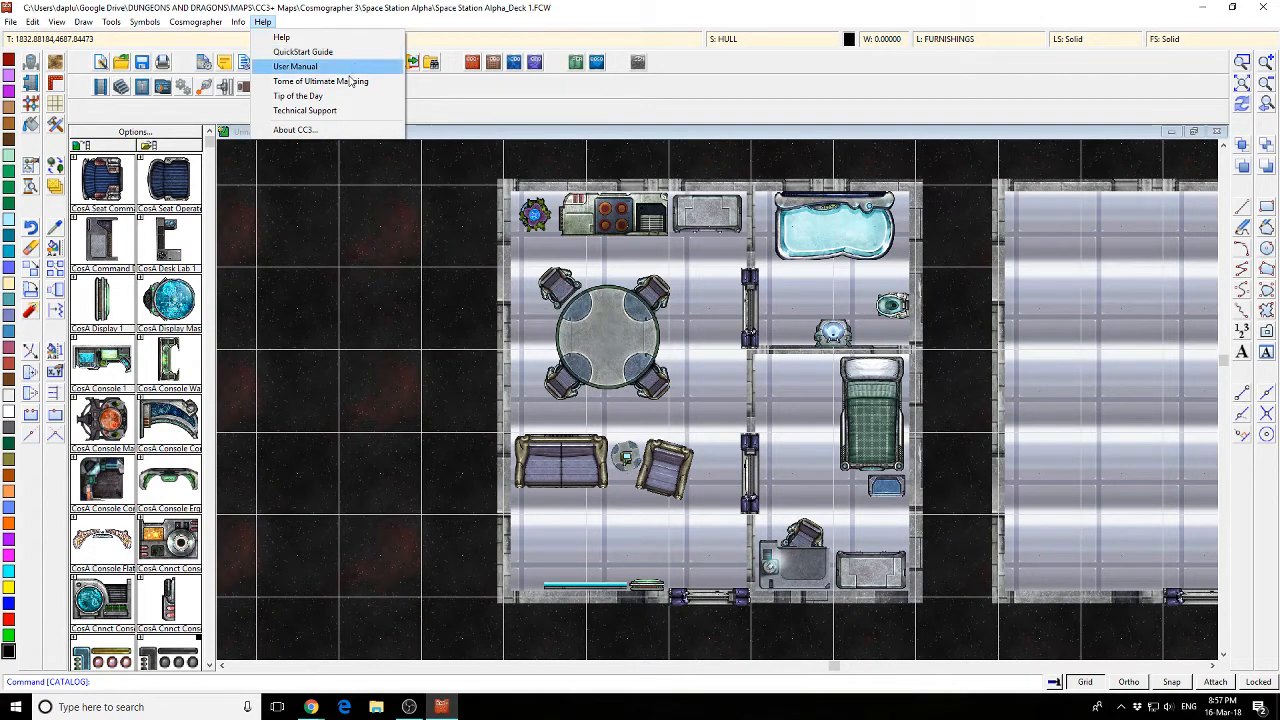
mouse_move(348, 86)
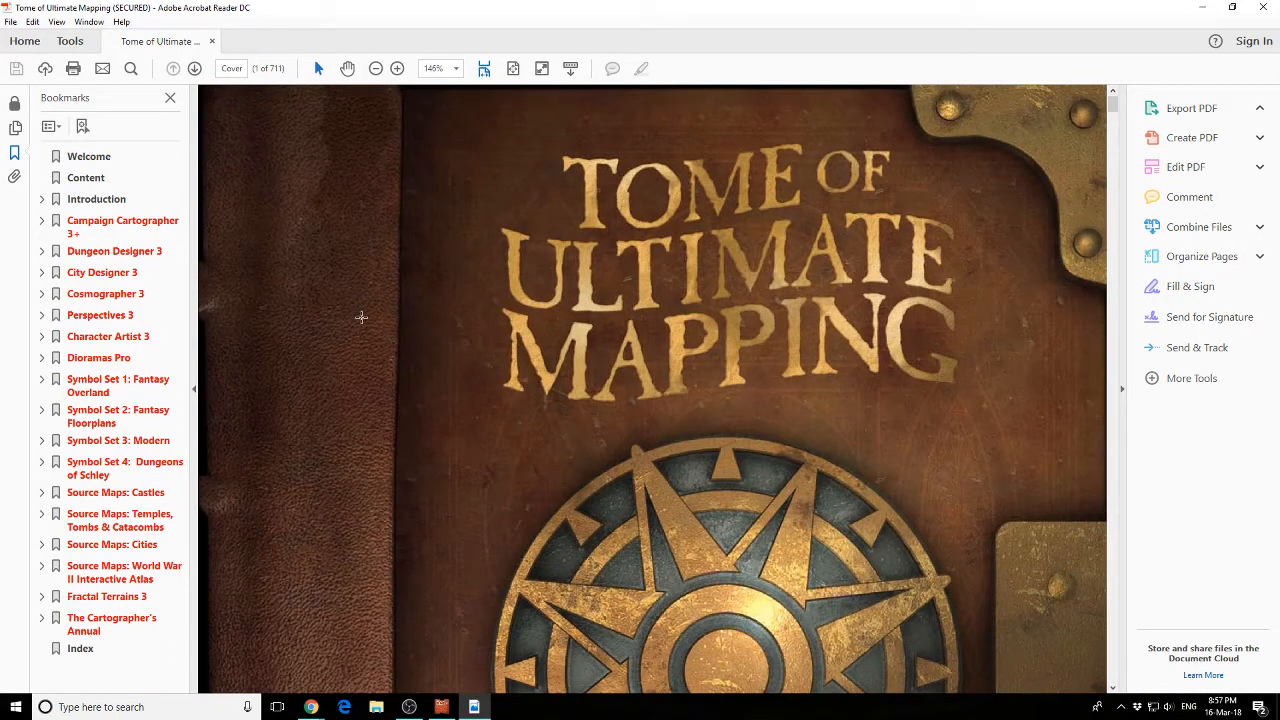
- Browse the Tome PDF in Acrobat Reader, then close it to return to the space station map
click(1190, 108)
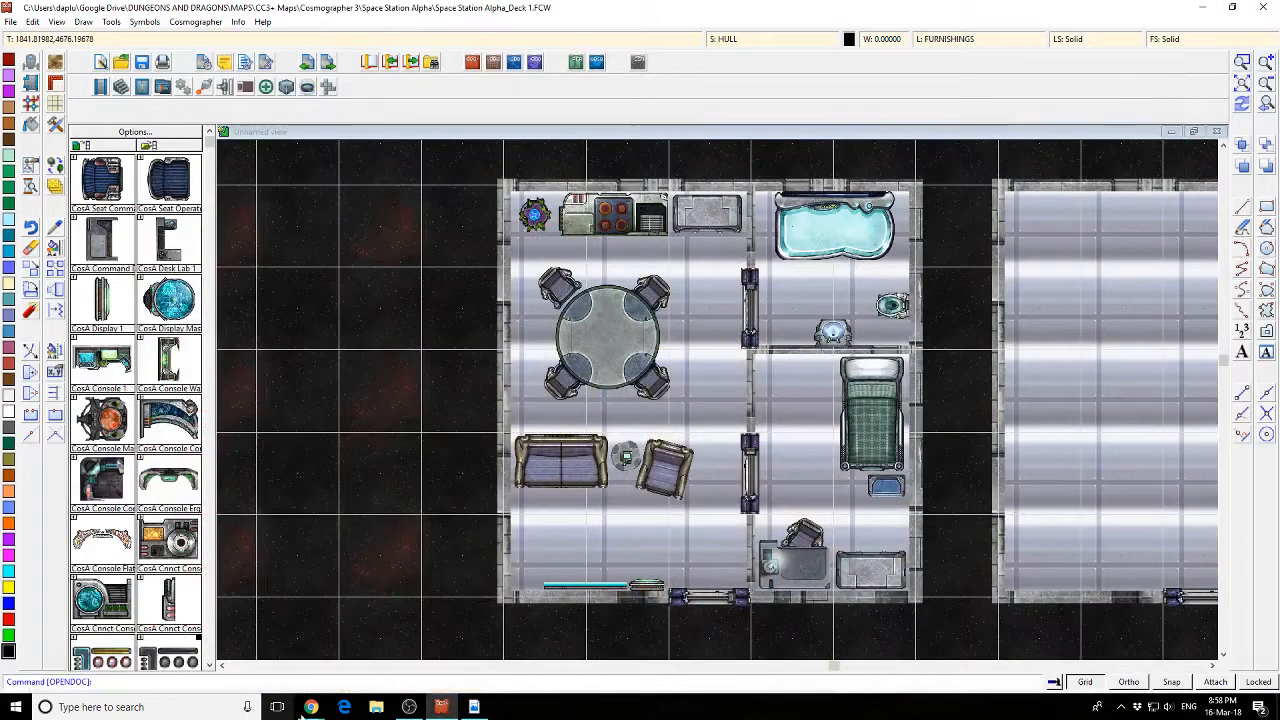
click(312, 708)
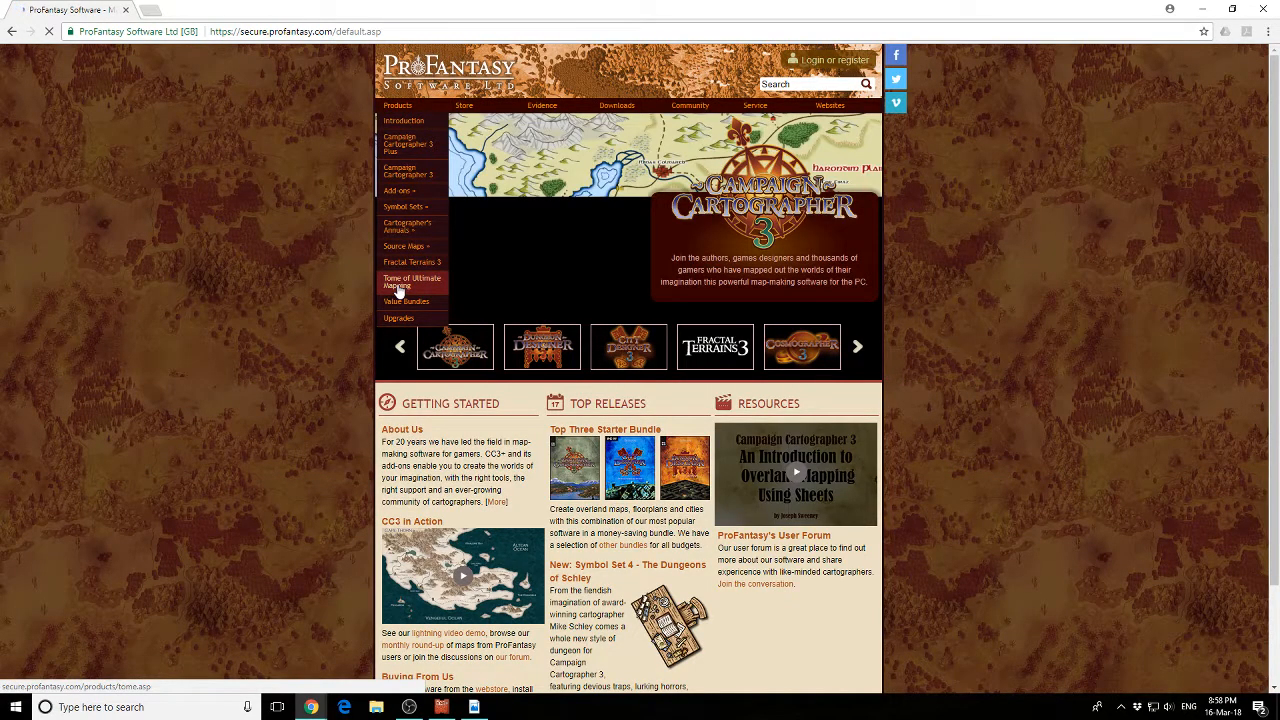
- Add Tome of Ultimate Mapping v3+ to the cart at $19.95 with USA as the shopping location
click(410, 282)
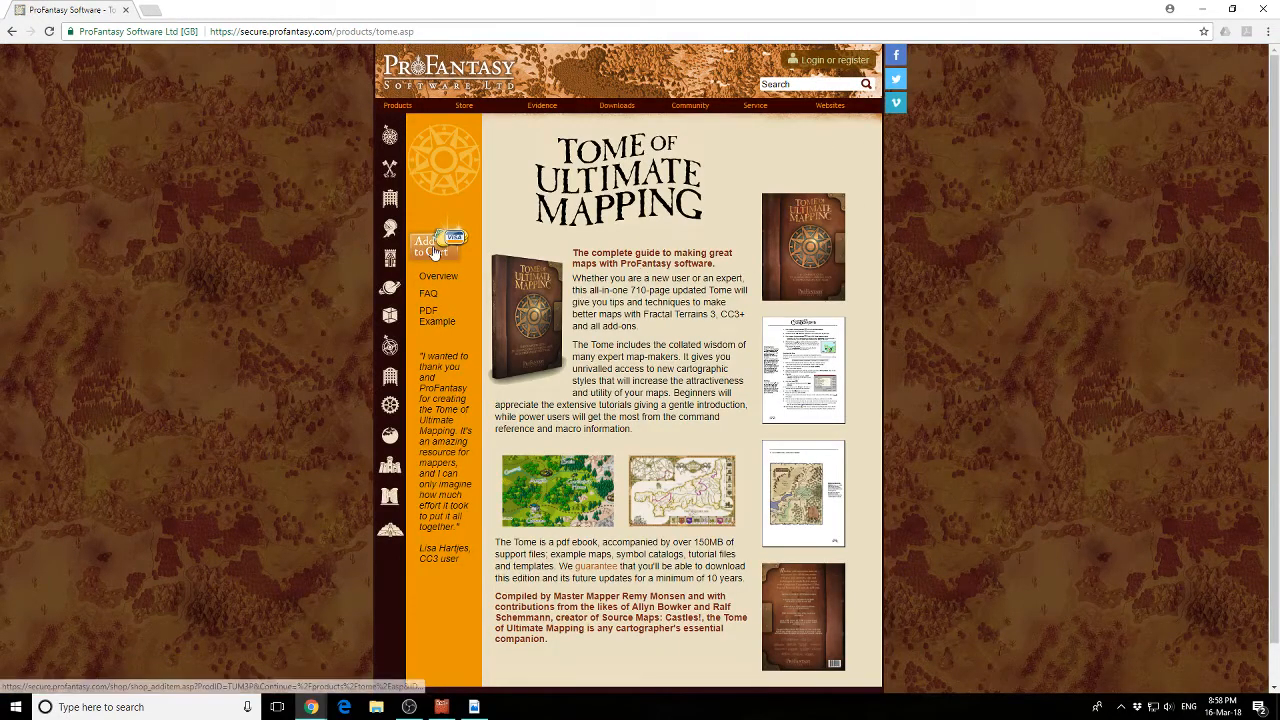
click(432, 244)
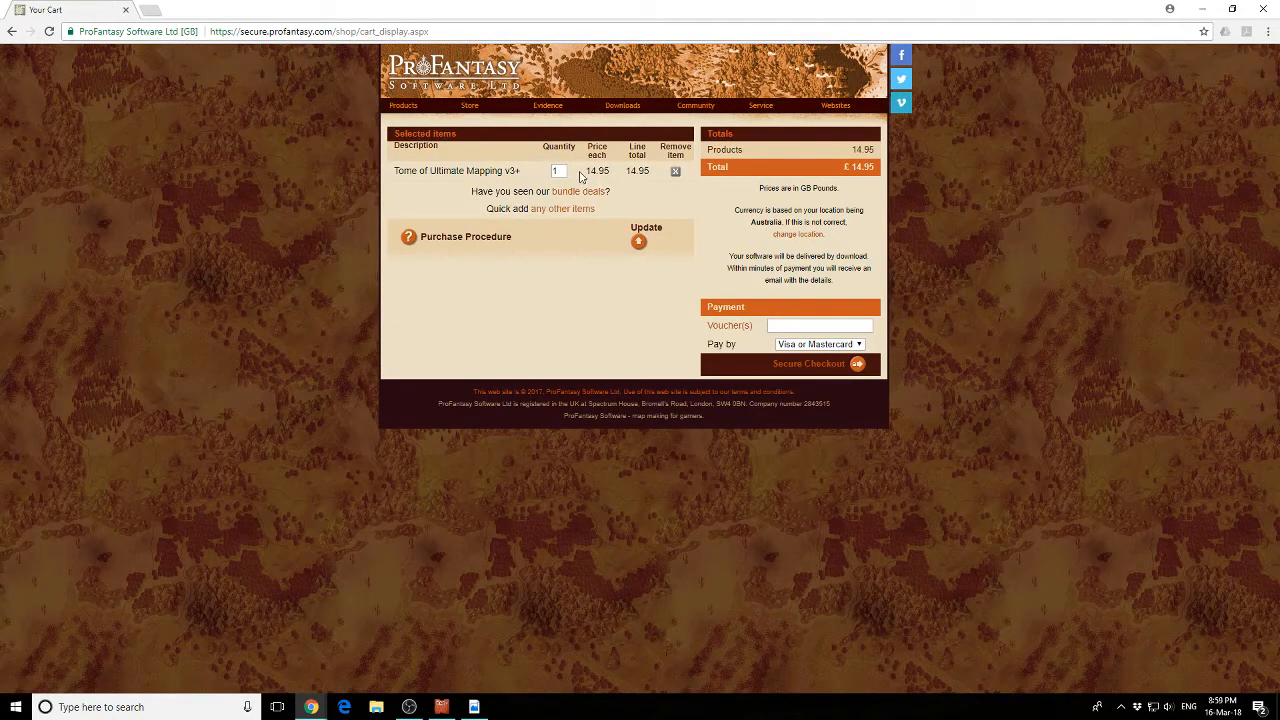
mouse_move(788, 244)
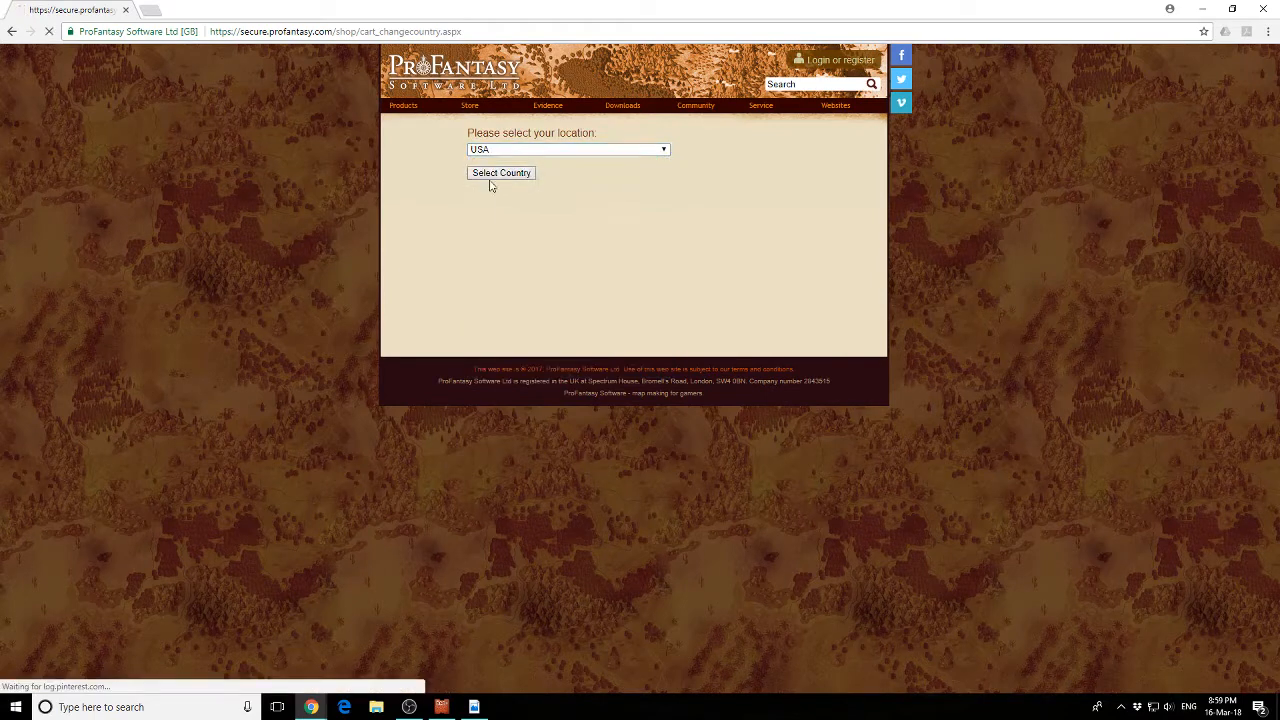
click(500, 172)
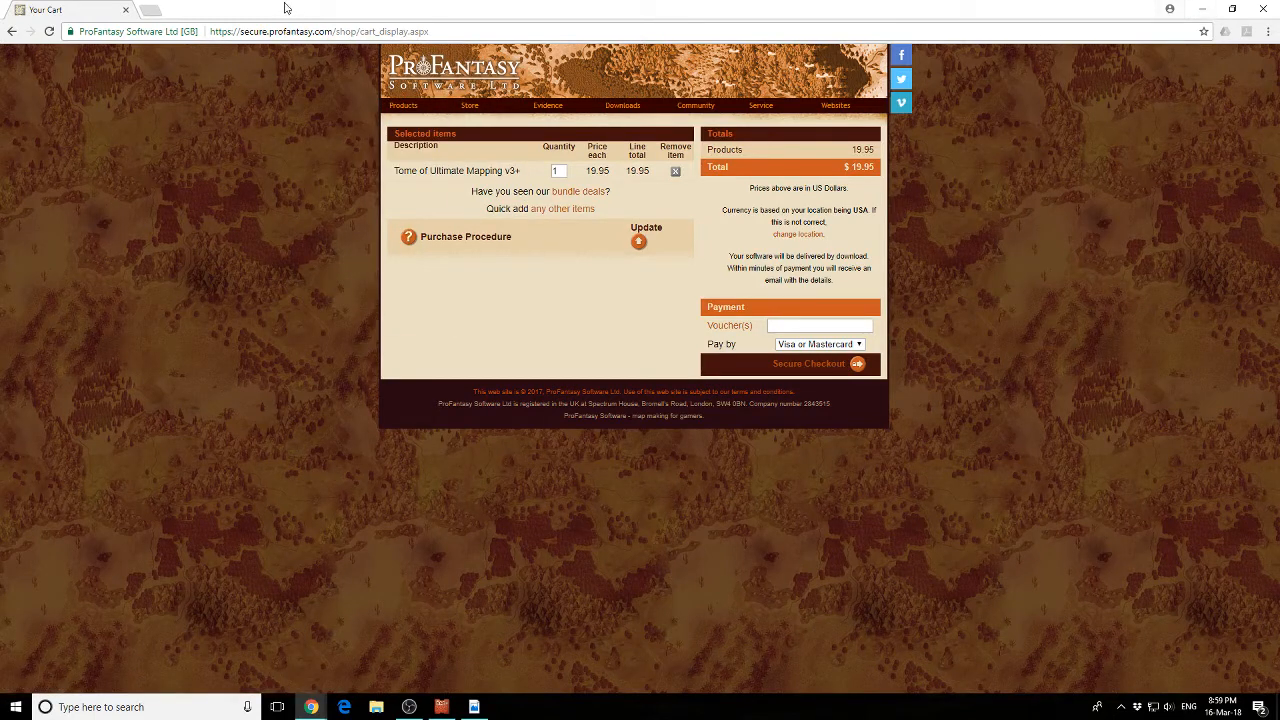
text(PO)
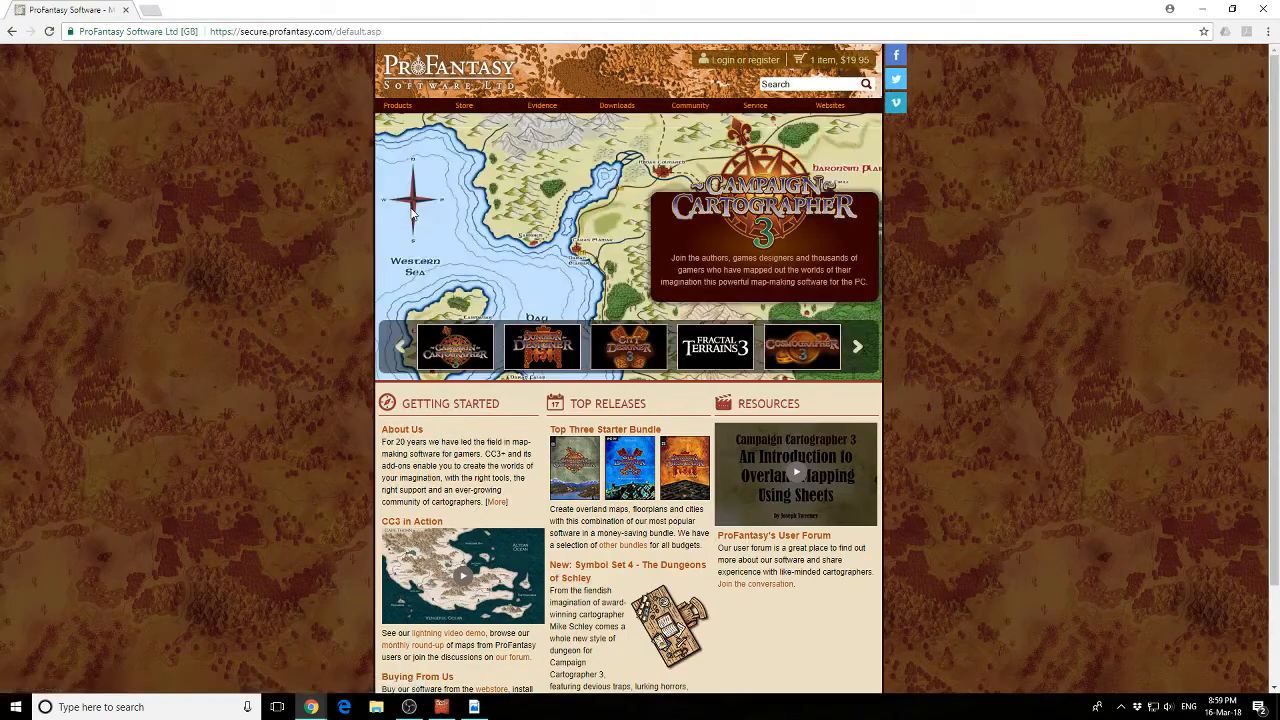
- Open the Cartographer's Annual Free Samples page and look through the sampler contents
click(396, 104)
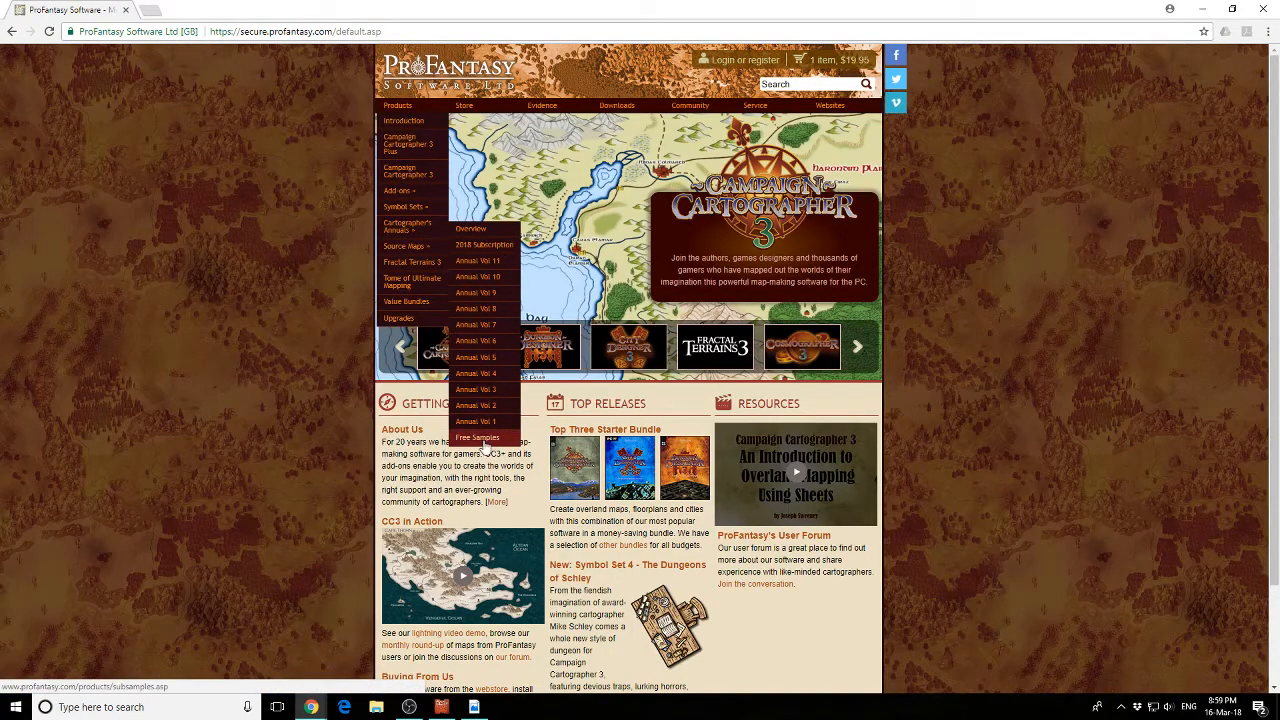
click(478, 438)
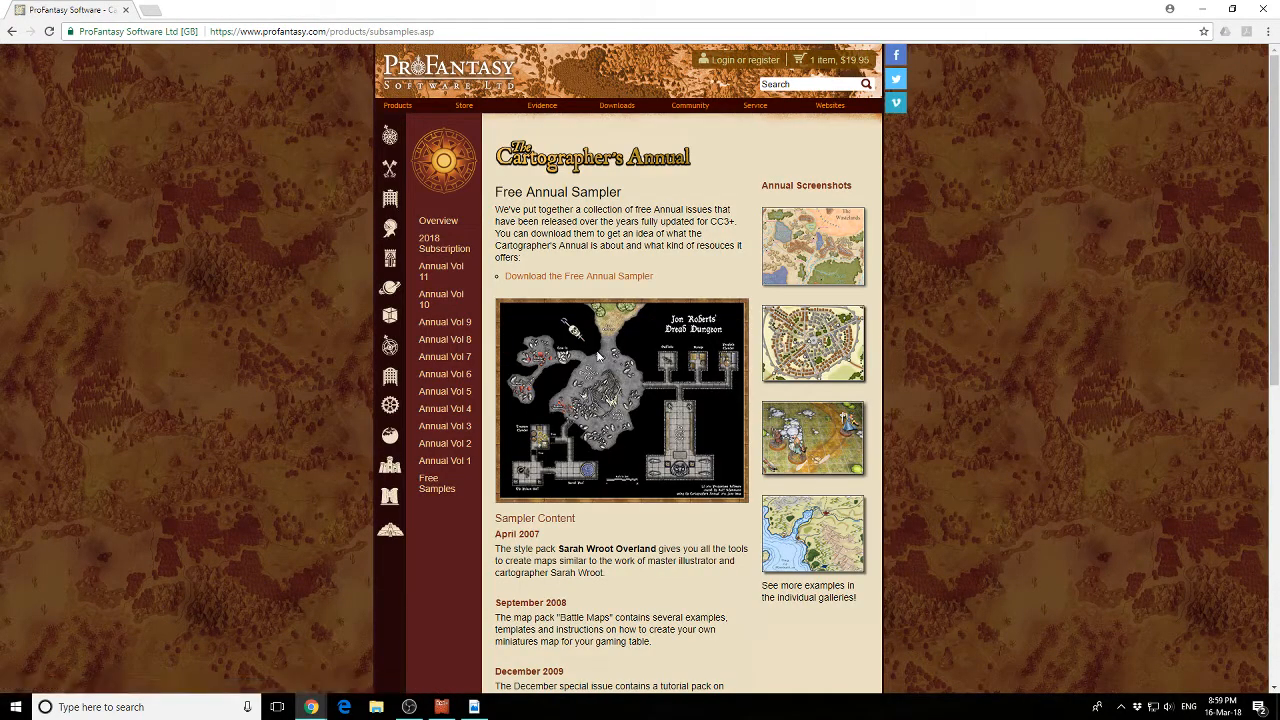
mouse_move(748, 252)
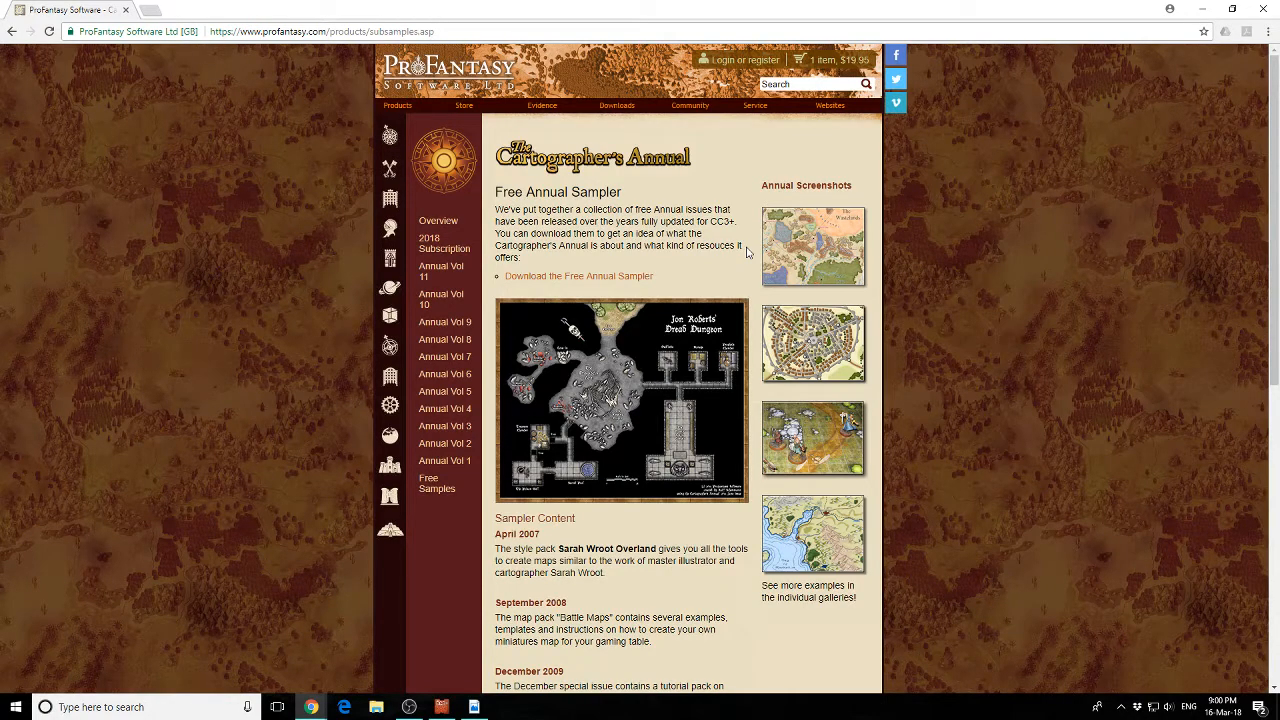
scroll(down, 3)
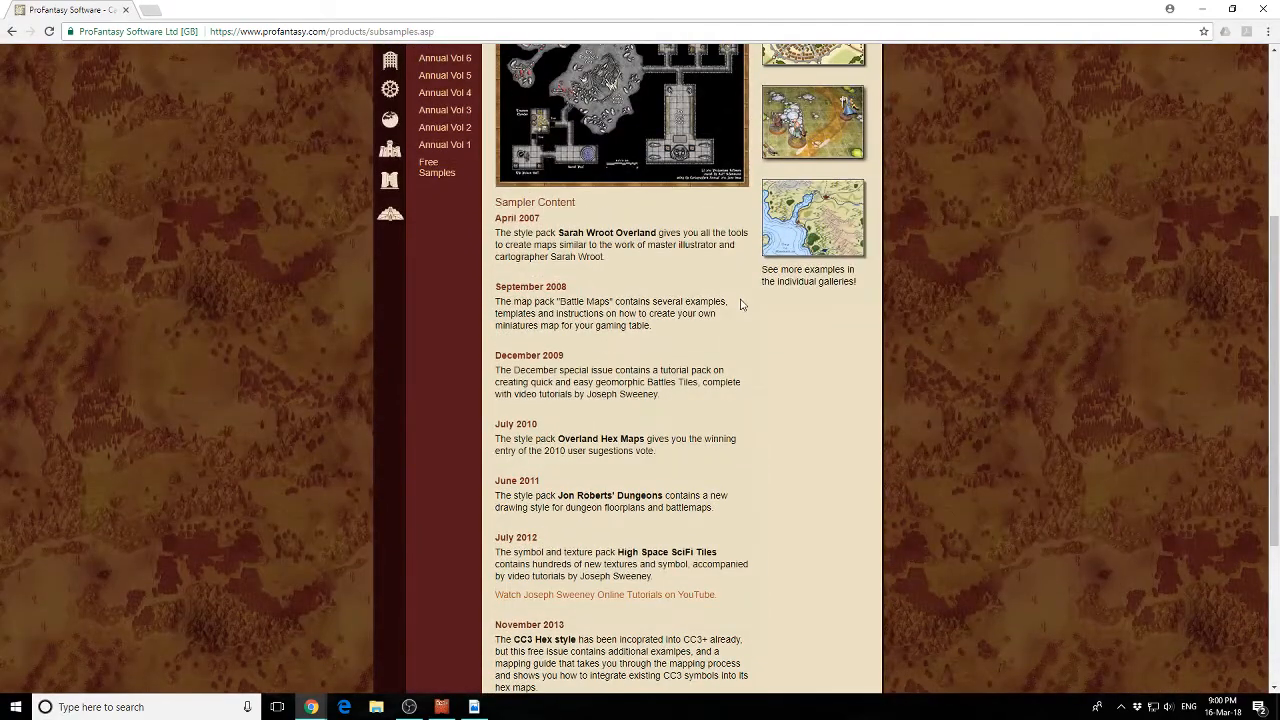
scroll(down, 3)
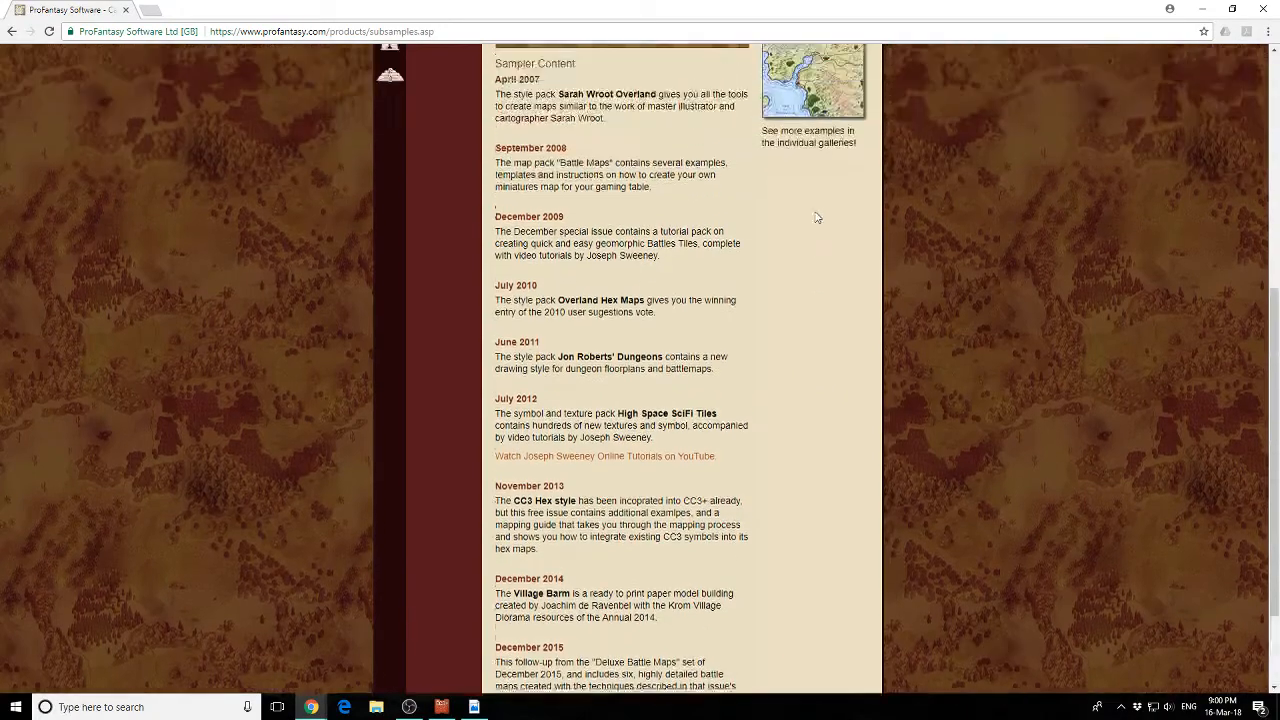
scroll(up, 3)
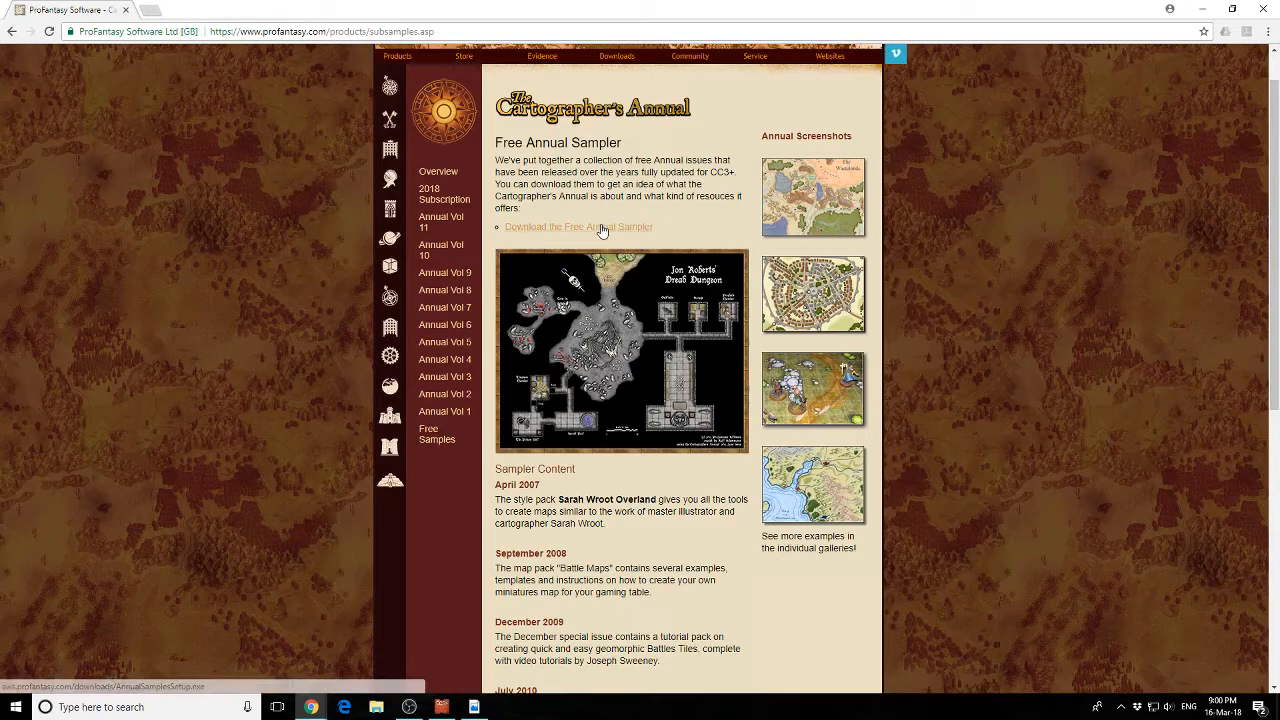
- Start downloading the Free Annual Sampler installer and skim its contents list
click(578, 226)
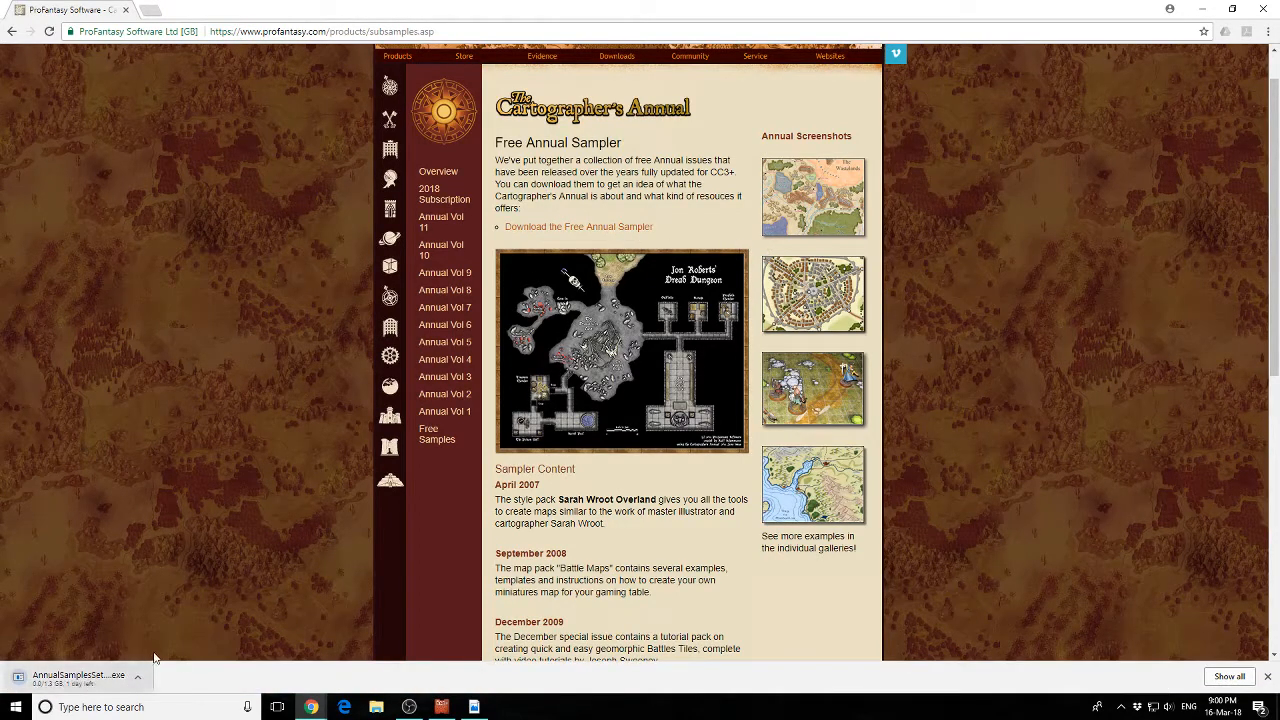
scroll(down, 3)
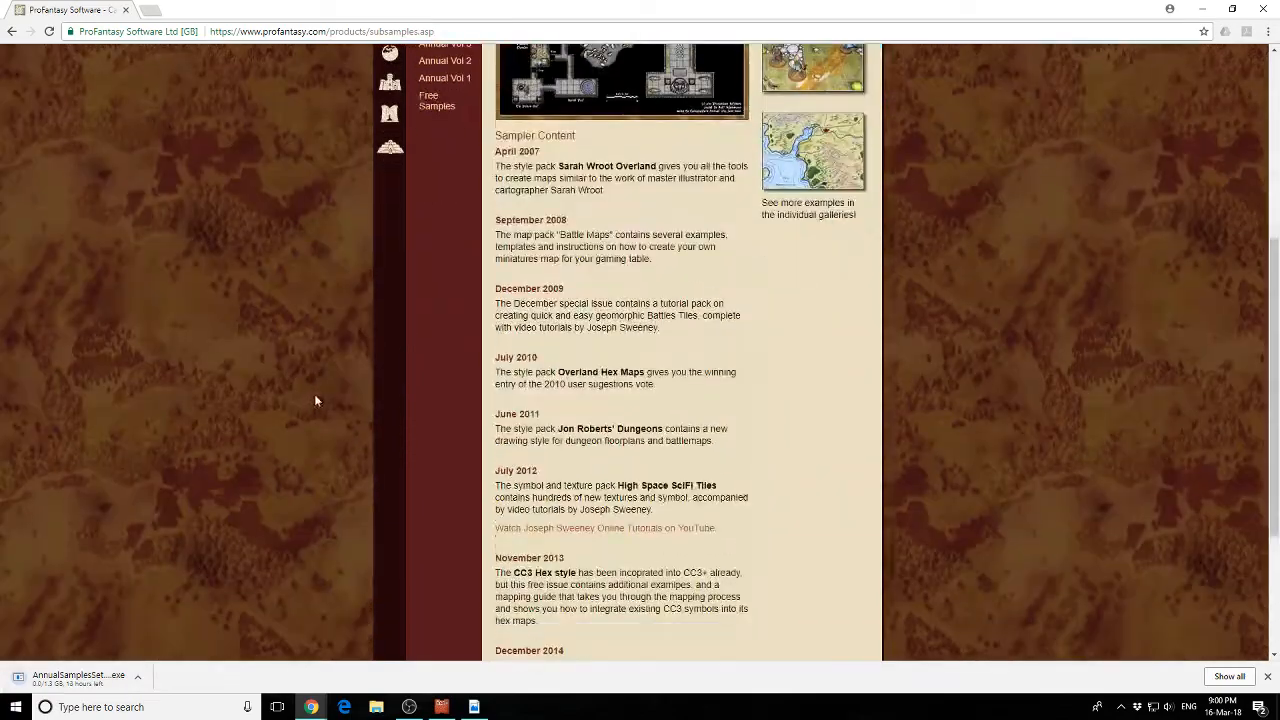
scroll(down, 3)
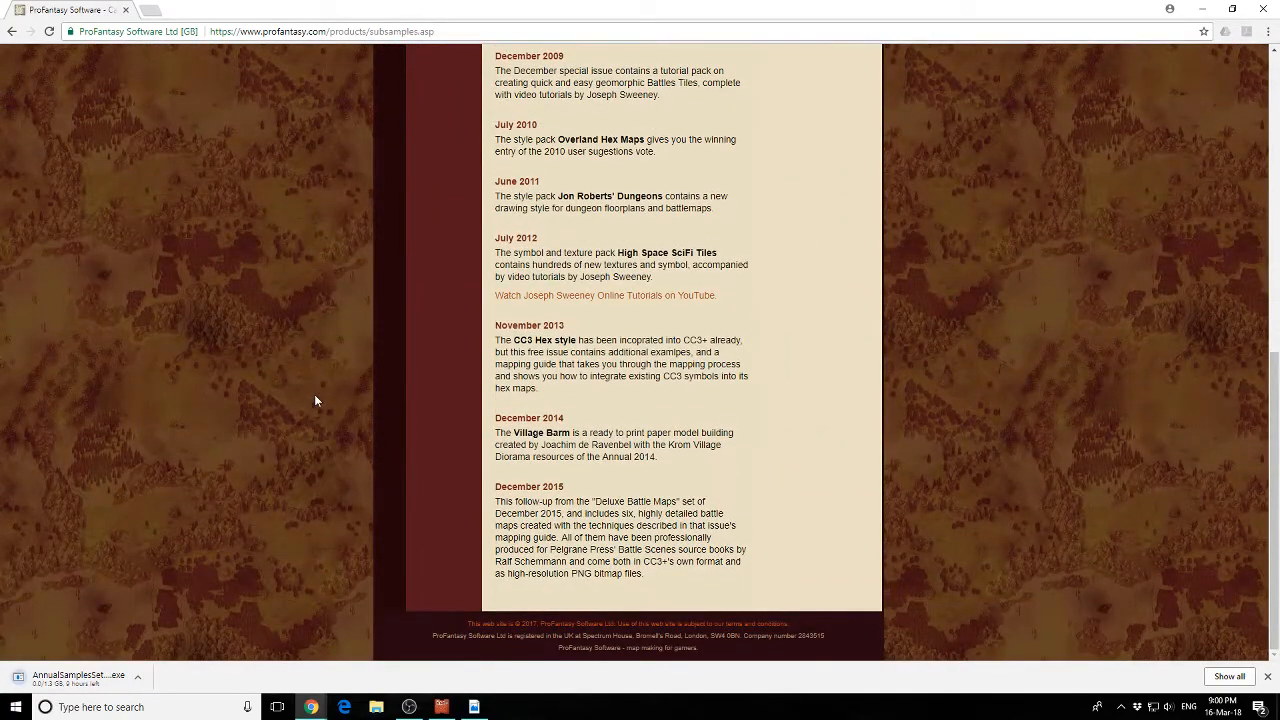
scroll(up, 3)
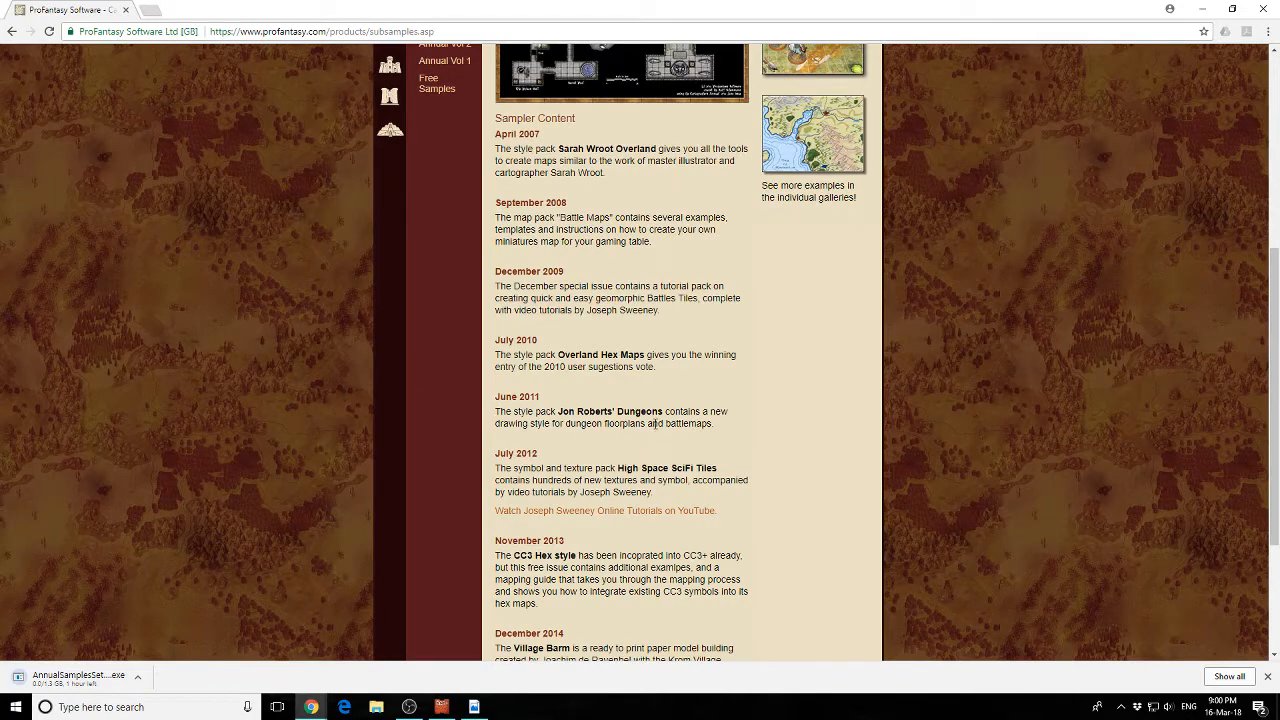
- Read through the sampler list, noting the Jon Roberts' Dungeons style, then return to CC3+
double_click(608, 412)
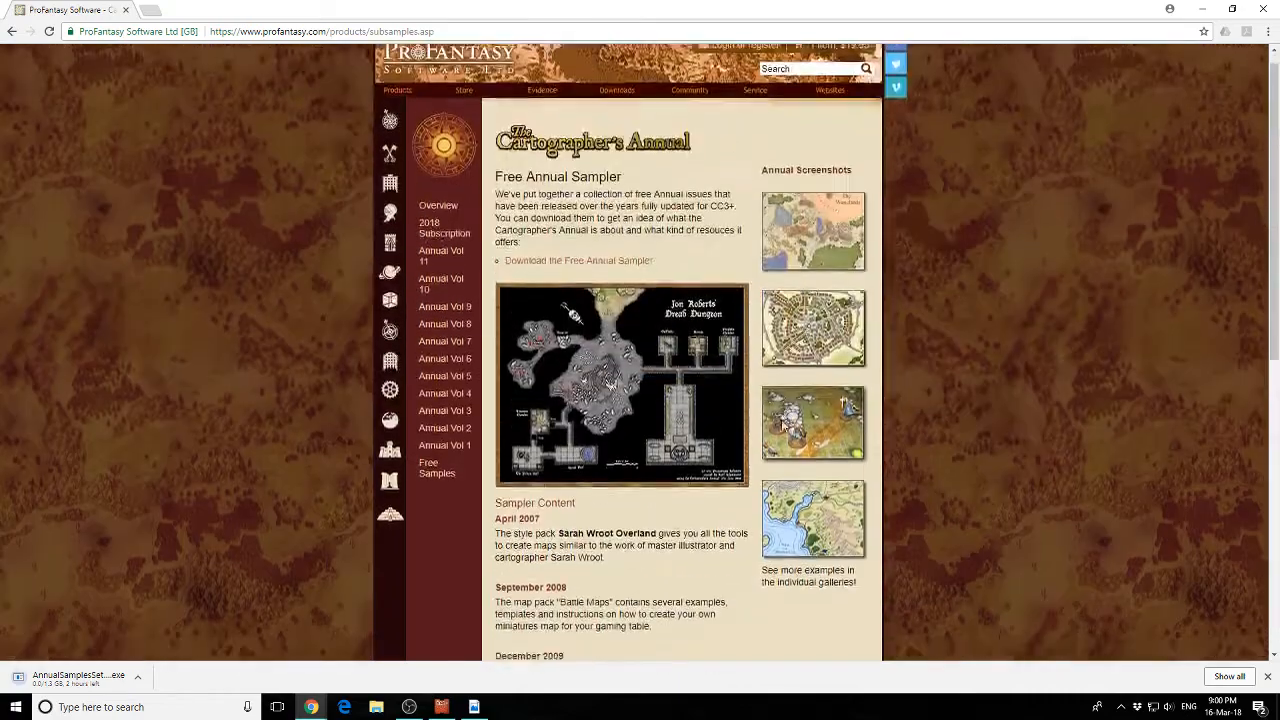
scroll(down, 3)
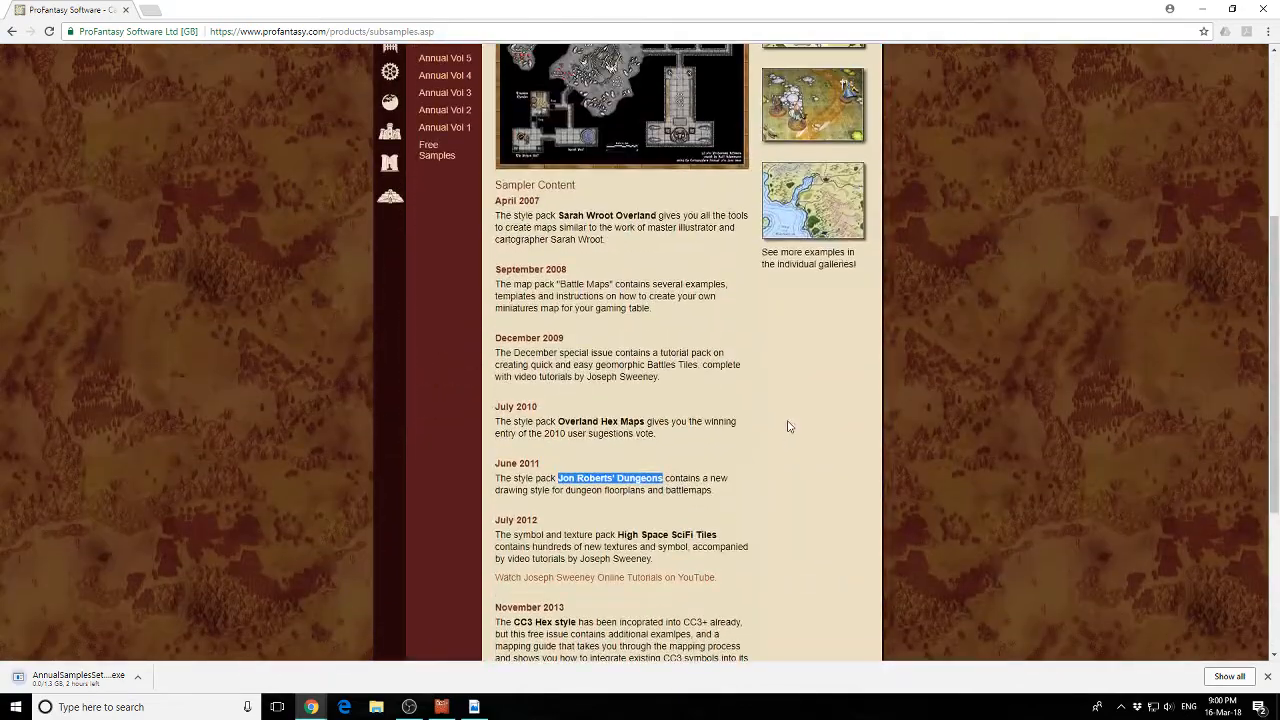
scroll(down, 3)
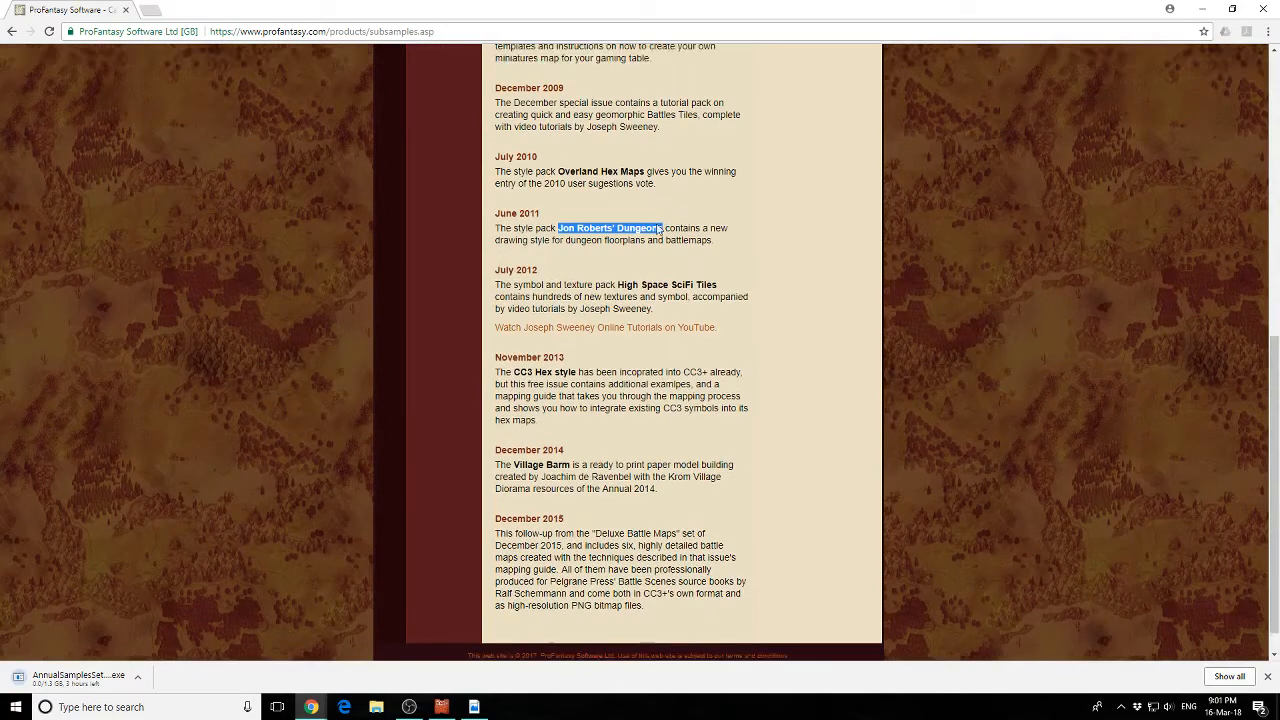
scroll(up, 3)
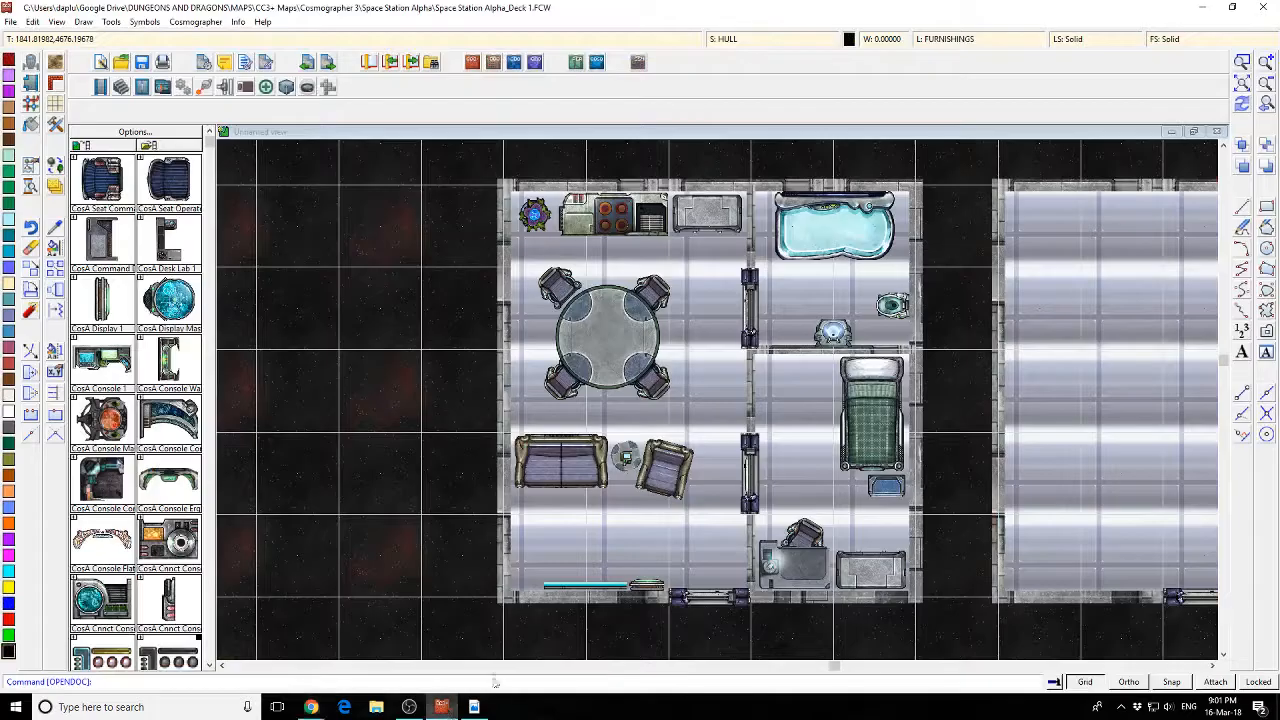
- Start a new Dungeons drawing, choosing to decide the settings yourself
click(12, 20)
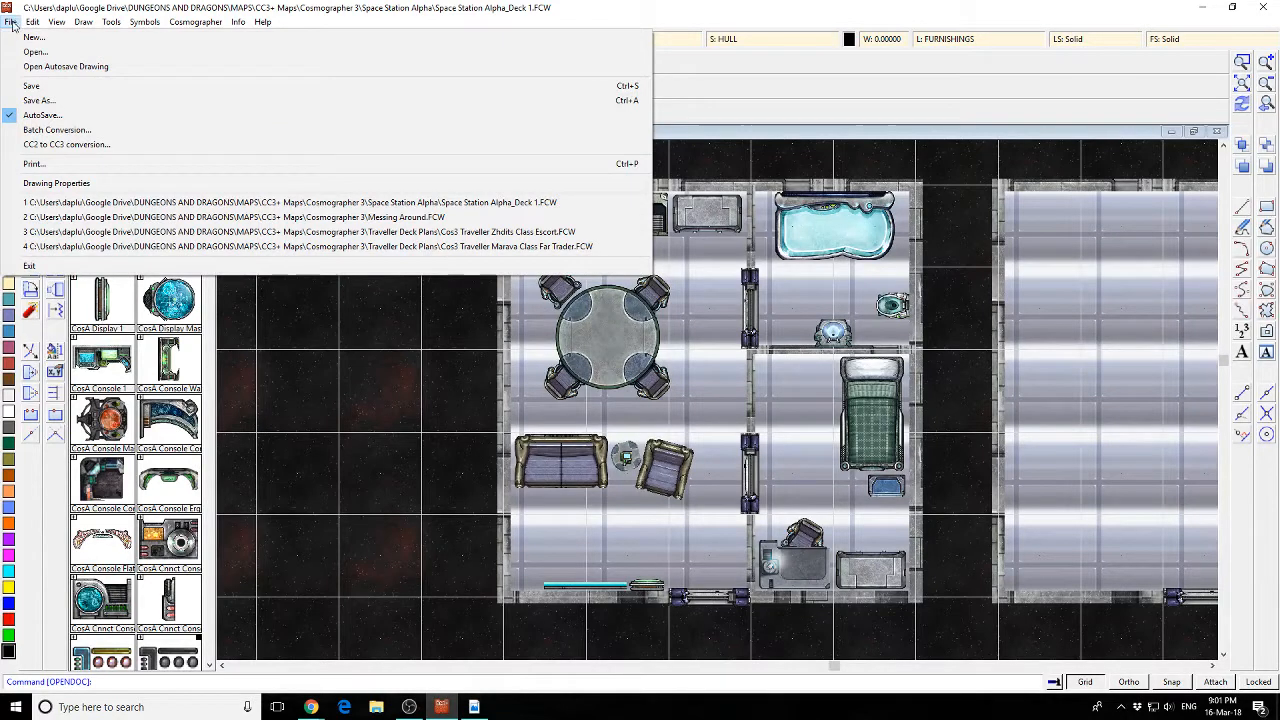
click(32, 36)
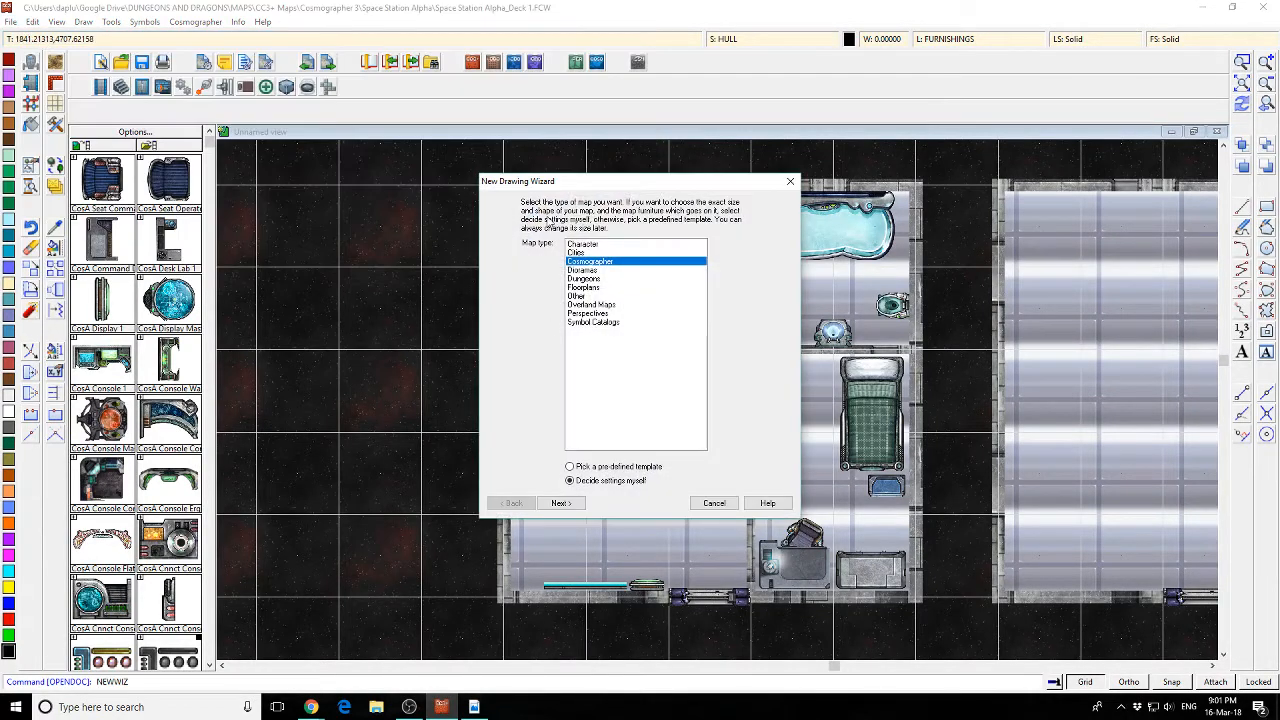
click(584, 278)
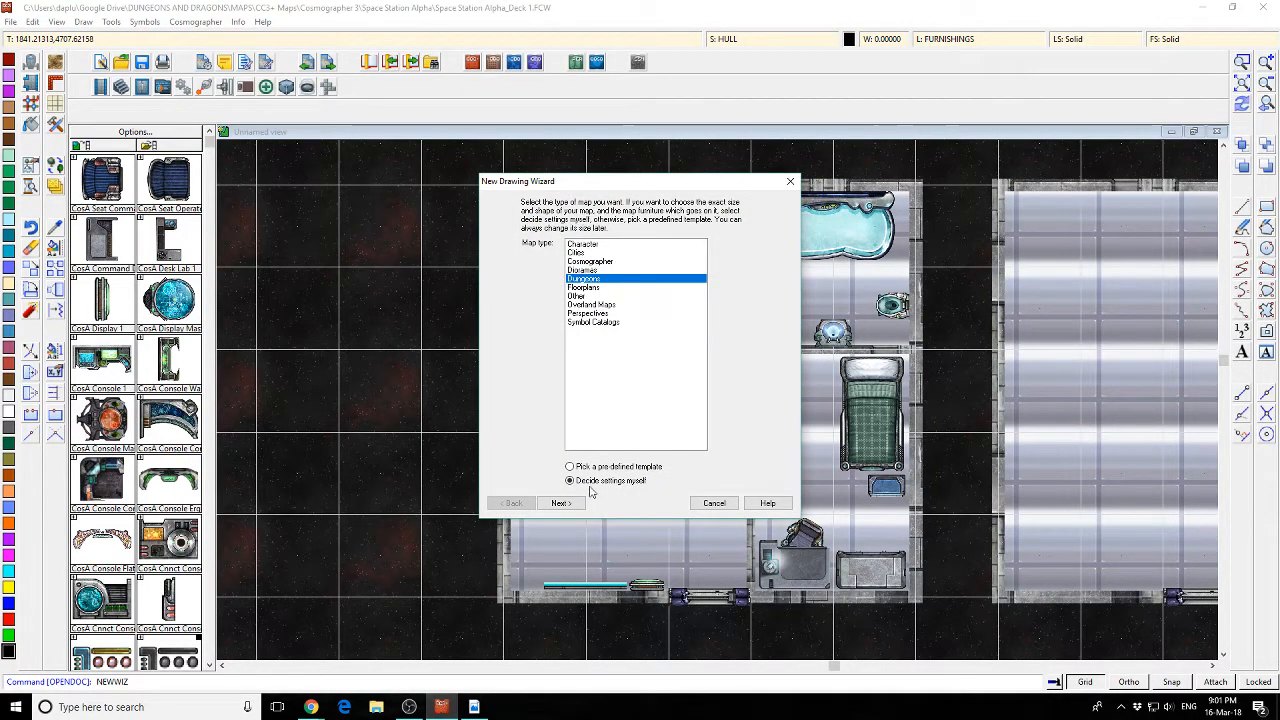
click(560, 504)
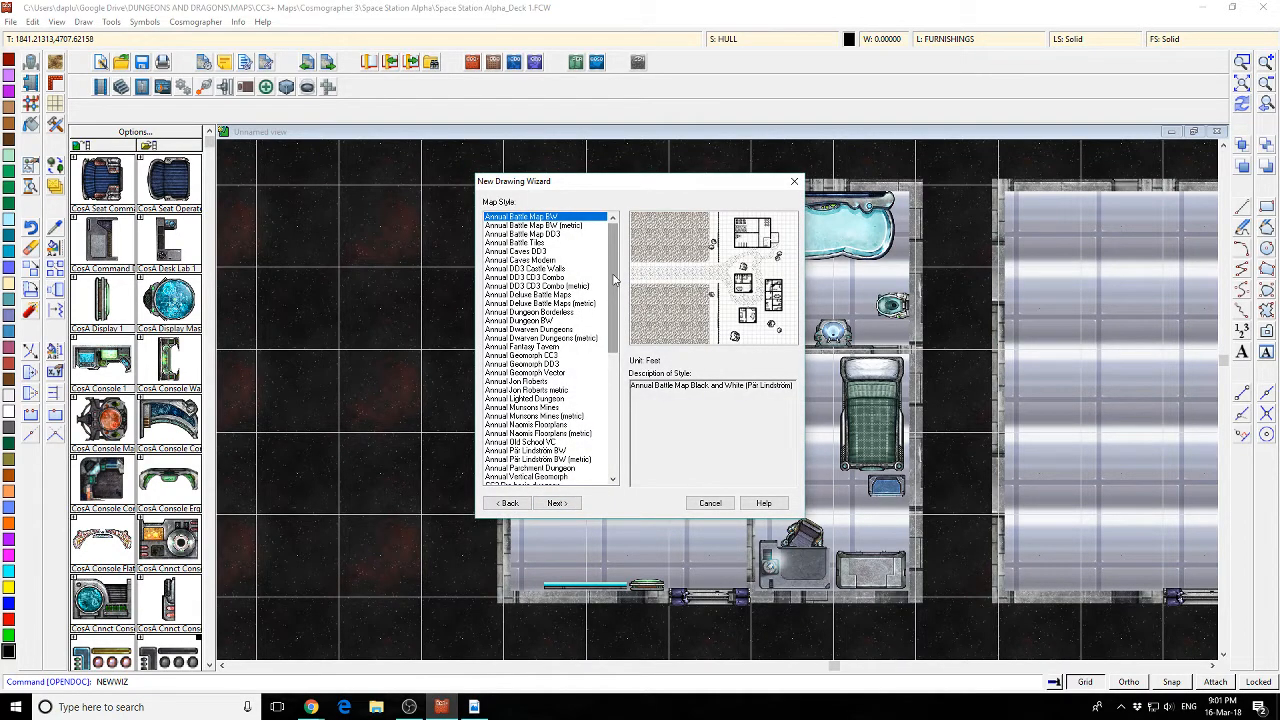
- Pick an Annual map style and title the 1000 by 800 map 'Test'
click(516, 380)
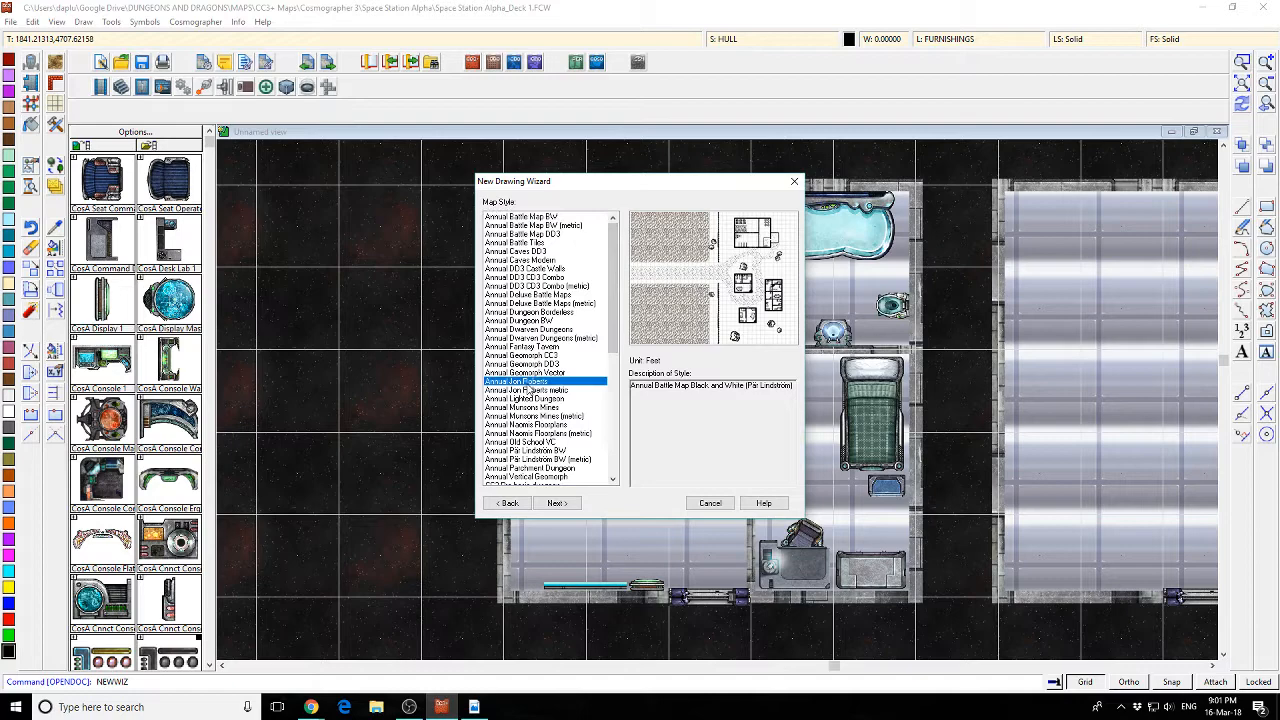
click(518, 380)
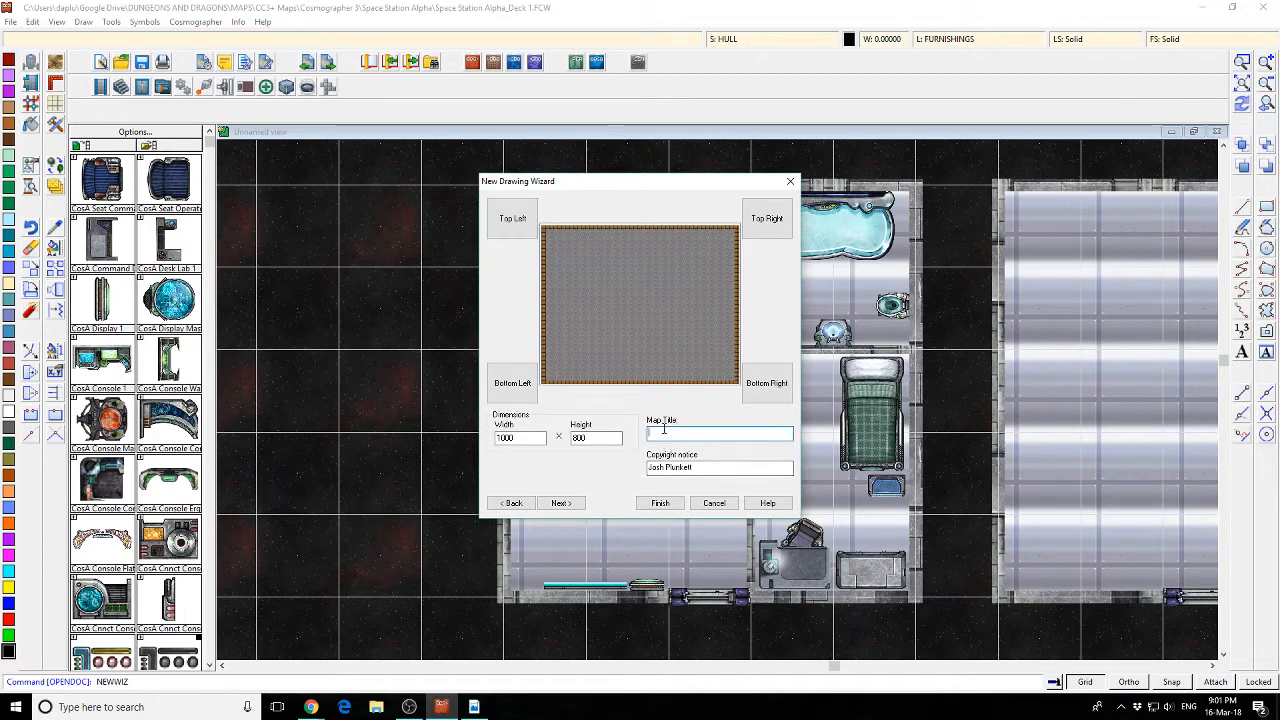
text(Test.FCW)
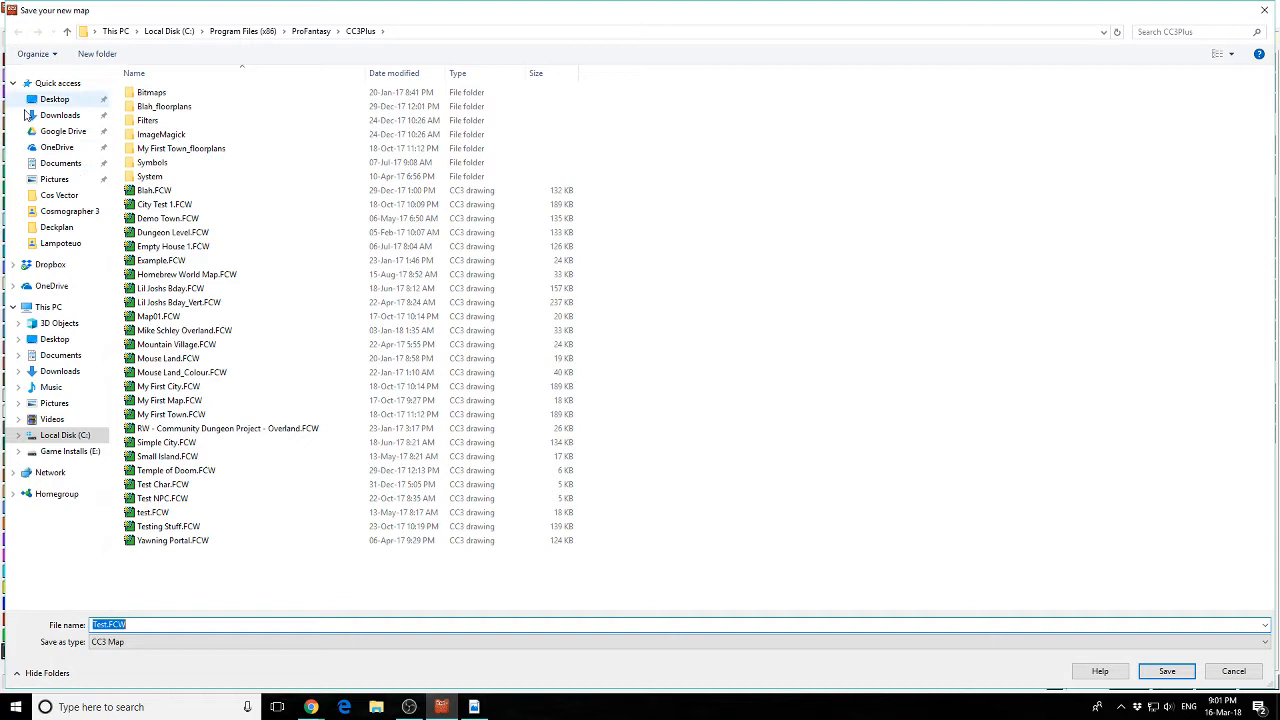
mouse_move(64, 212)
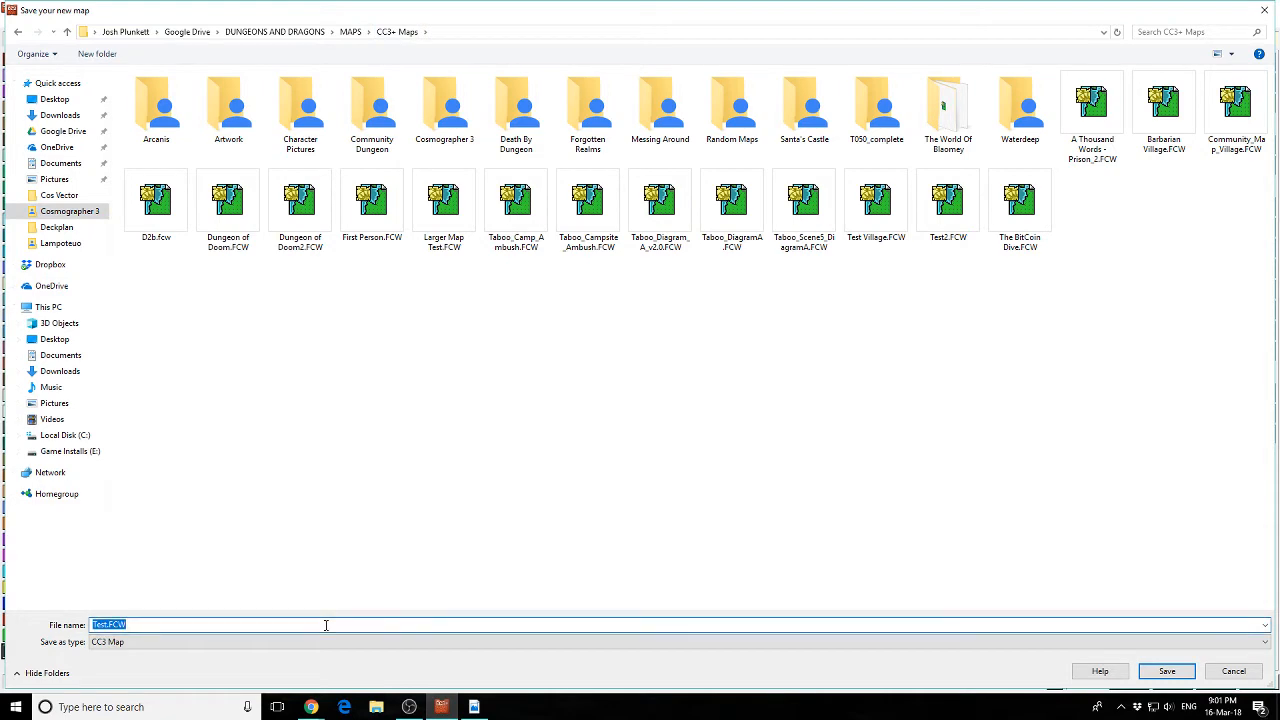
- Save the new drawing as Test Dungeon in the CC3+ Maps folder on Google Drive
click(1166, 672)
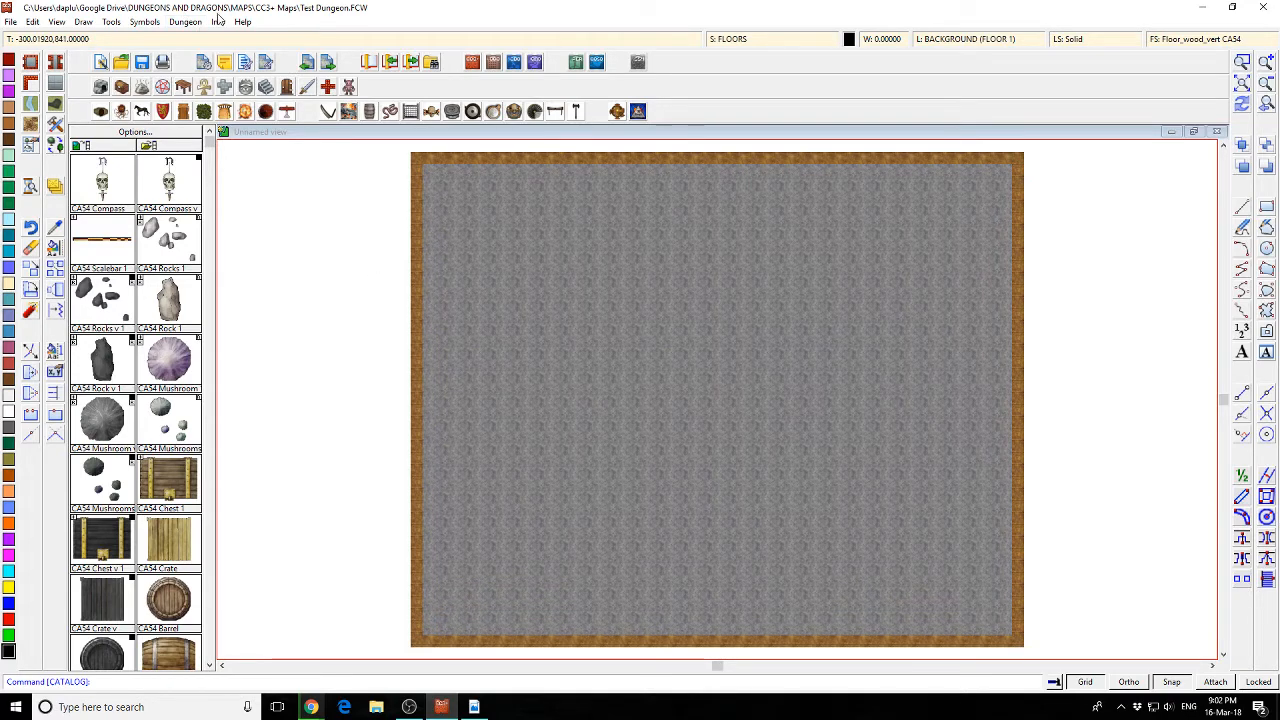
click(244, 20)
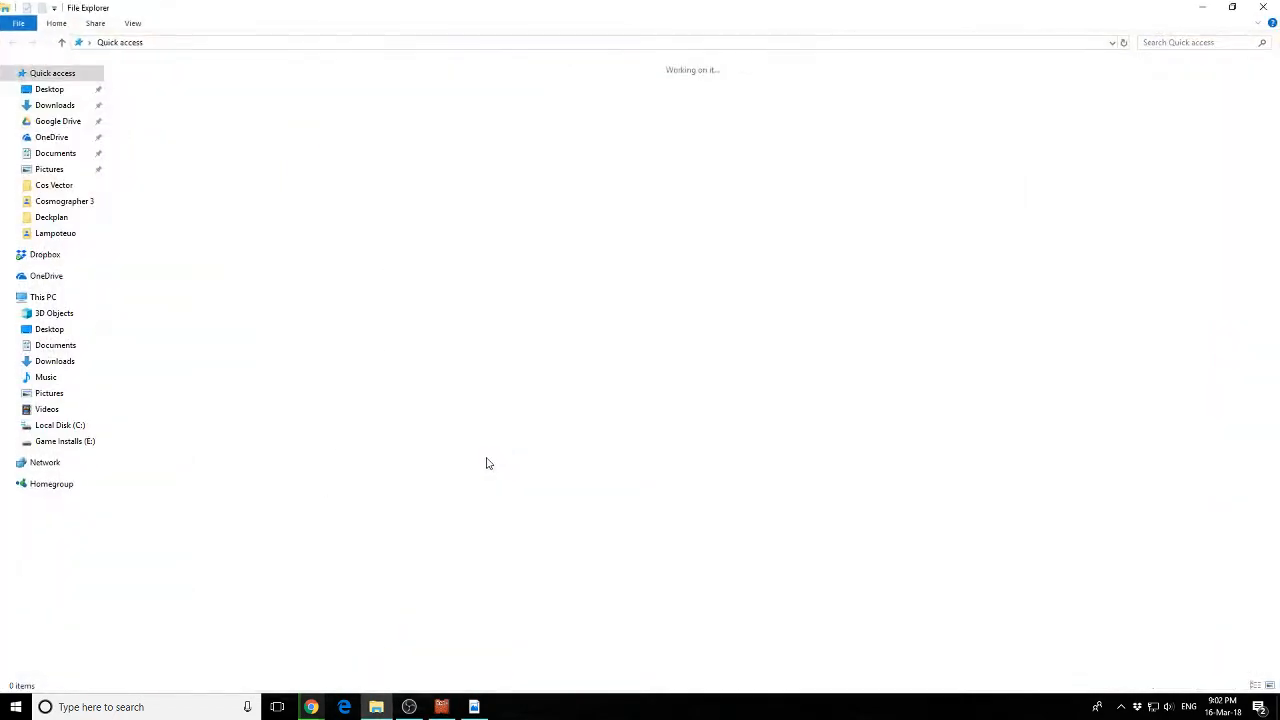
- Show the Local Disk (C:) folders in File Explorer and bring up the Start menu
click(60, 424)
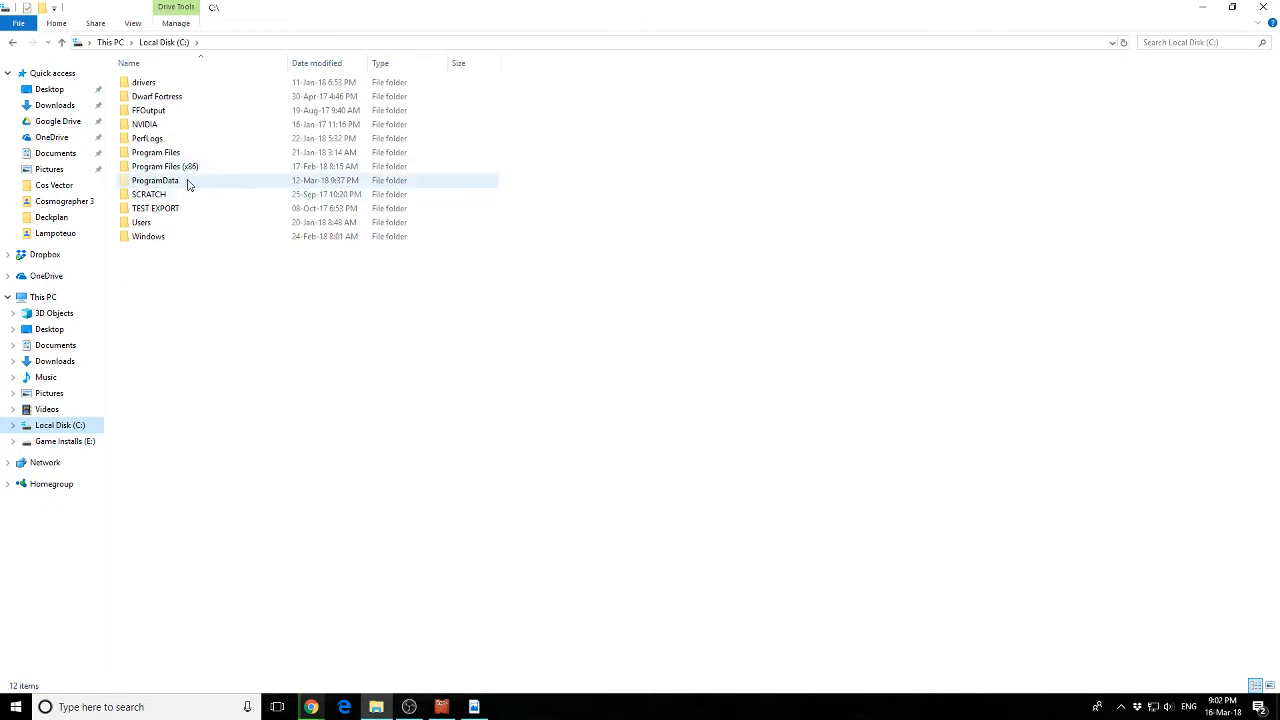
mouse_move(156, 180)
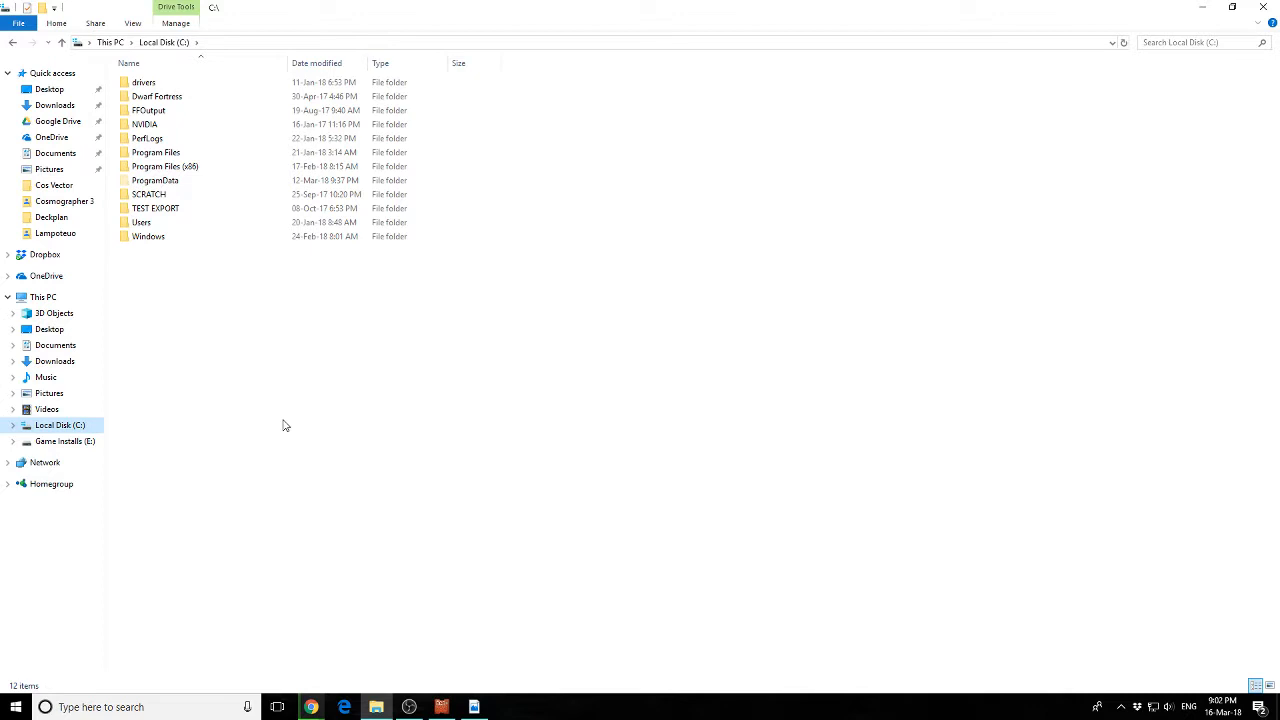
click(14, 708)
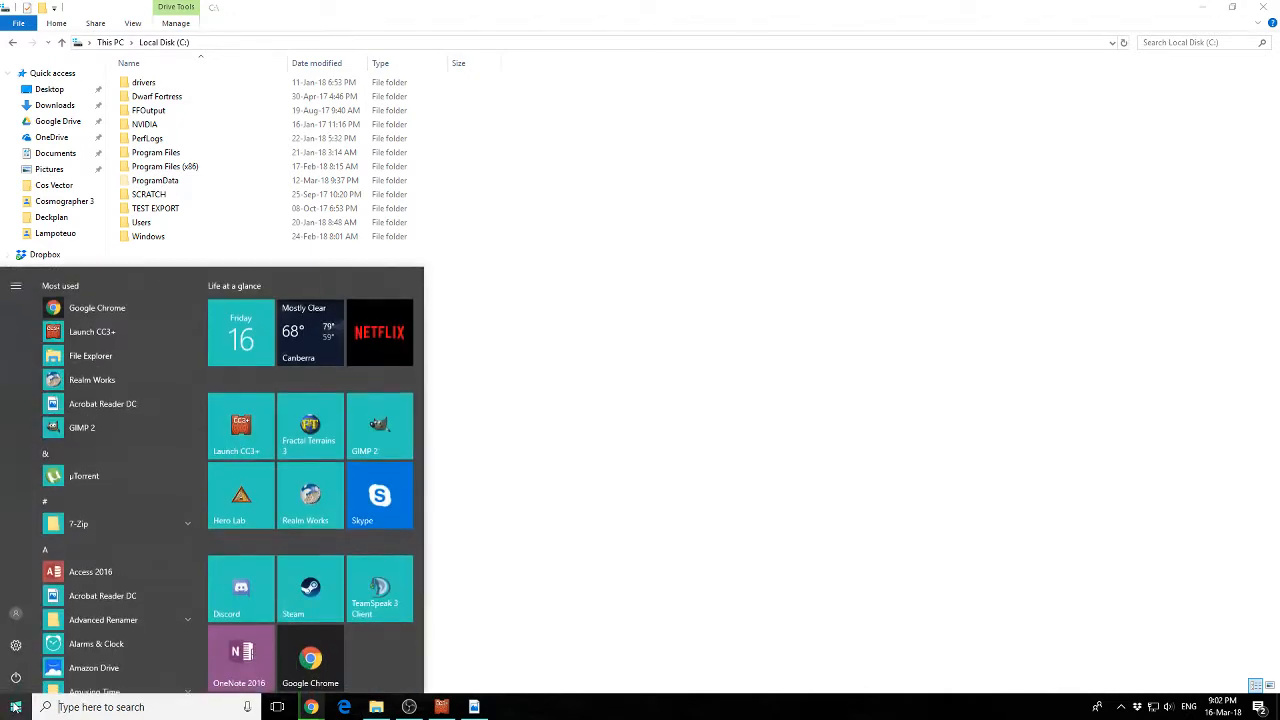
- Set File Explorer Options to show hidden files, folders and drives and confirm
text(Folder)
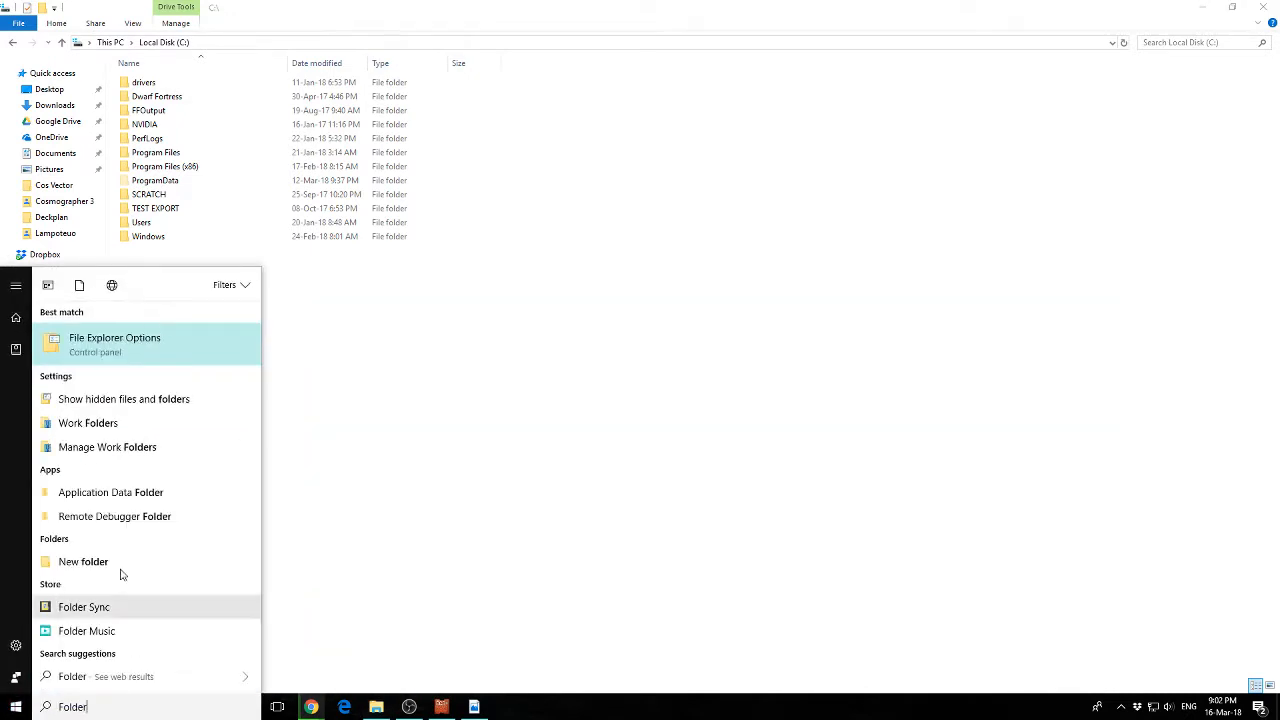
click(114, 336)
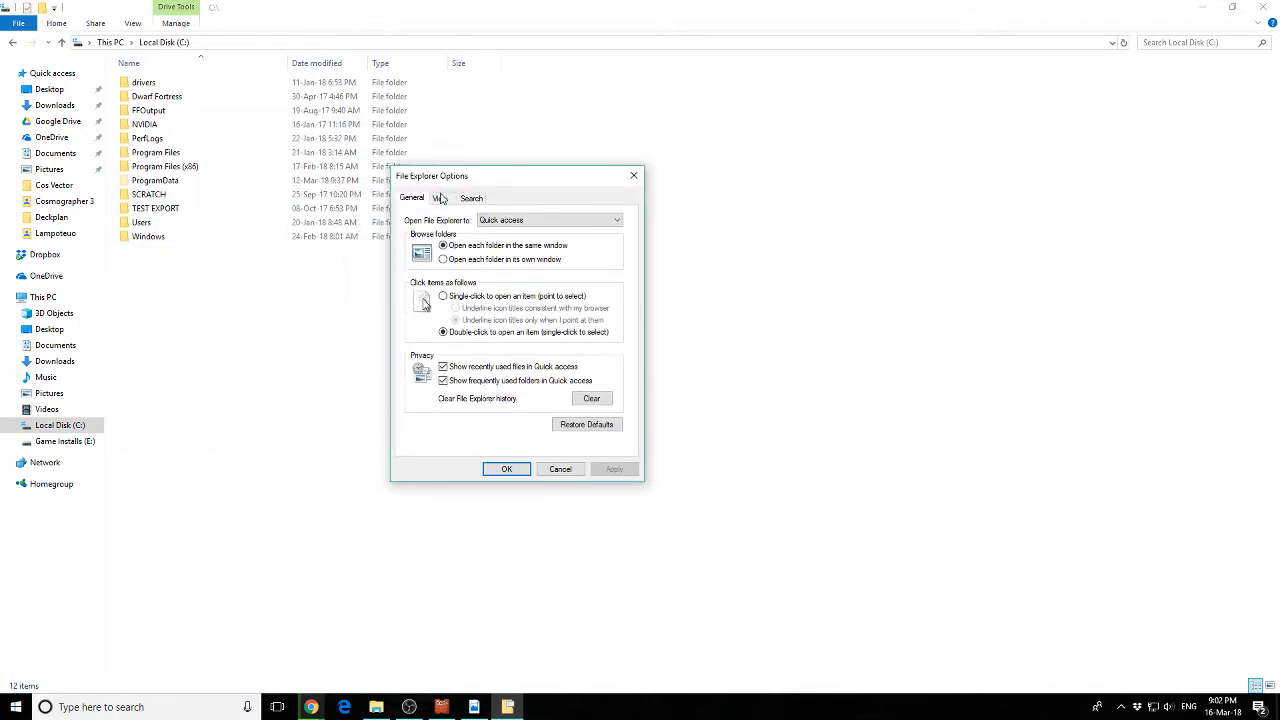
click(440, 198)
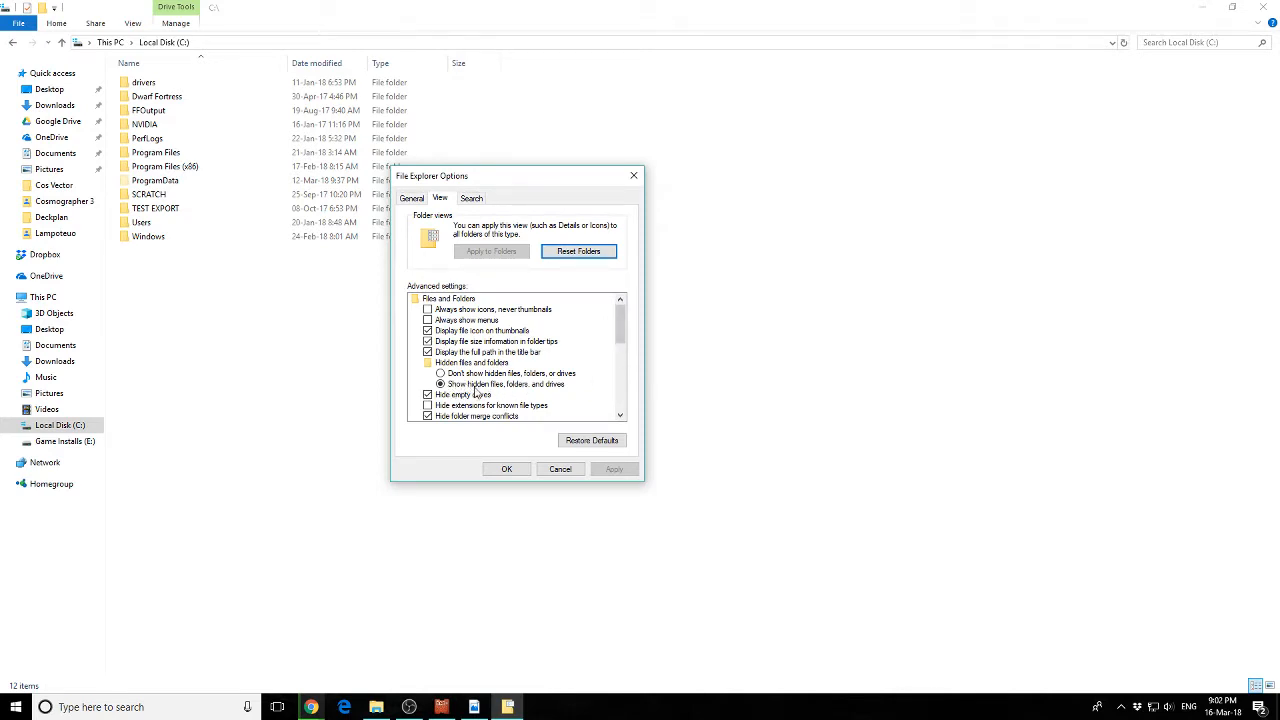
click(440, 384)
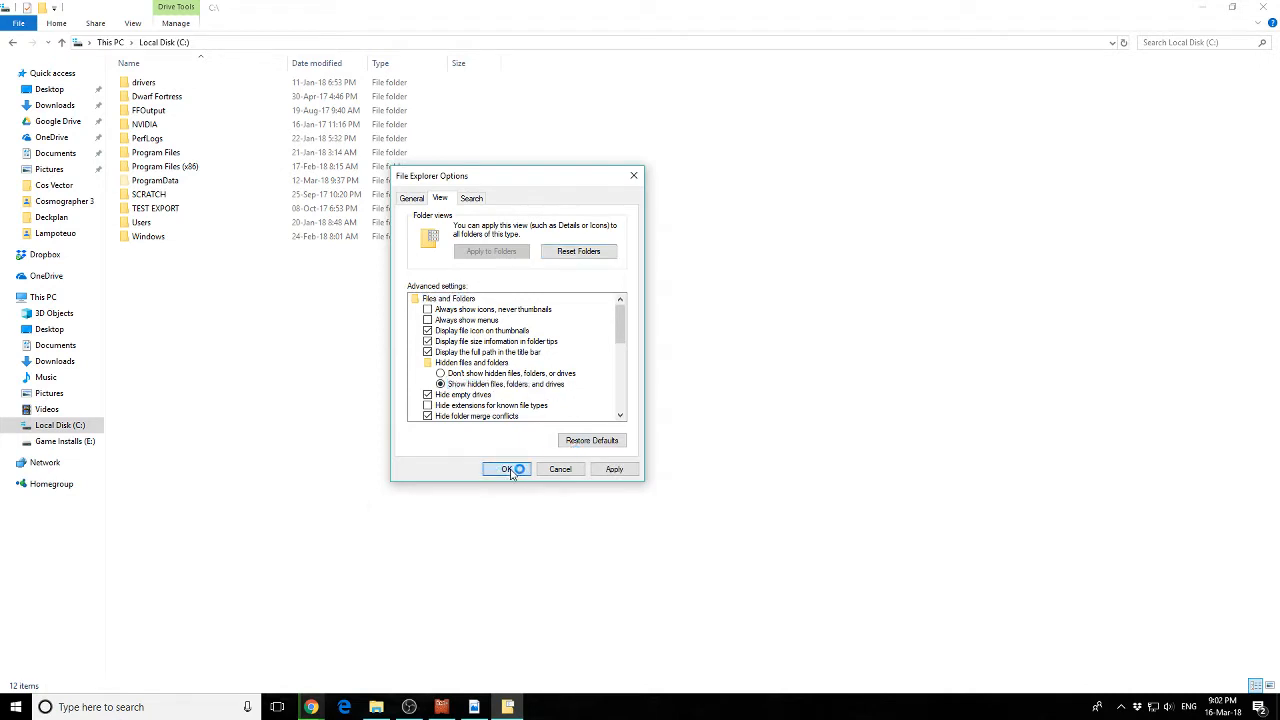
click(508, 468)
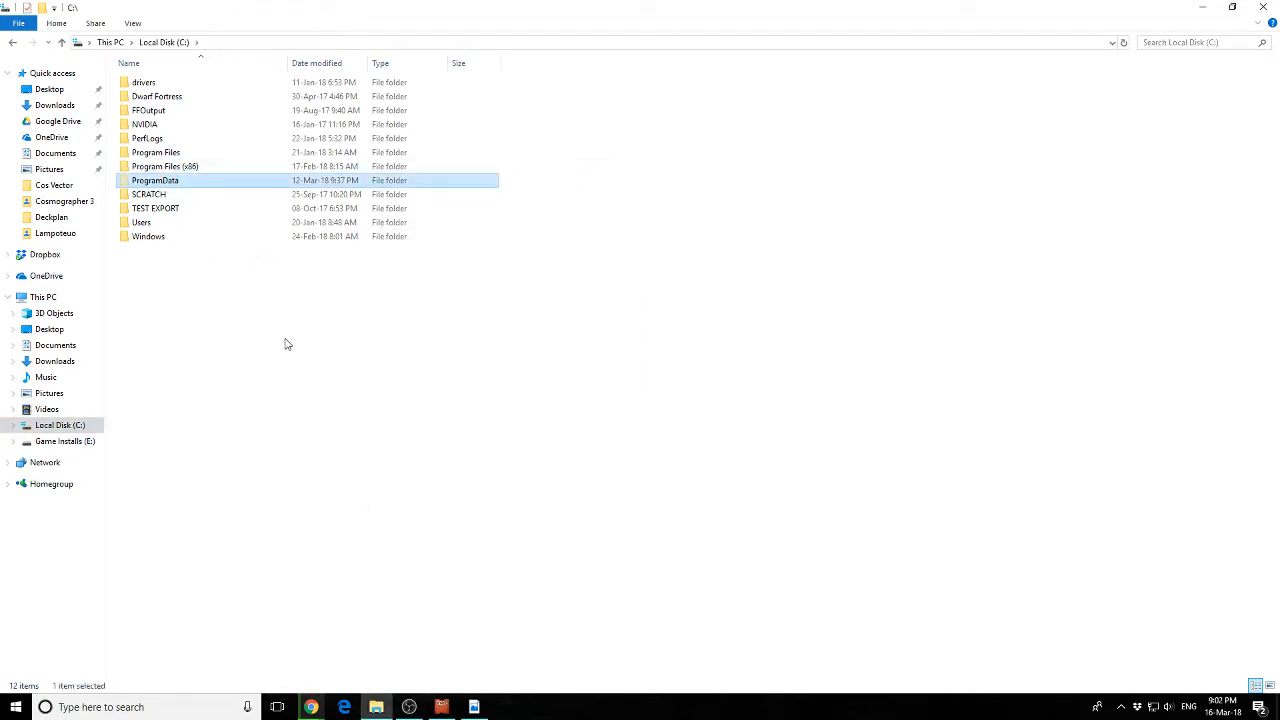
- Browse to C:\ProgramData\Profantasy\CC3Plus and open its Documentation folder
double_click(156, 180)
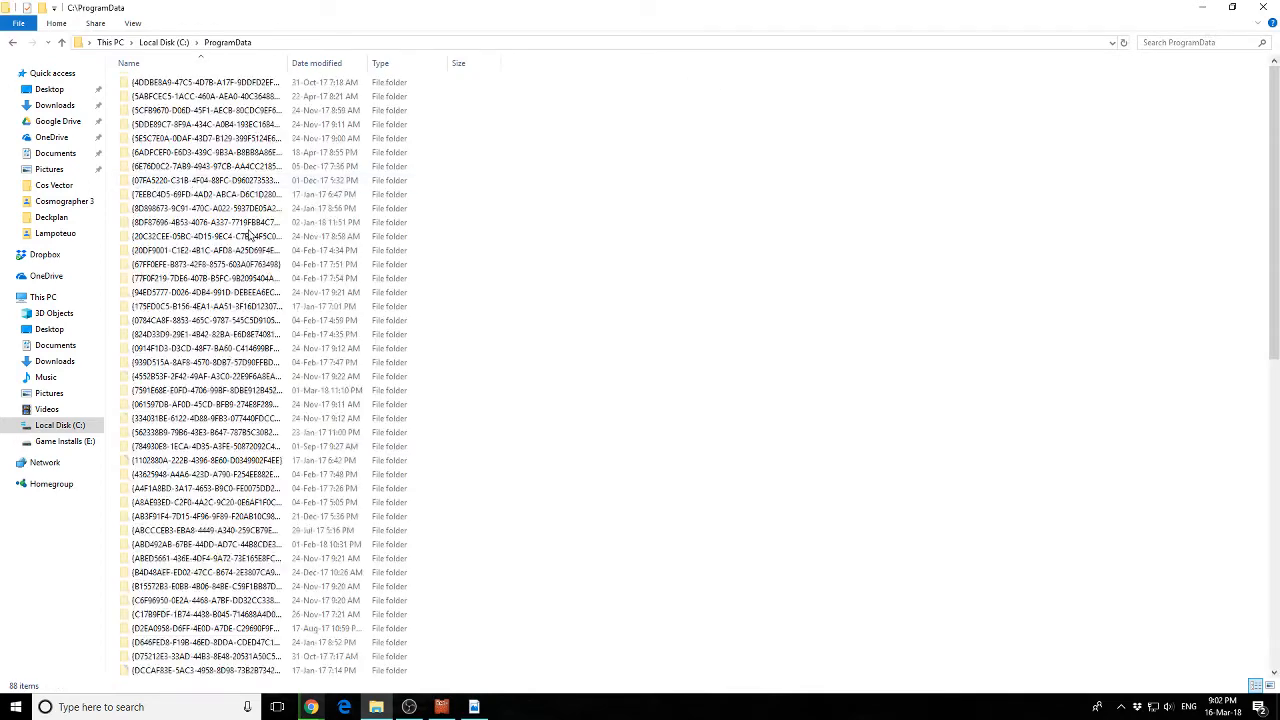
scroll(down, 3)
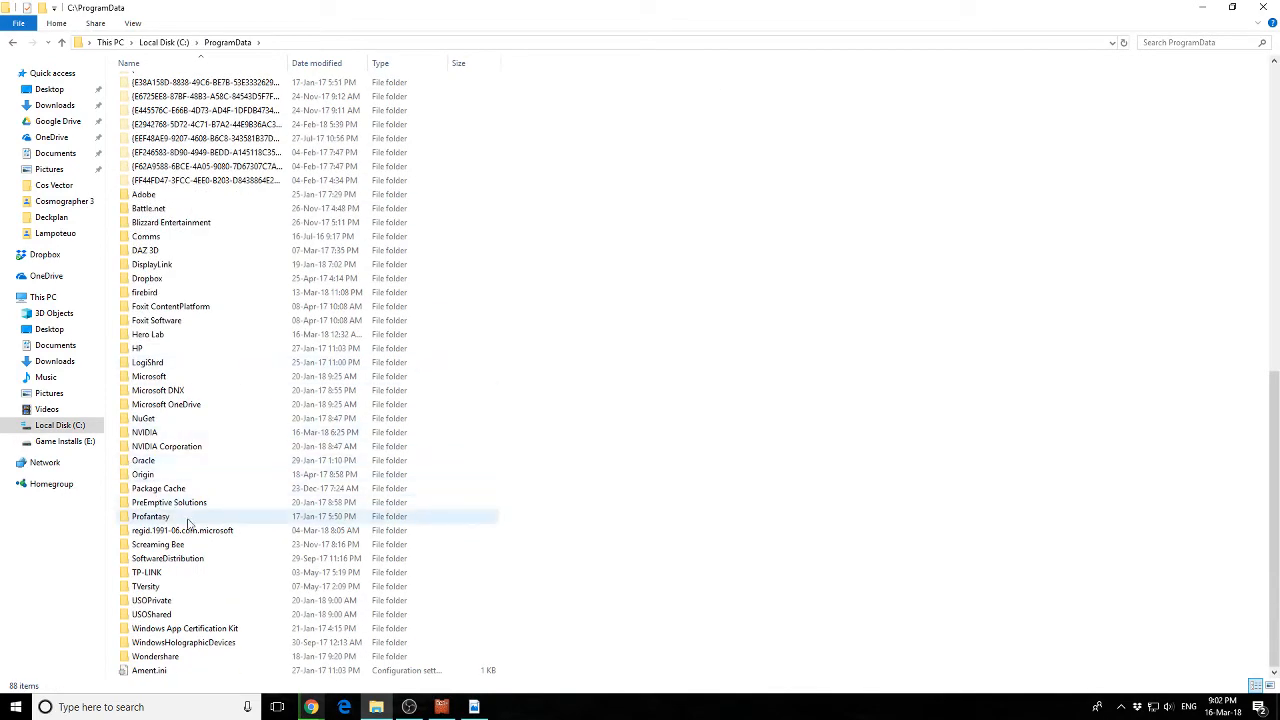
click(182, 530)
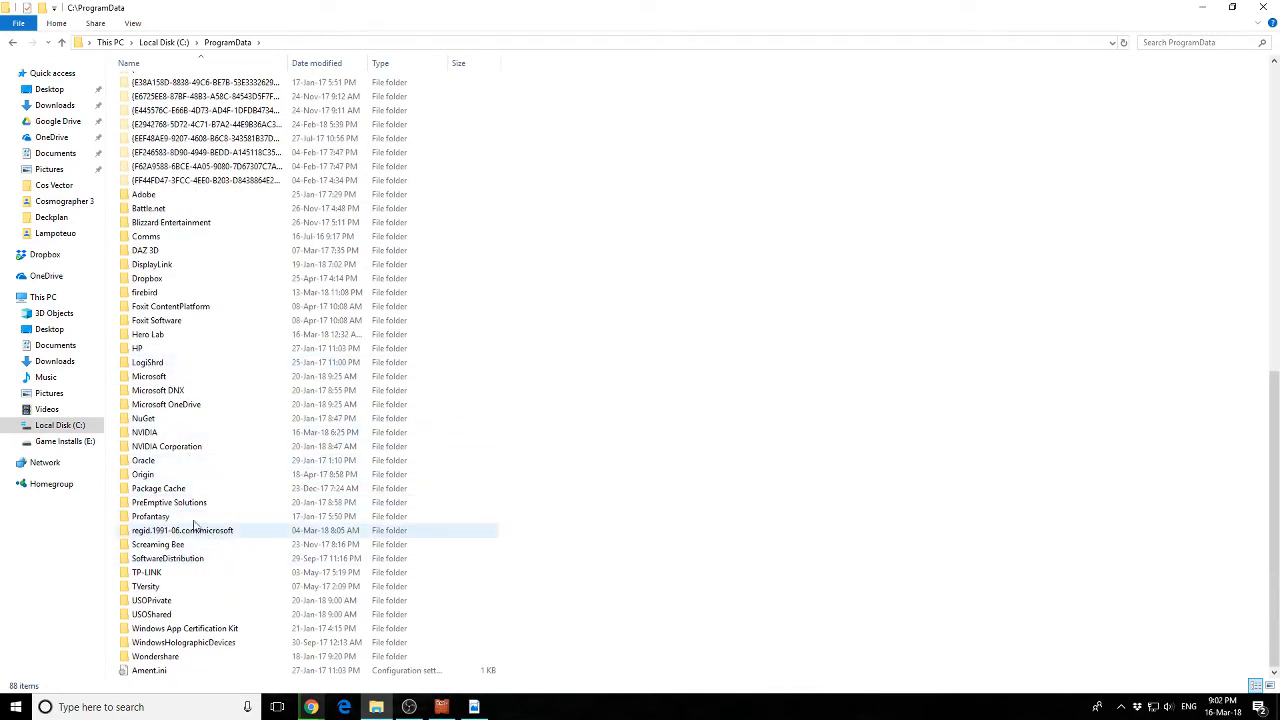
double_click(150, 516)
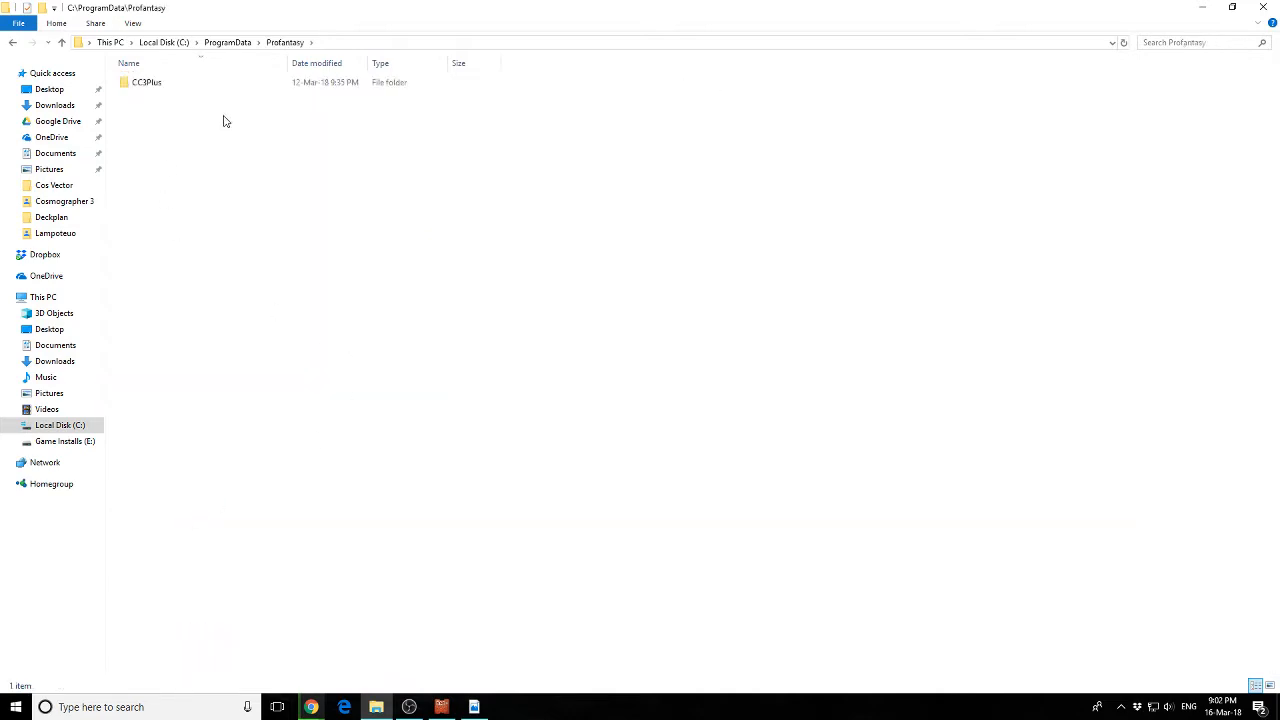
double_click(148, 82)
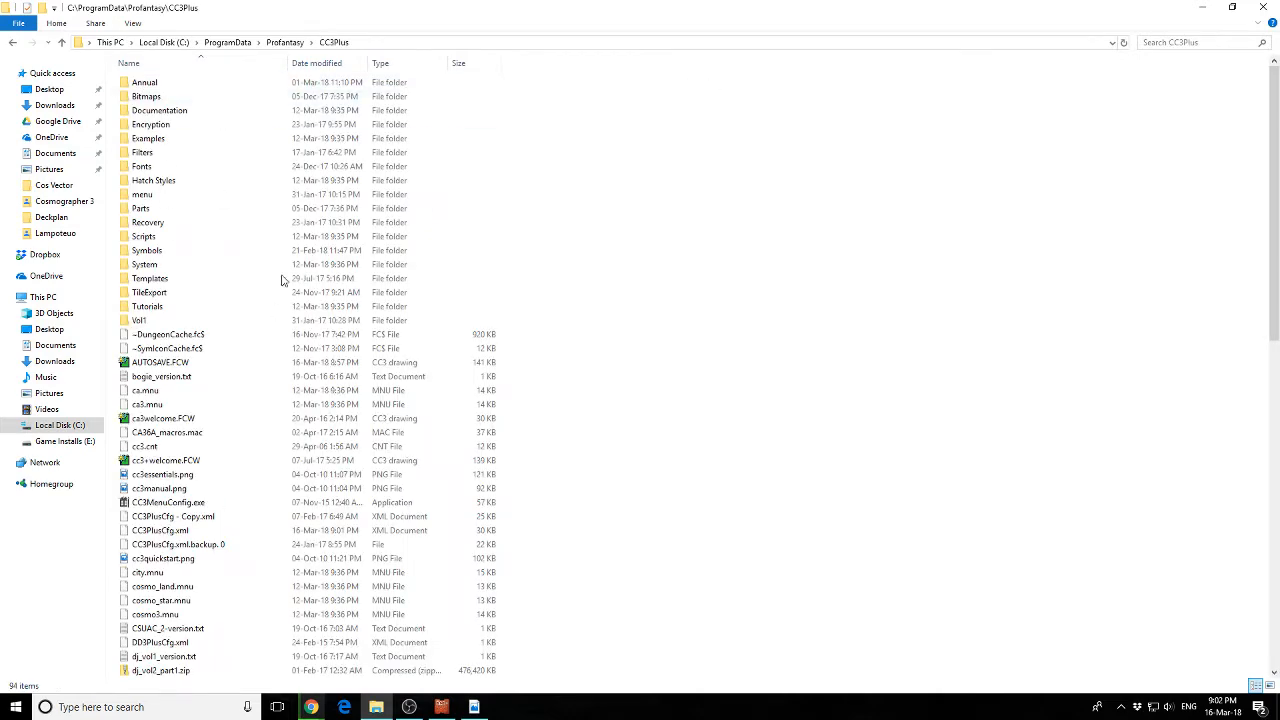
click(164, 418)
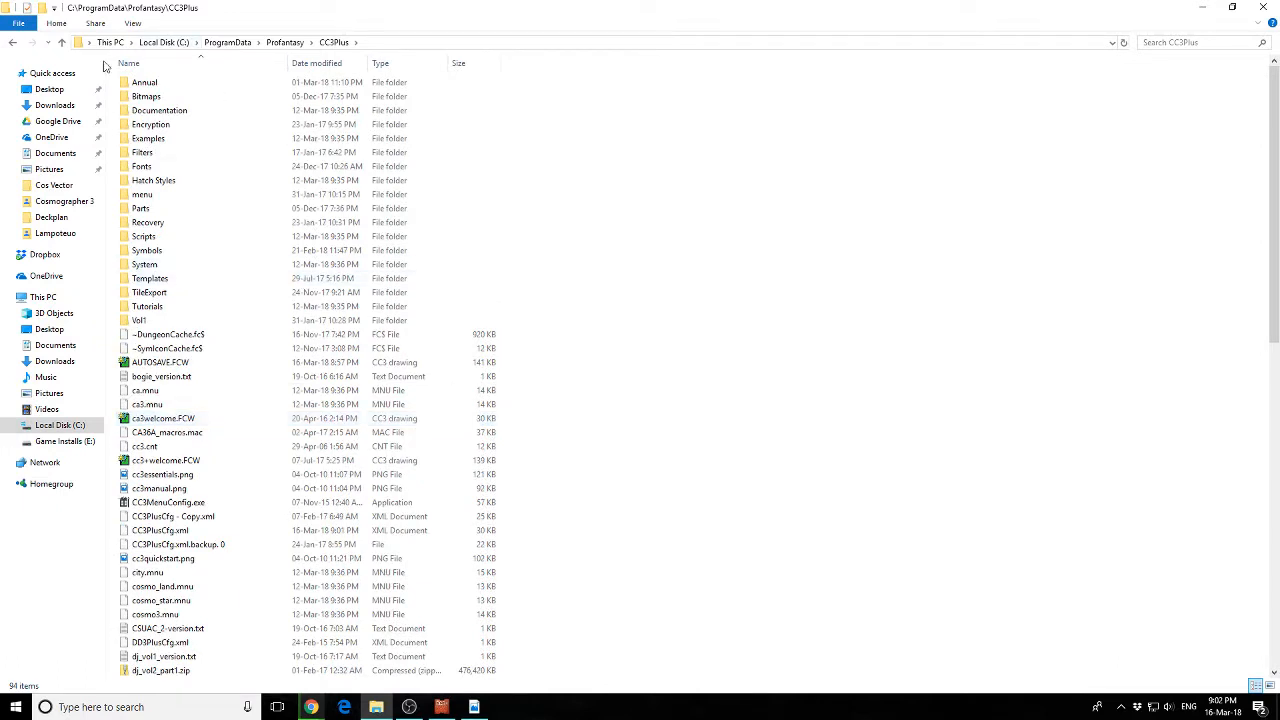
click(144, 82)
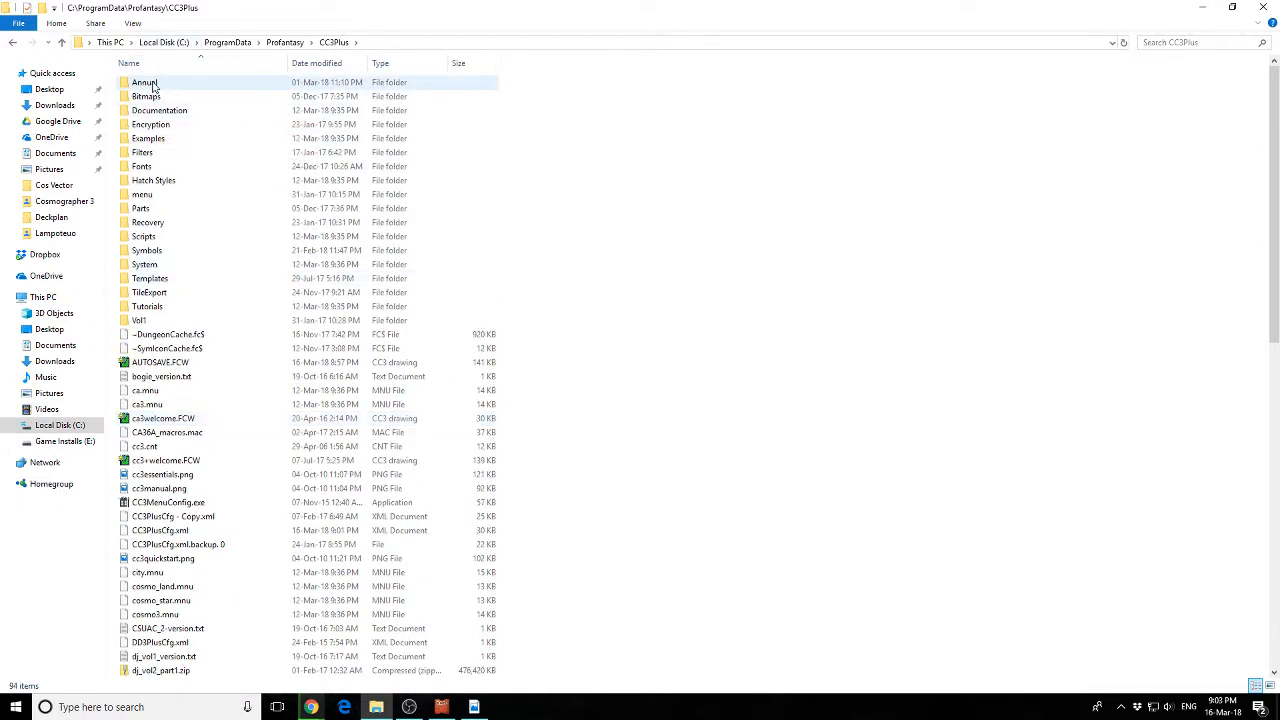
mouse_move(156, 82)
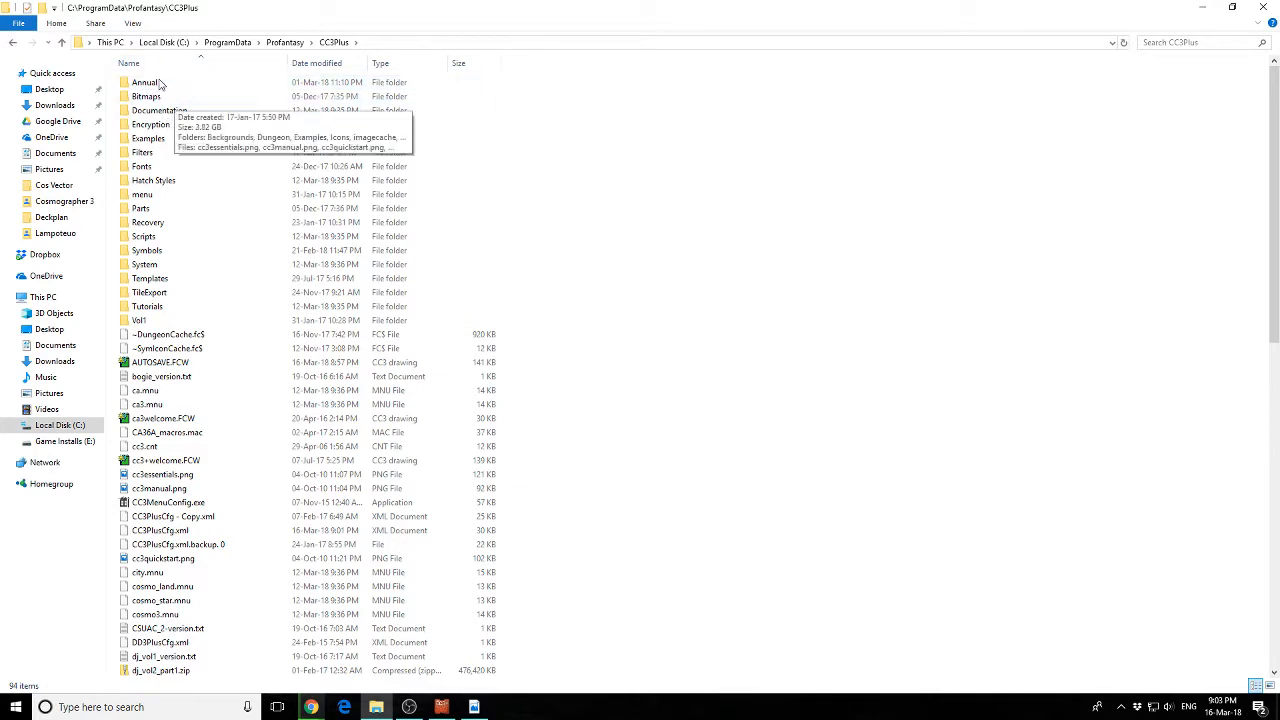
mouse_move(160, 110)
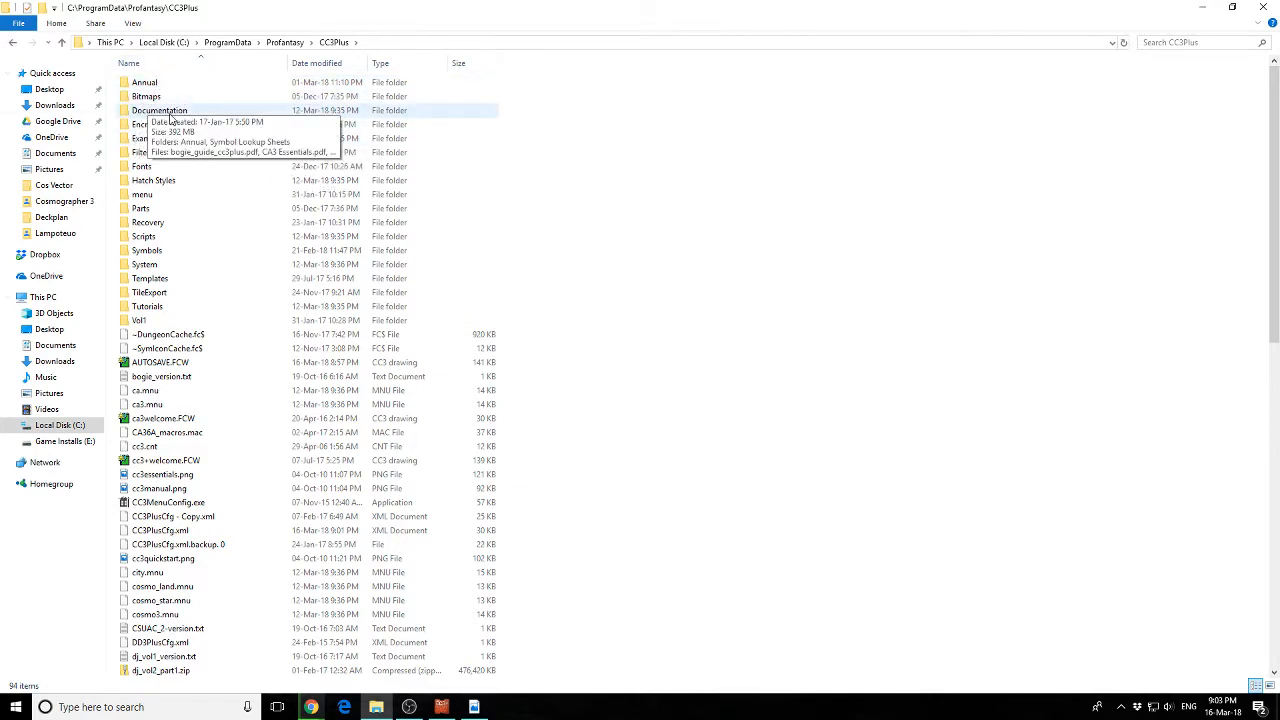
double_click(160, 110)
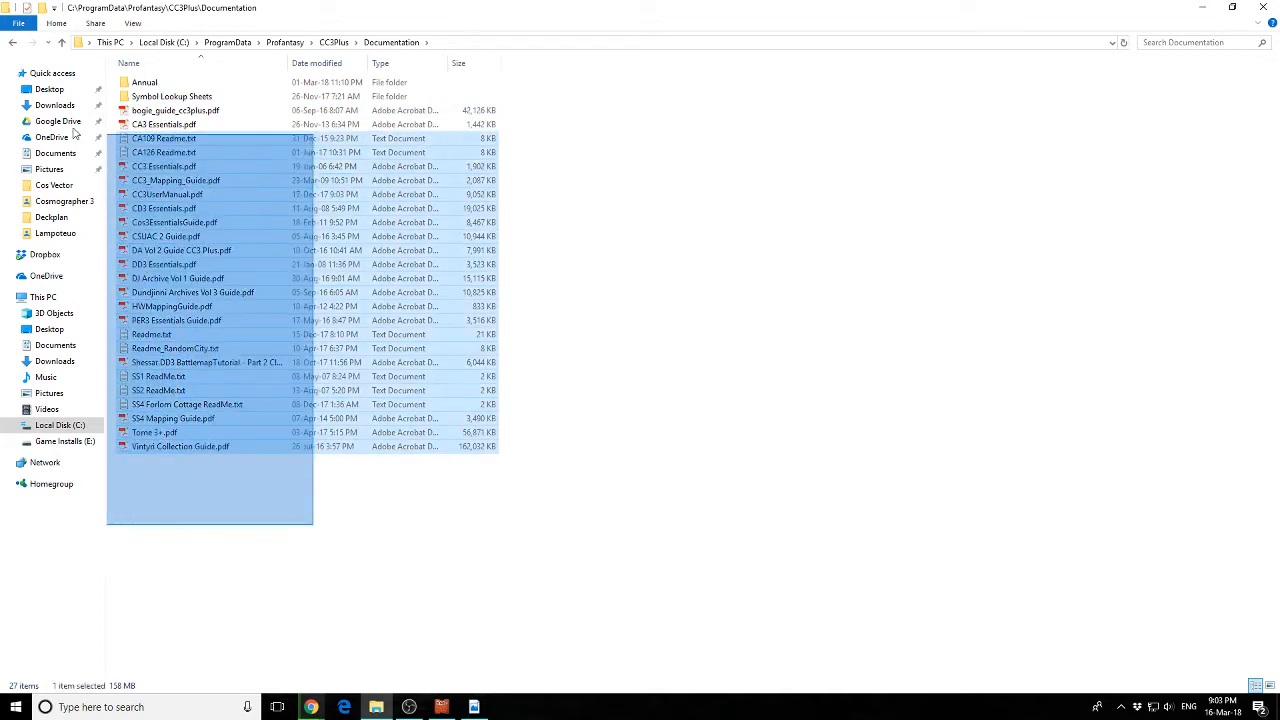
- Clear the file selection and open CD3 Essentials.pdf from the Documentation folder
click(388, 508)
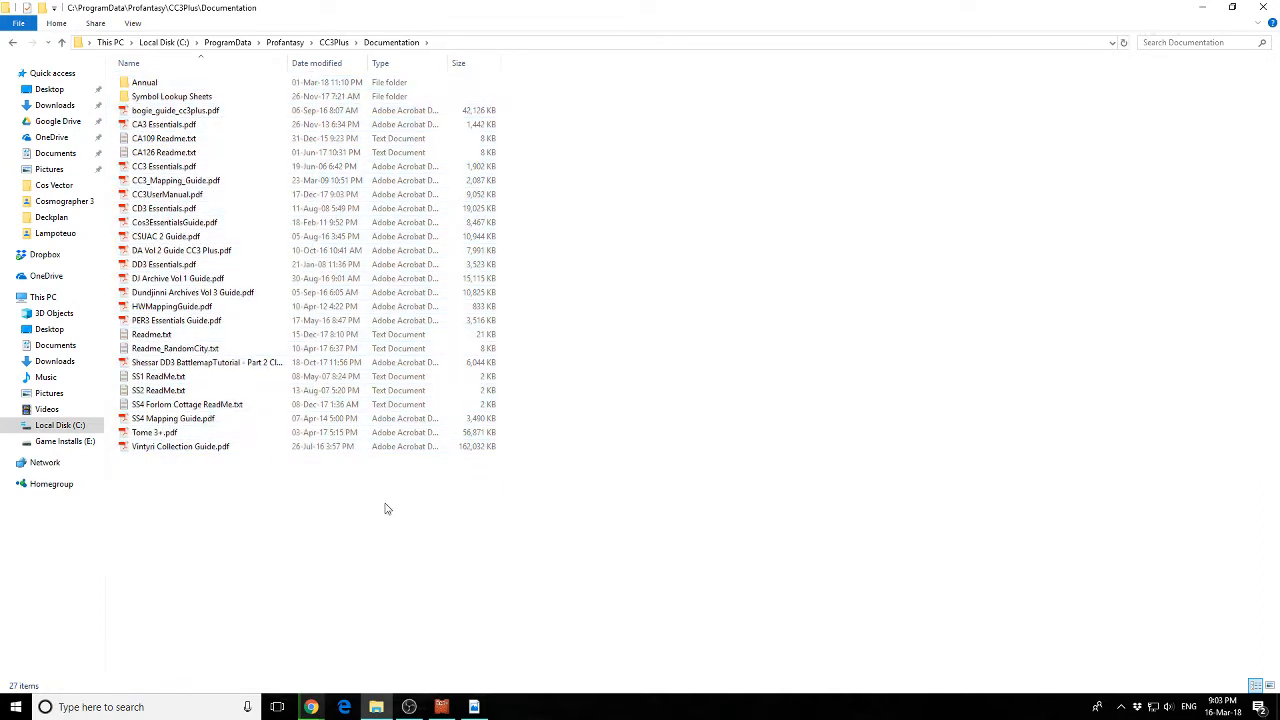
mouse_move(404, 500)
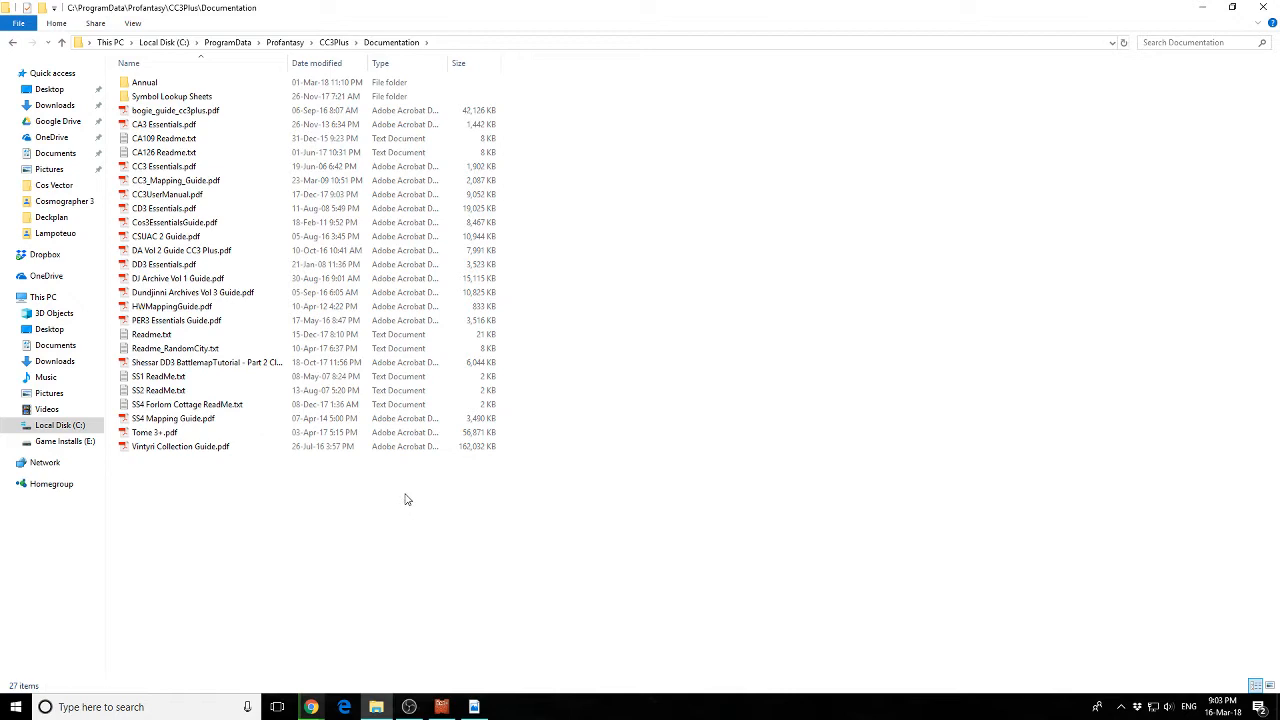
click(178, 278)
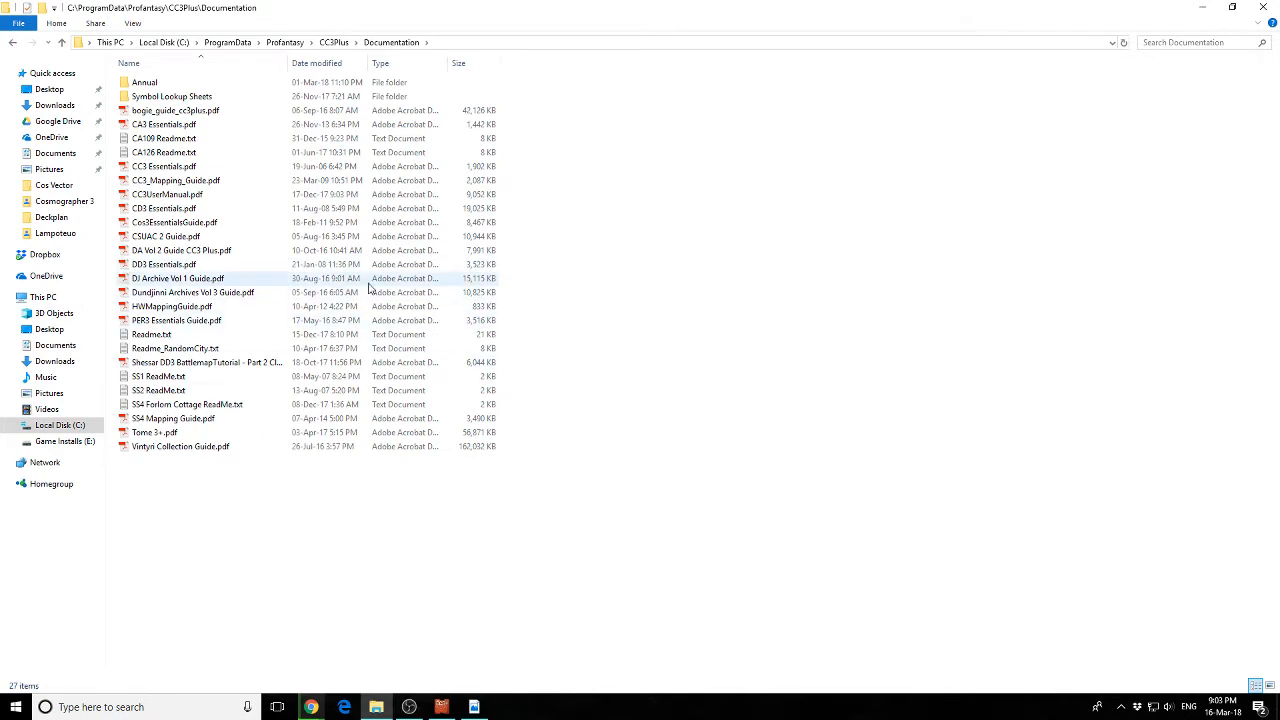
click(164, 208)
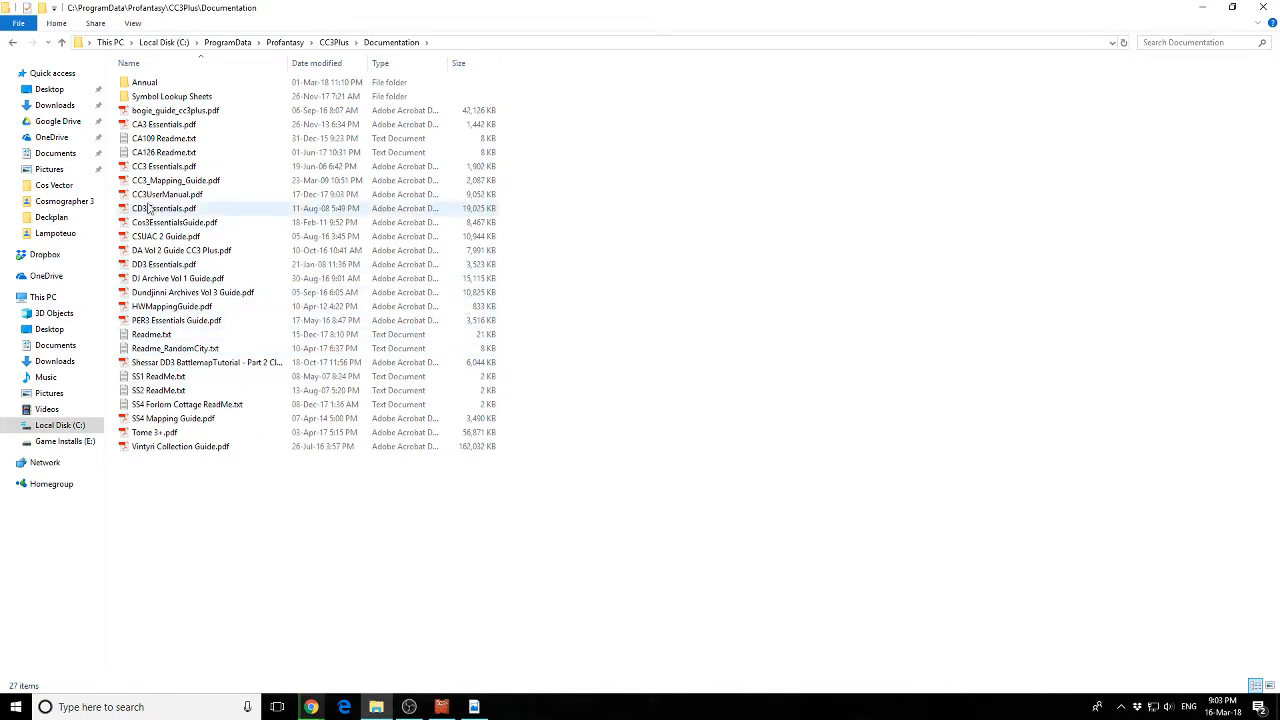
double_click(168, 208)
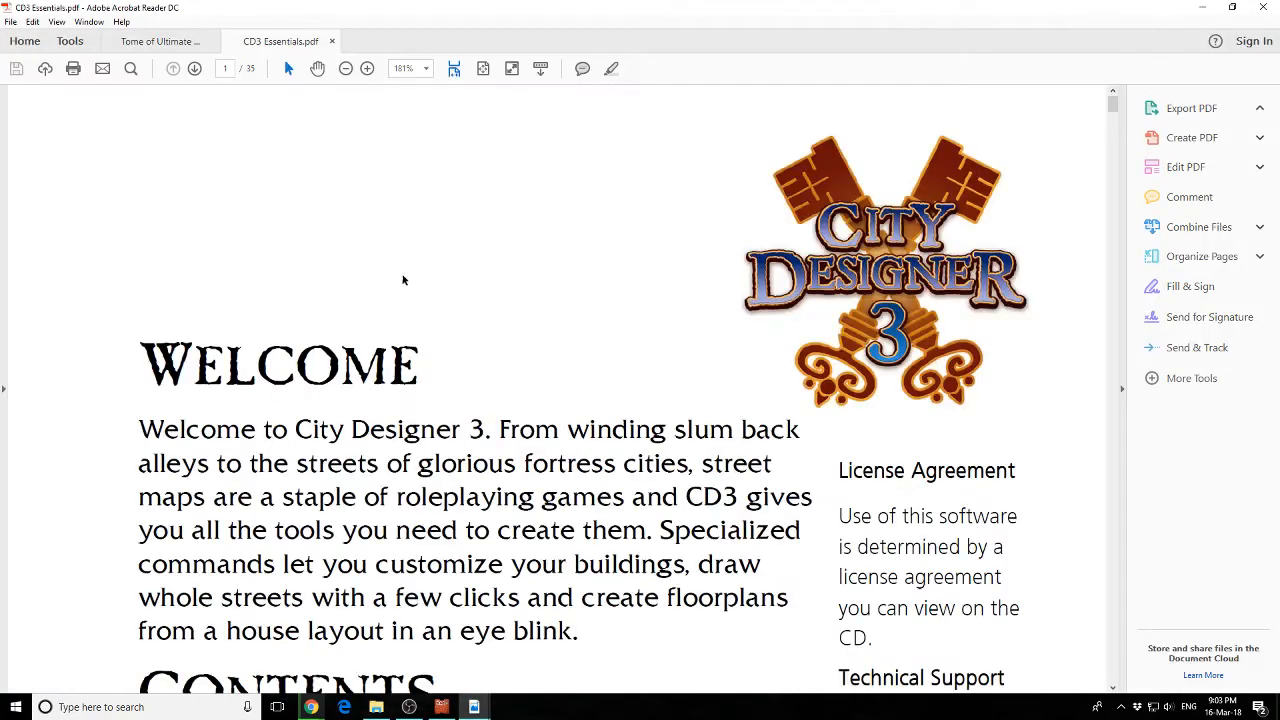
- Skim CD3 Essentials at reduced zoom and switch to the Tome of Ultimate Mapping document
click(1192, 108)
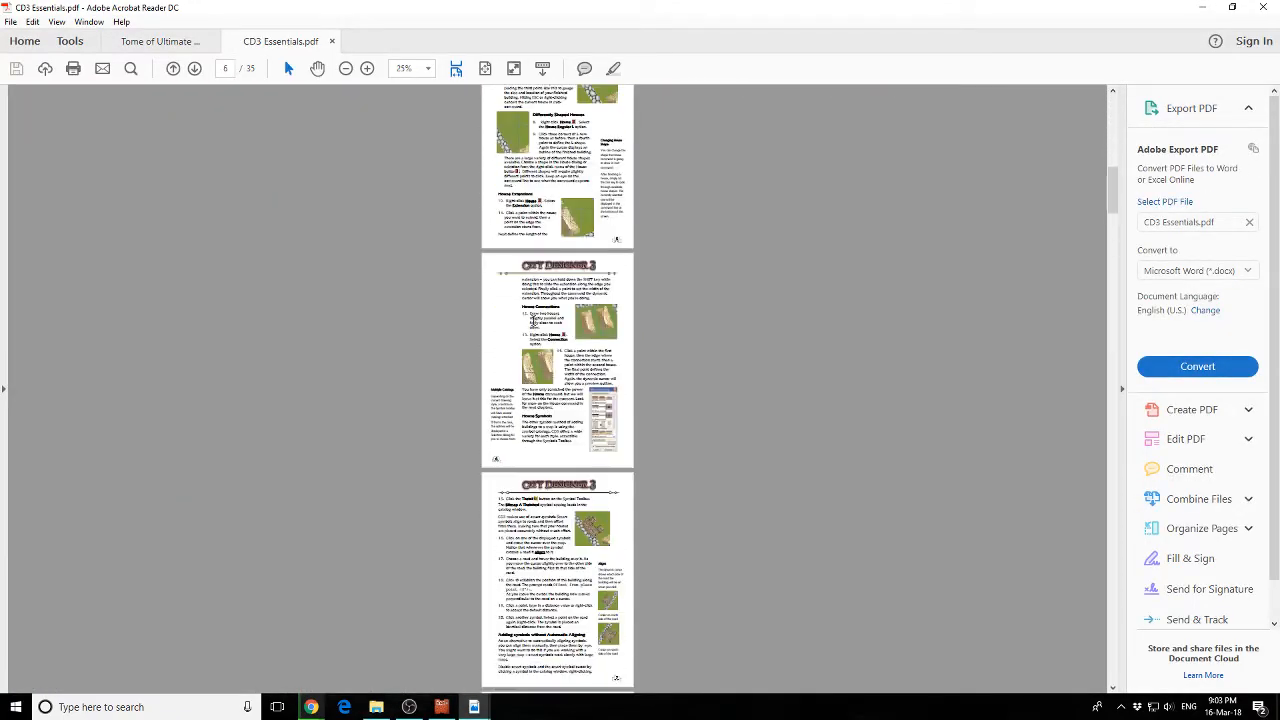
scroll(down, 3)
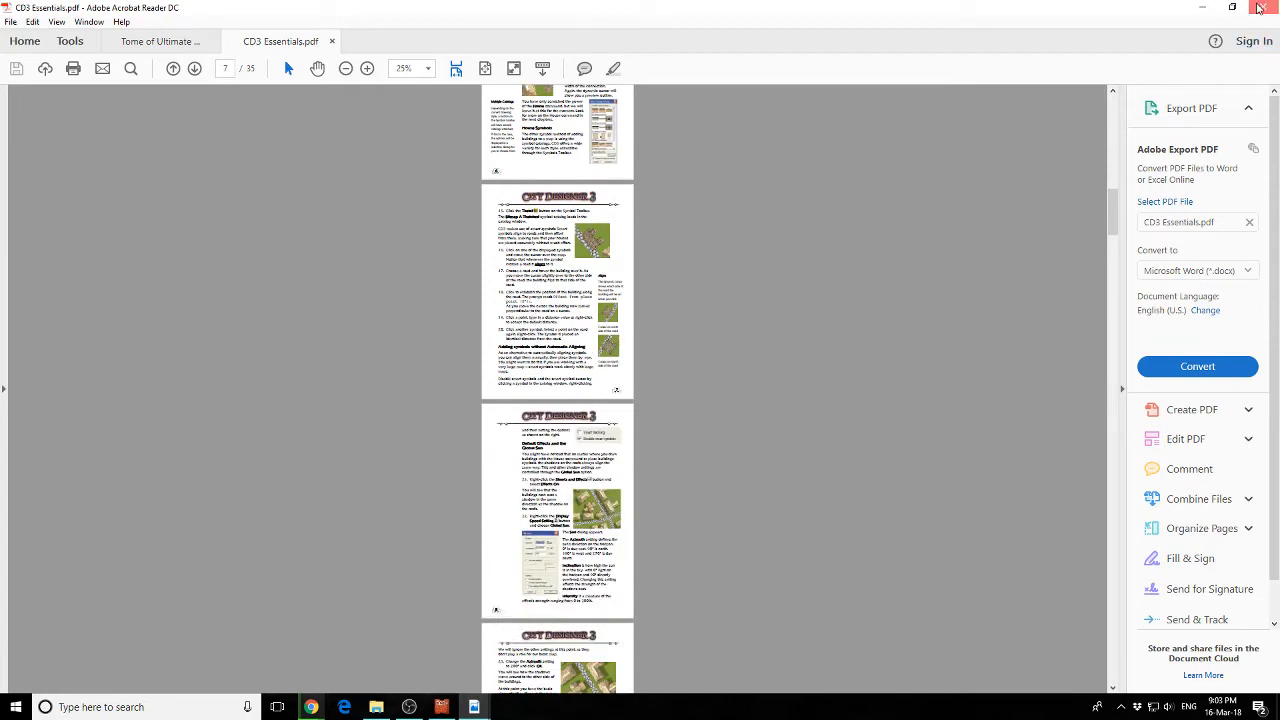
click(158, 40)
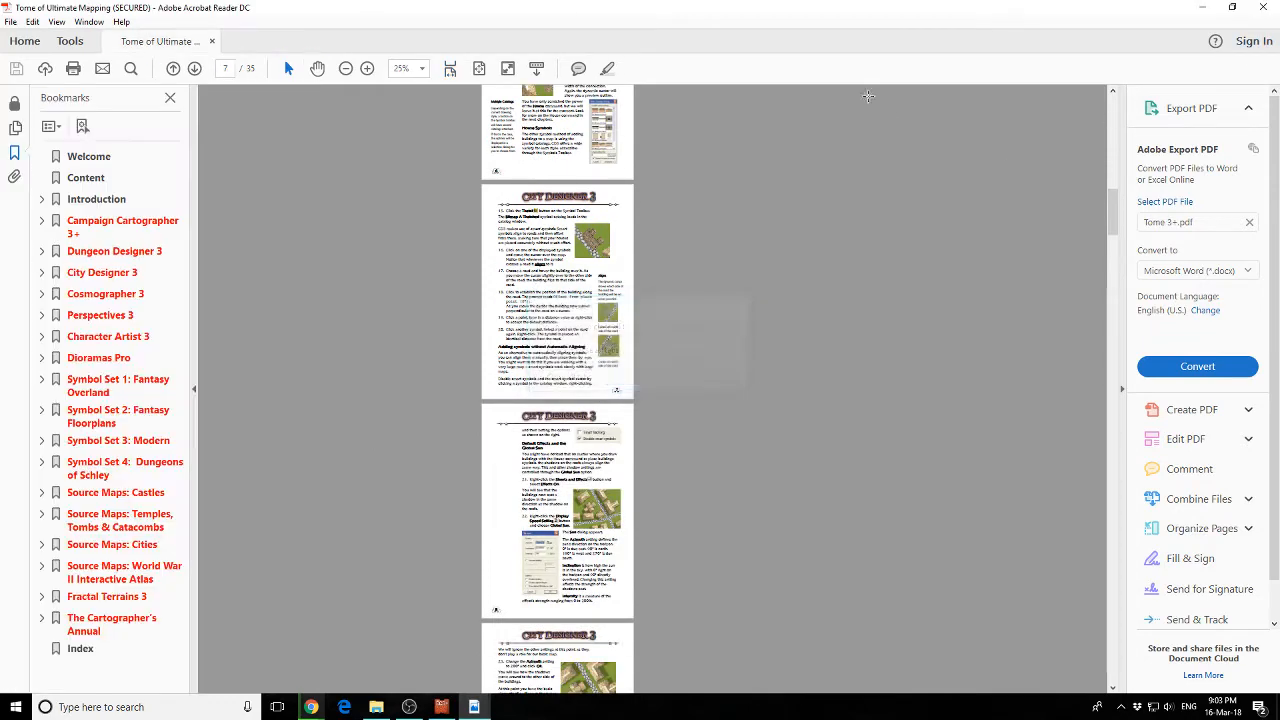
- Open DD3 Essentials.pdf from the Documentation folder, then close Acrobat with all its tabs
click(376, 708)
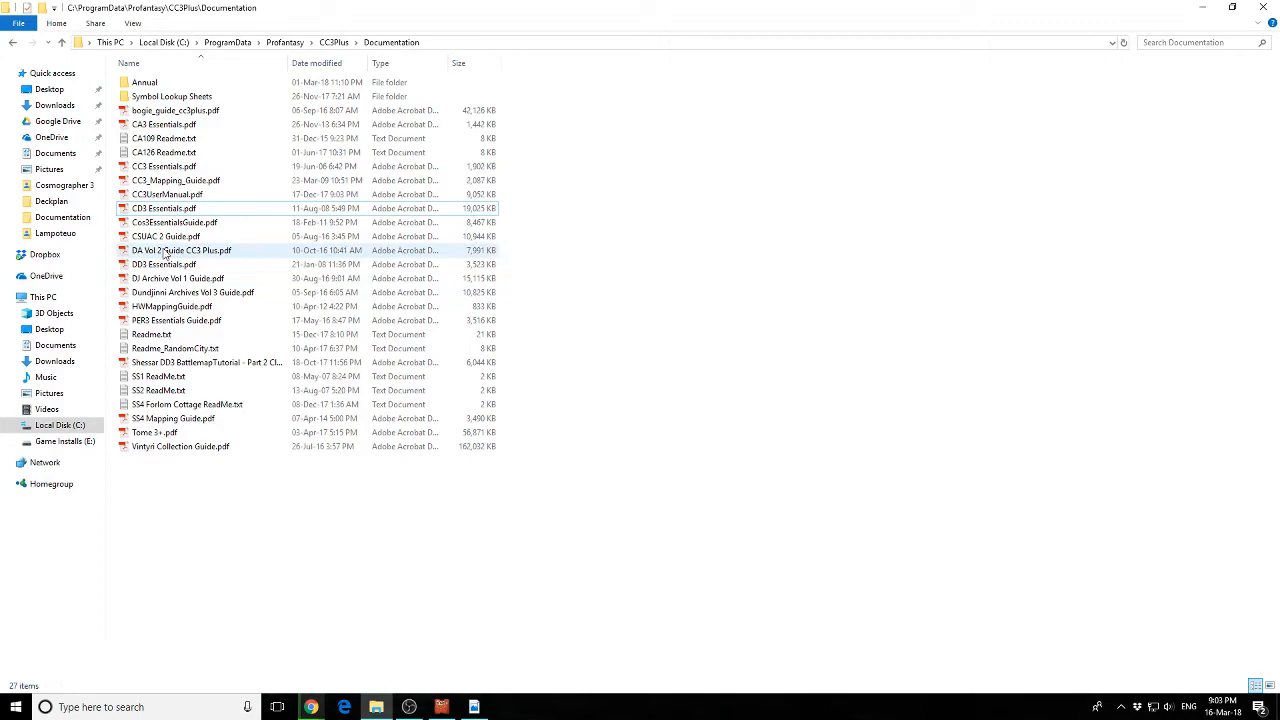
double_click(164, 264)
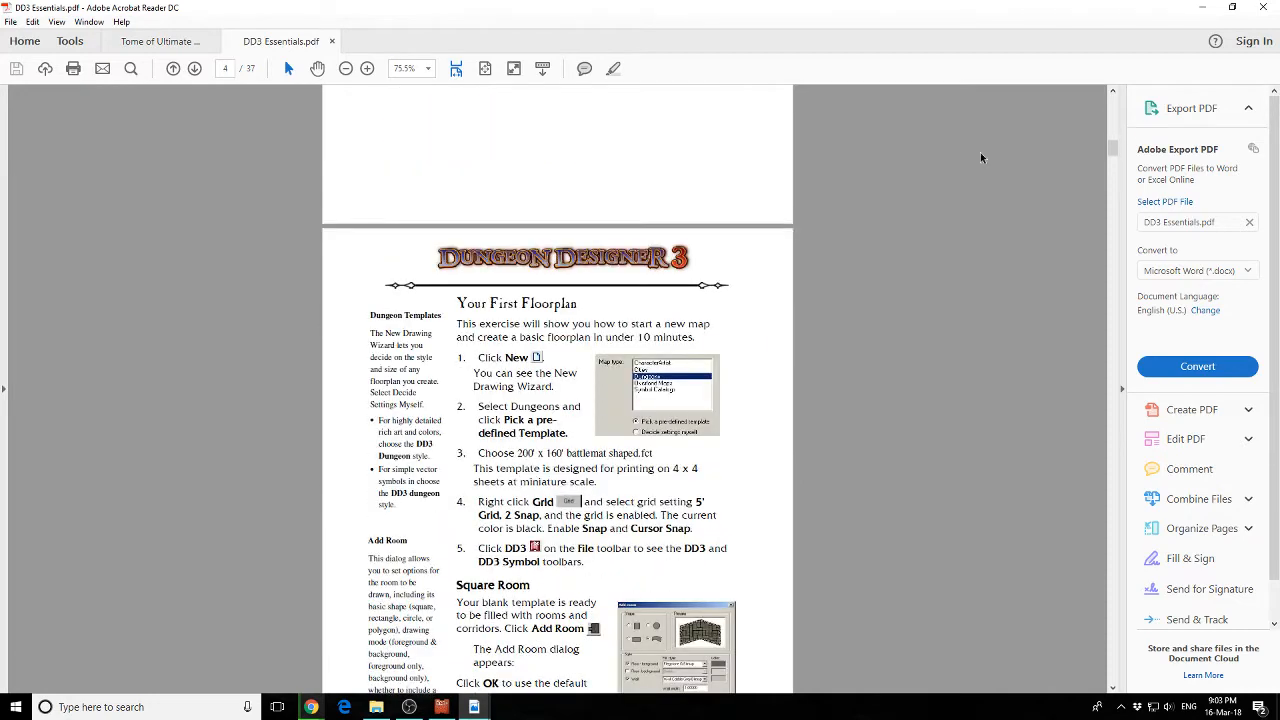
click(332, 40)
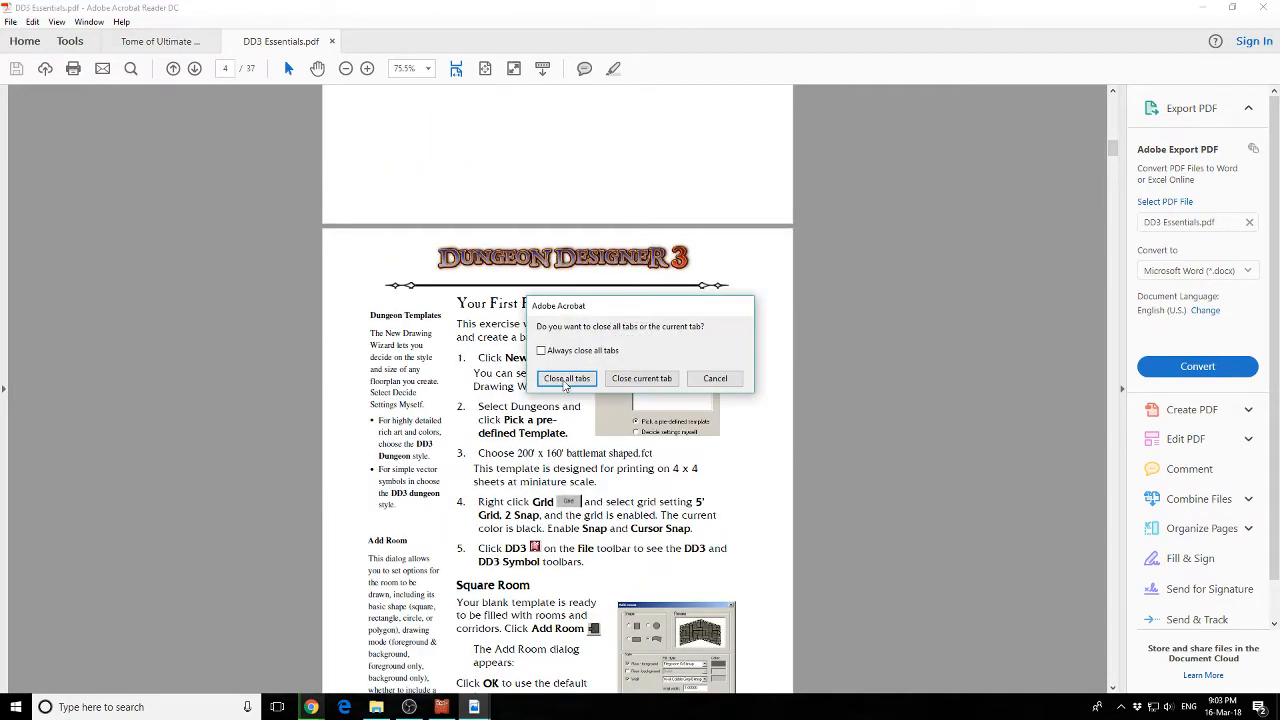
click(566, 378)
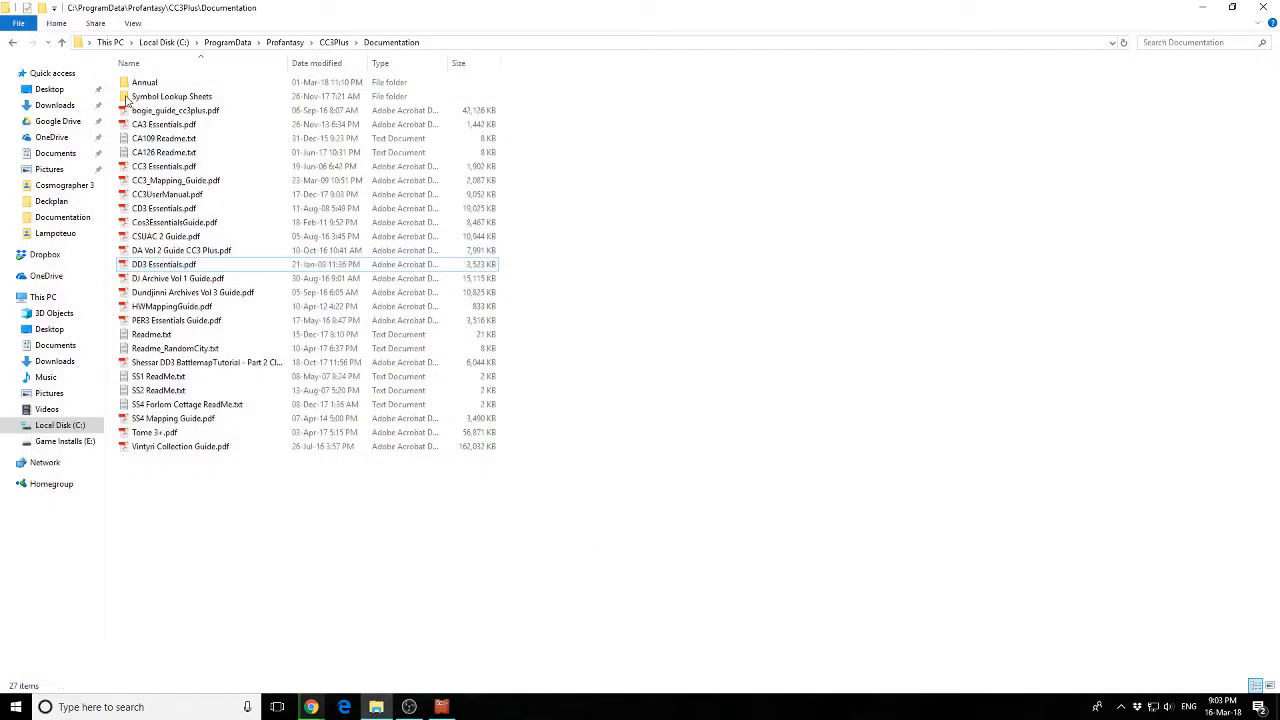
- Go up to CC3Plus, into Annual, and open the Issue 54 - Jon Roberts Dungeon folder
click(332, 42)
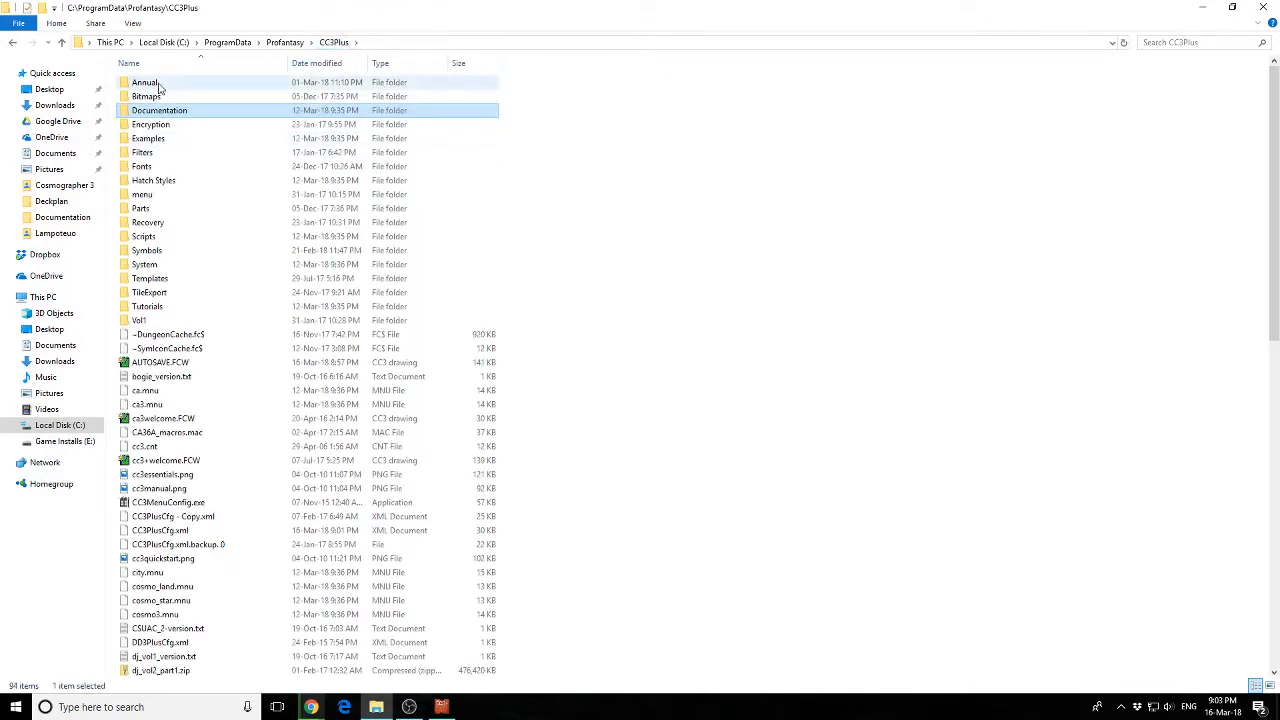
double_click(146, 82)
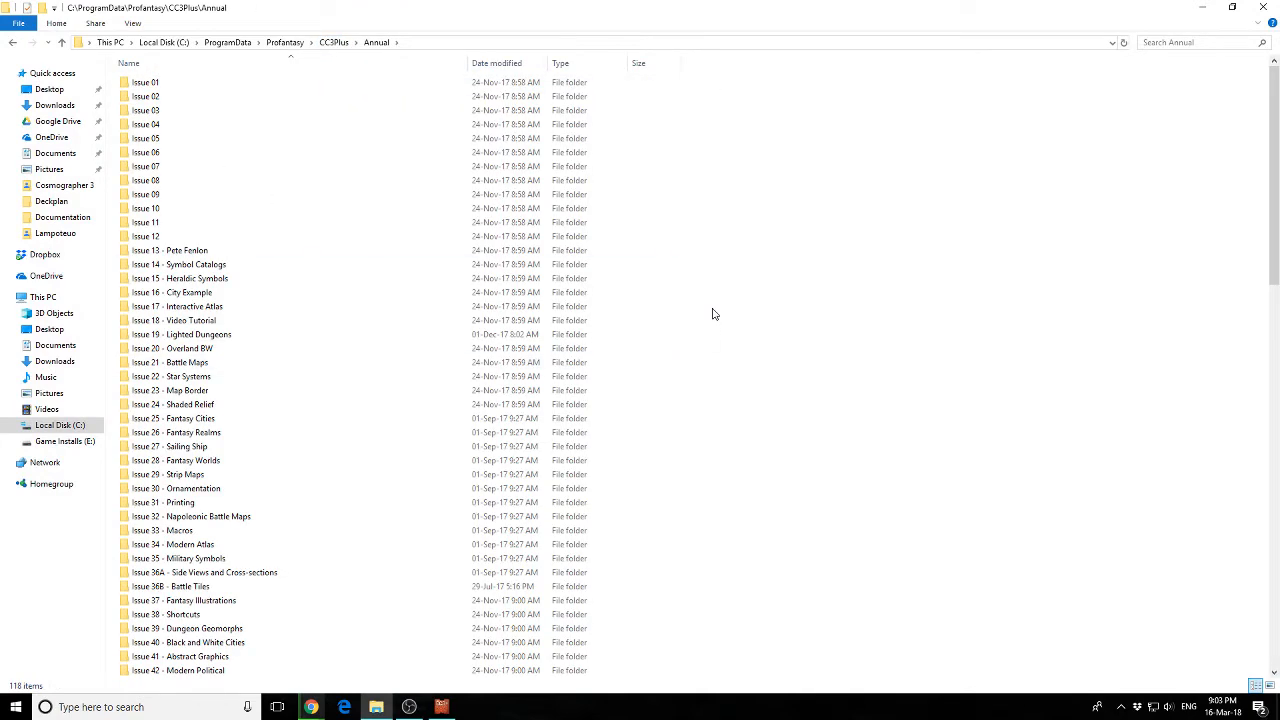
scroll(down, 3)
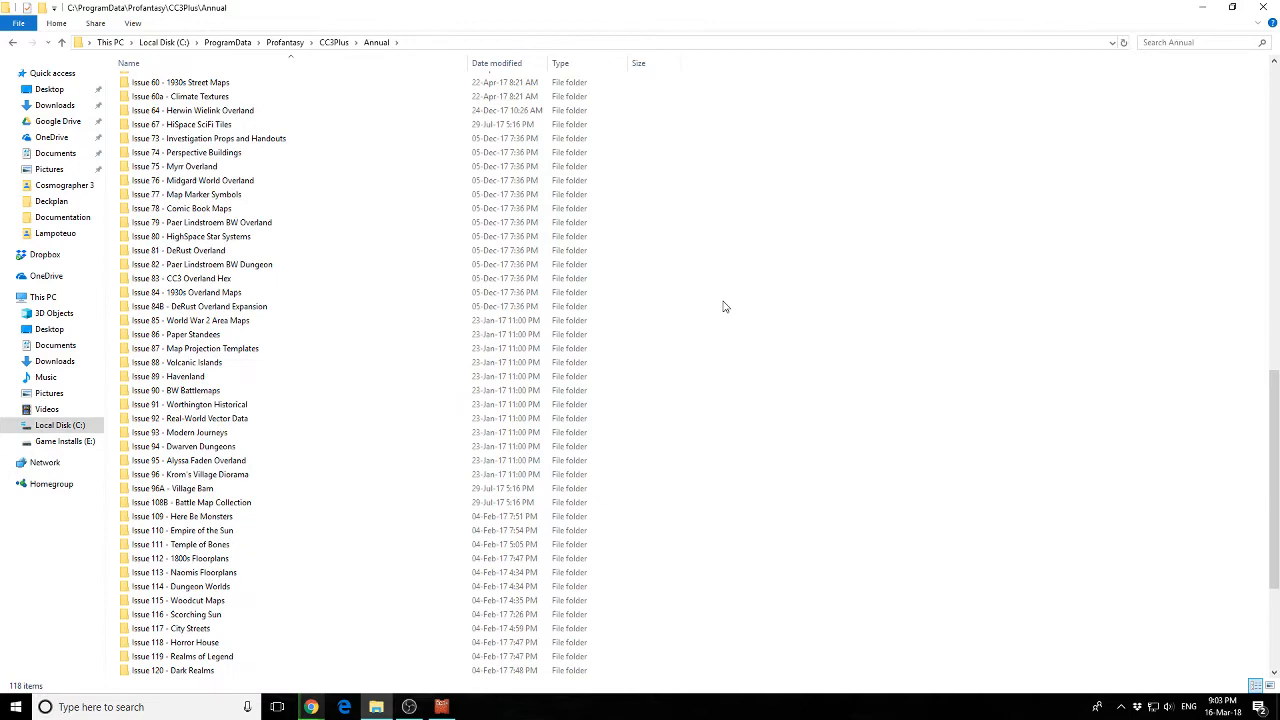
scroll(down, 3)
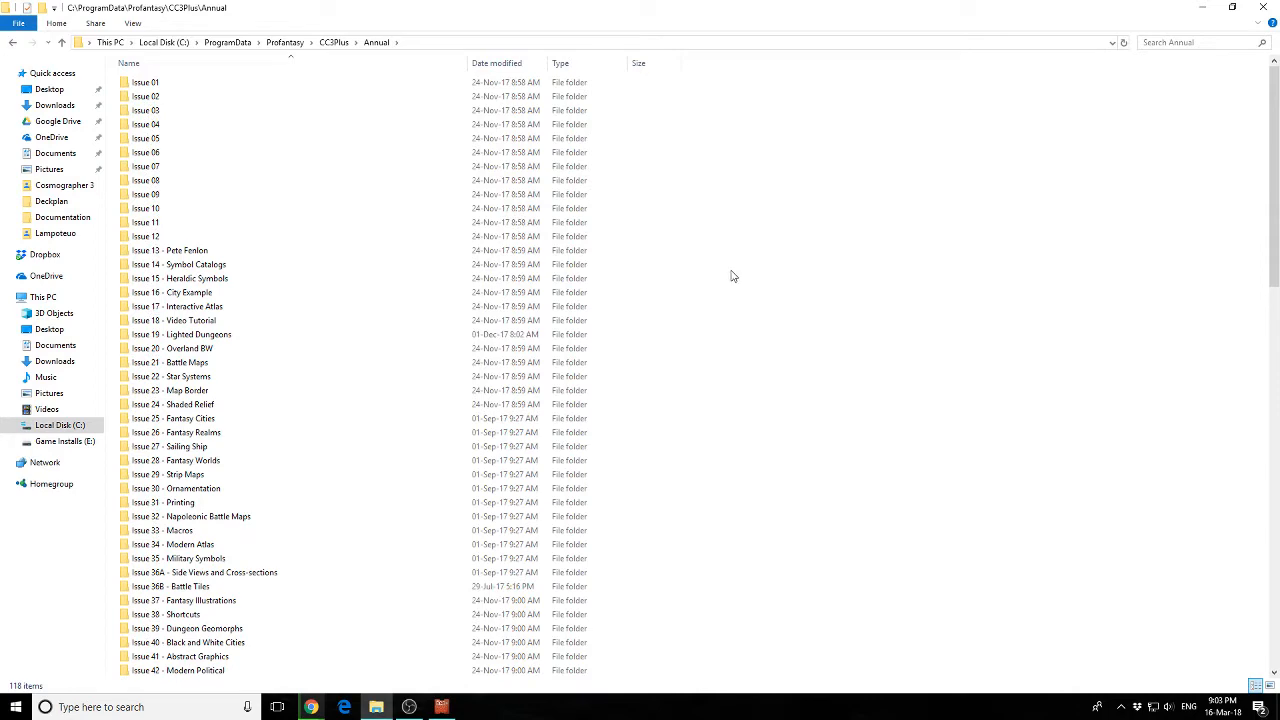
mouse_move(732, 290)
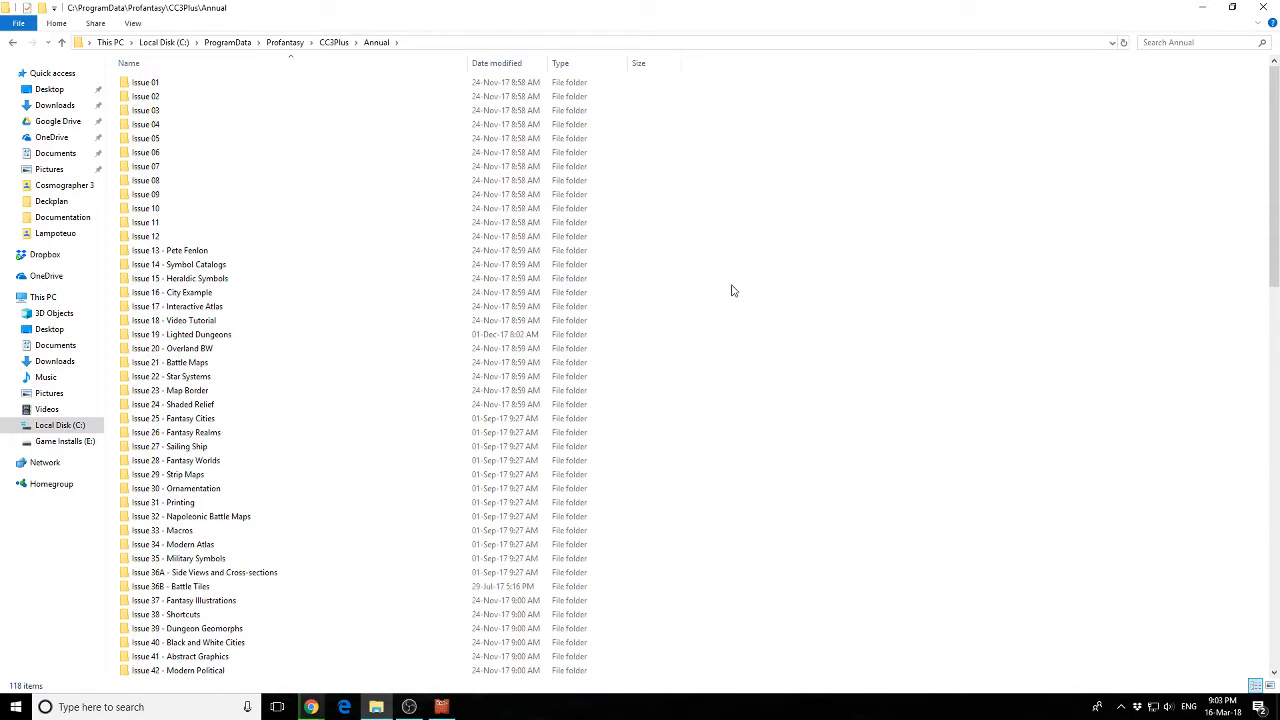
scroll(down, 3)
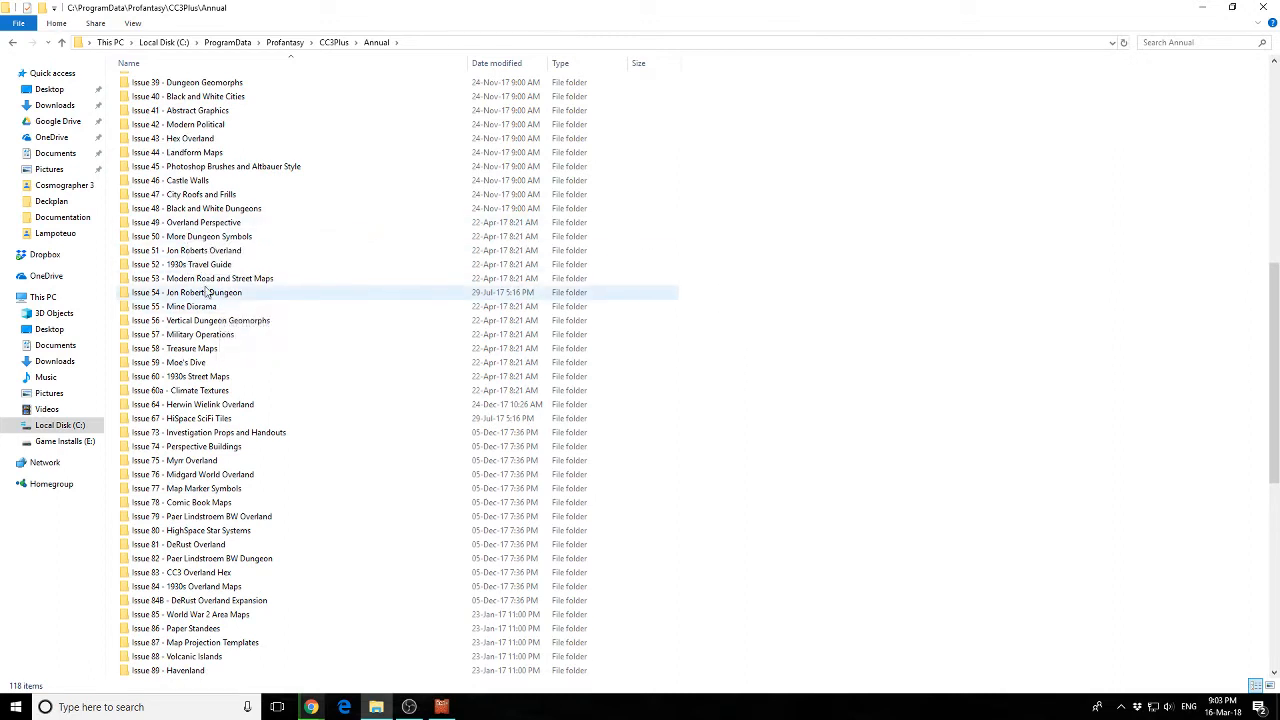
click(188, 292)
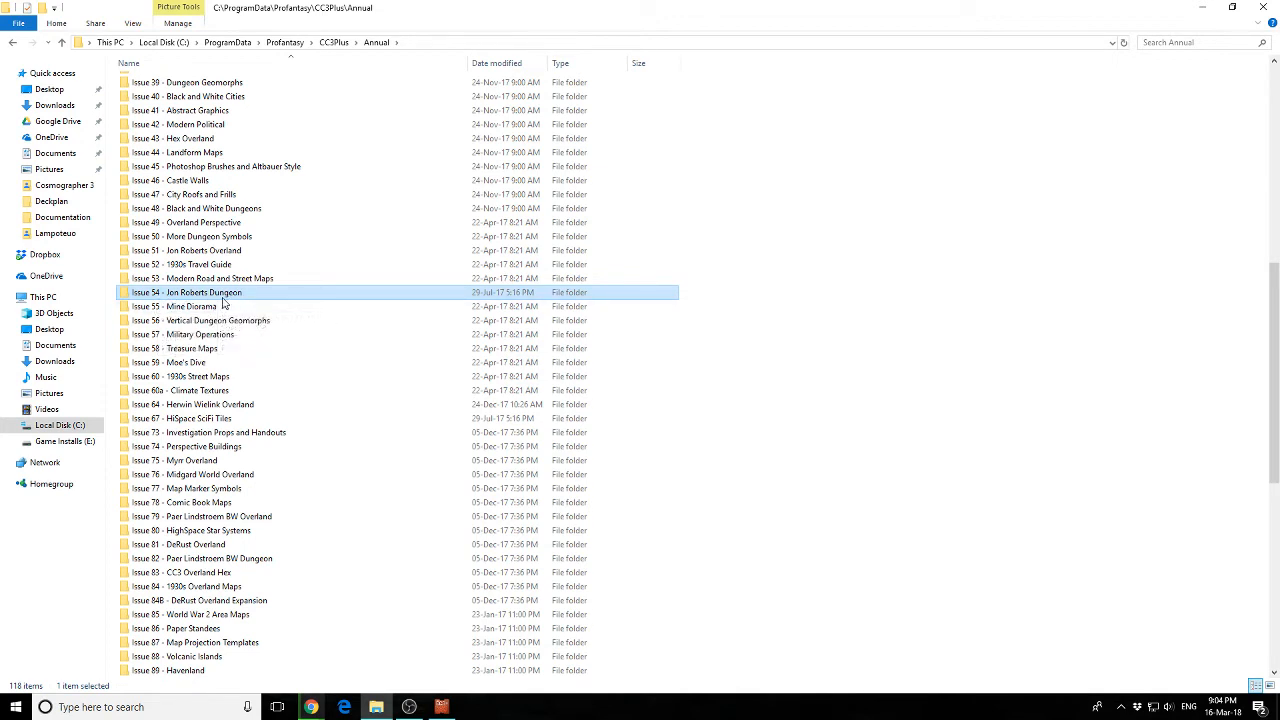
double_click(184, 292)
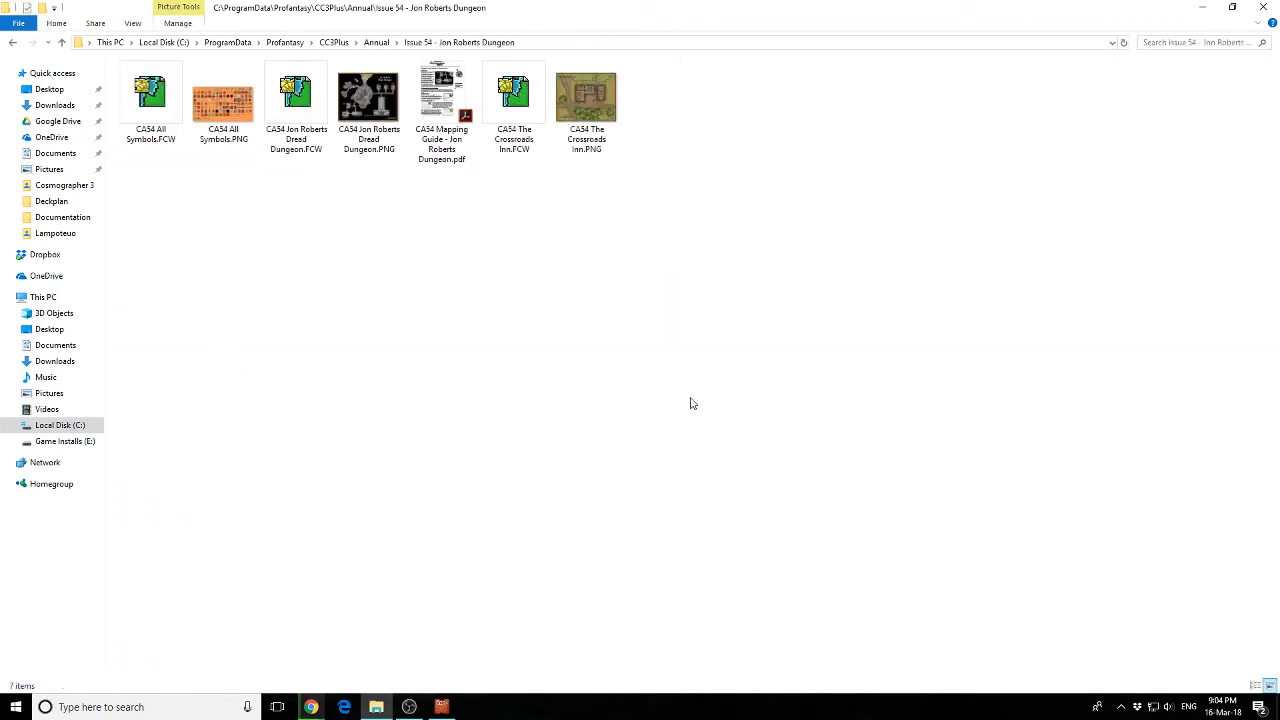
- Preview the CA54 All Symbols sheet and the Jon Roberts Dread Dungeon map image
click(224, 96)
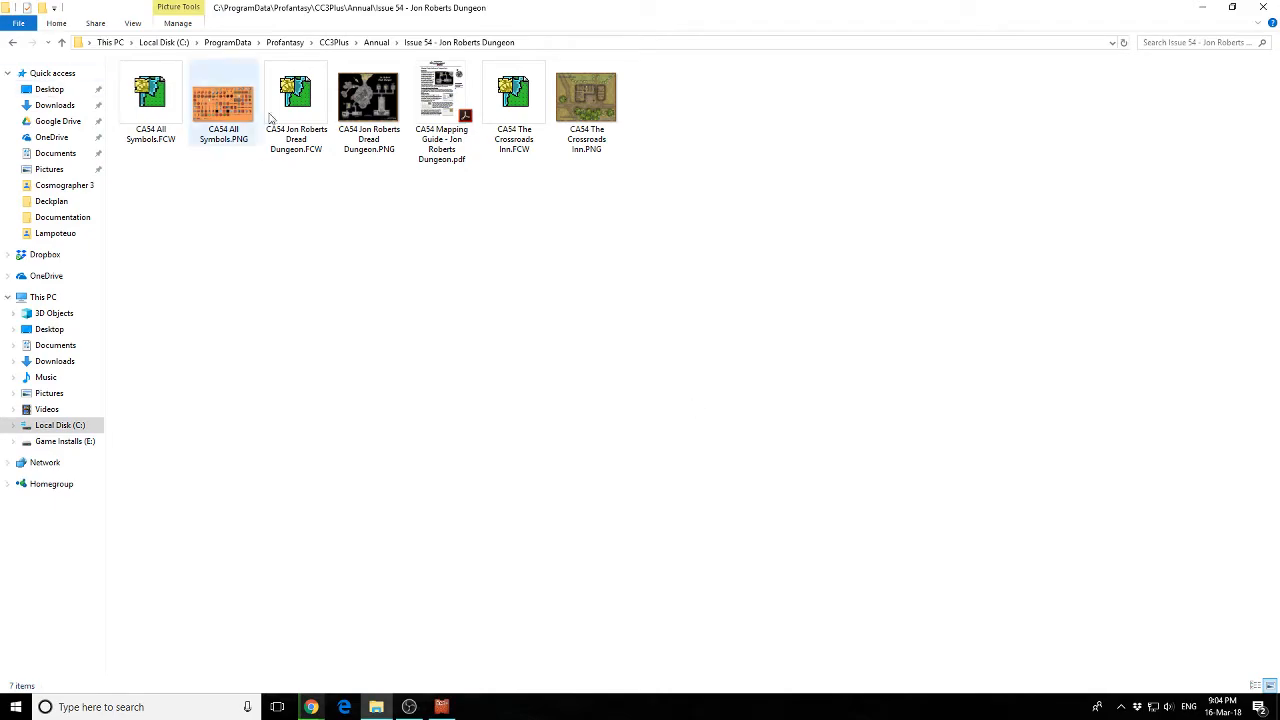
double_click(224, 96)
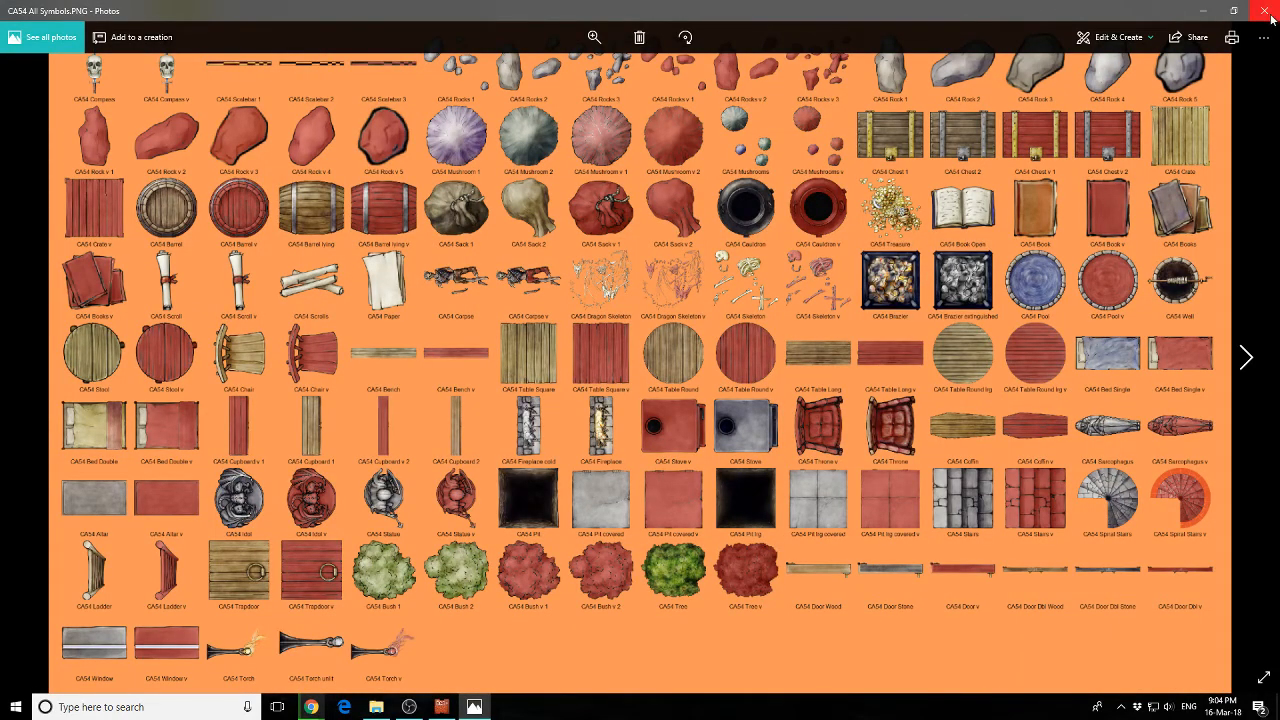
click(1232, 10)
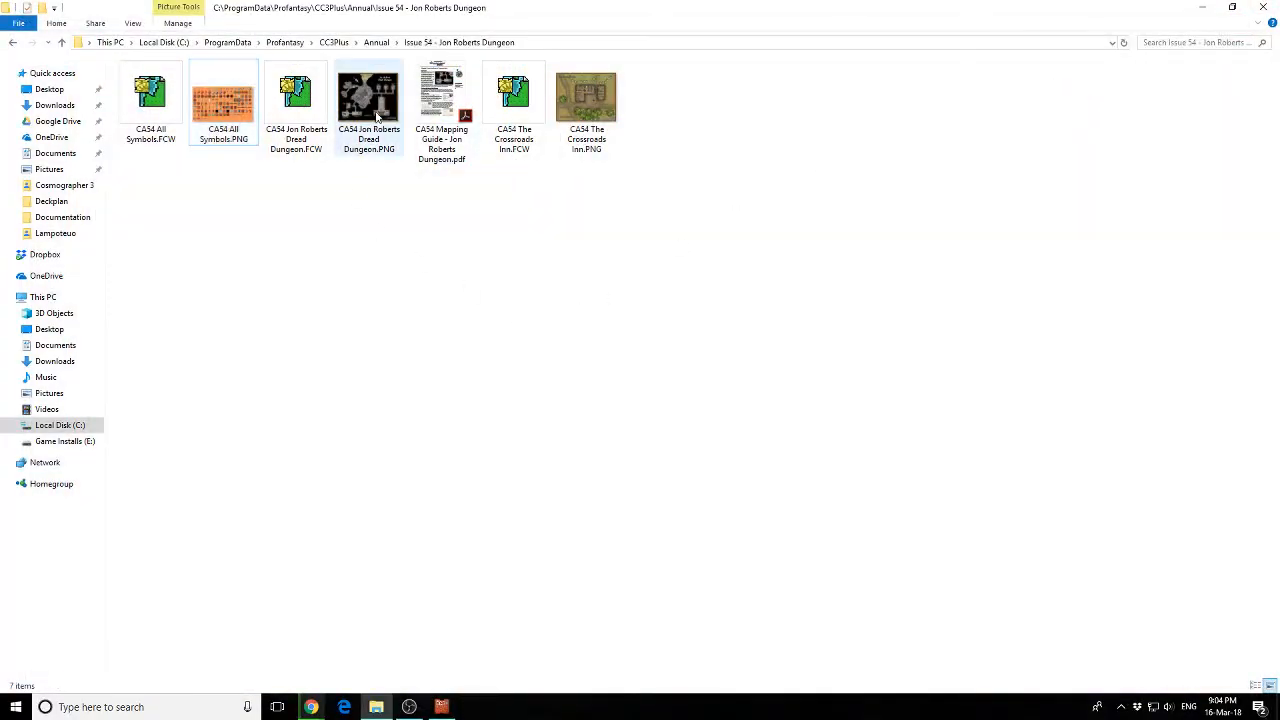
double_click(368, 94)
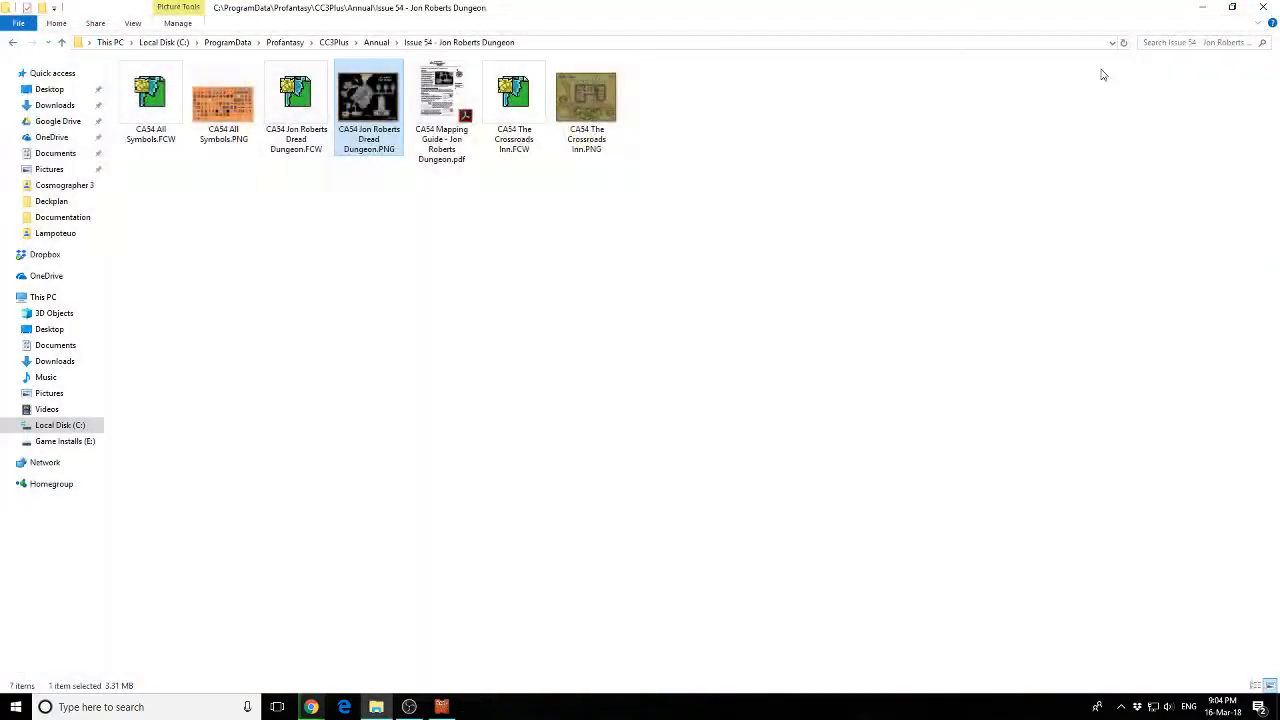
double_click(368, 96)
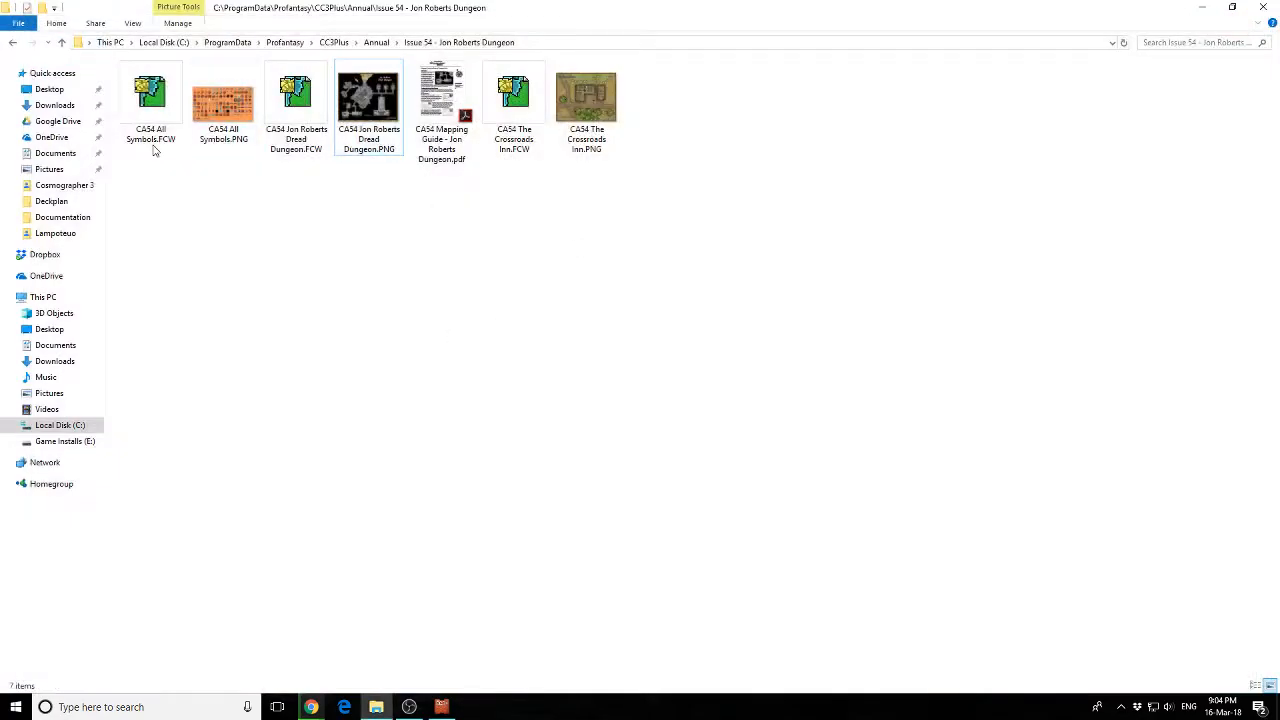
- Preview The Crossroads Inn image, then open the CA54 Jon Roberts Dungeon mapping guide PDF
click(512, 100)
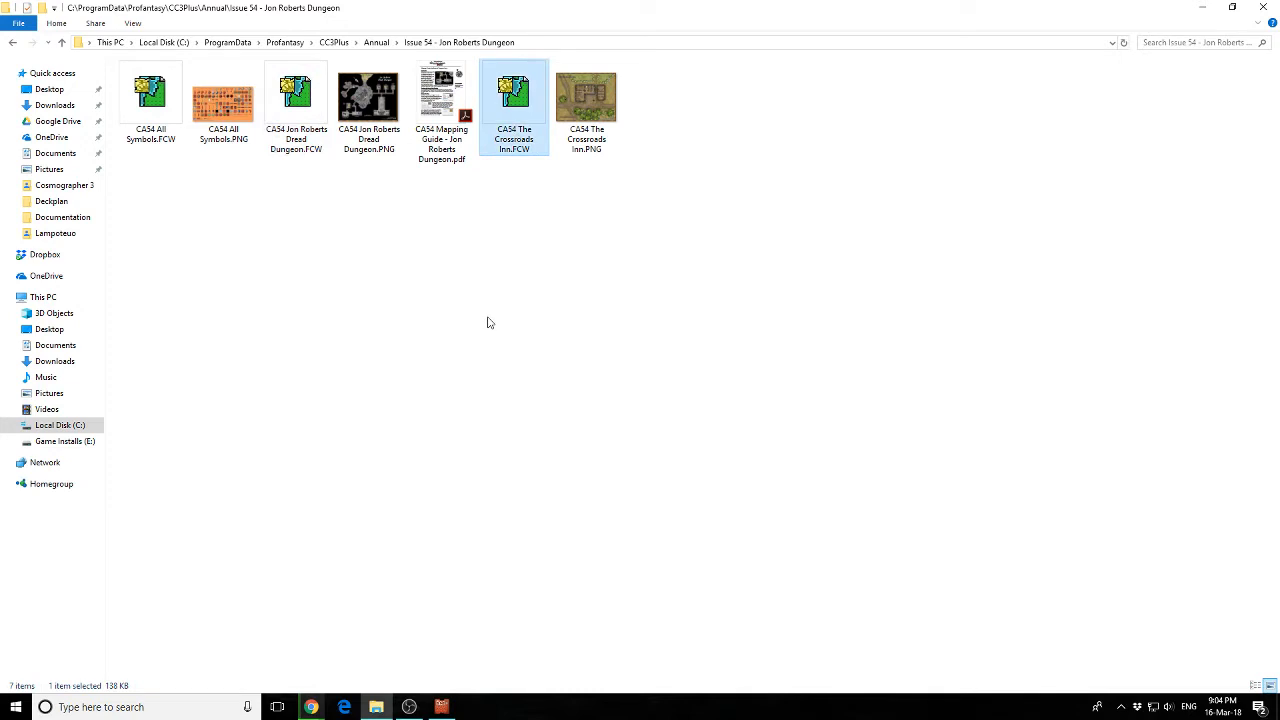
click(586, 96)
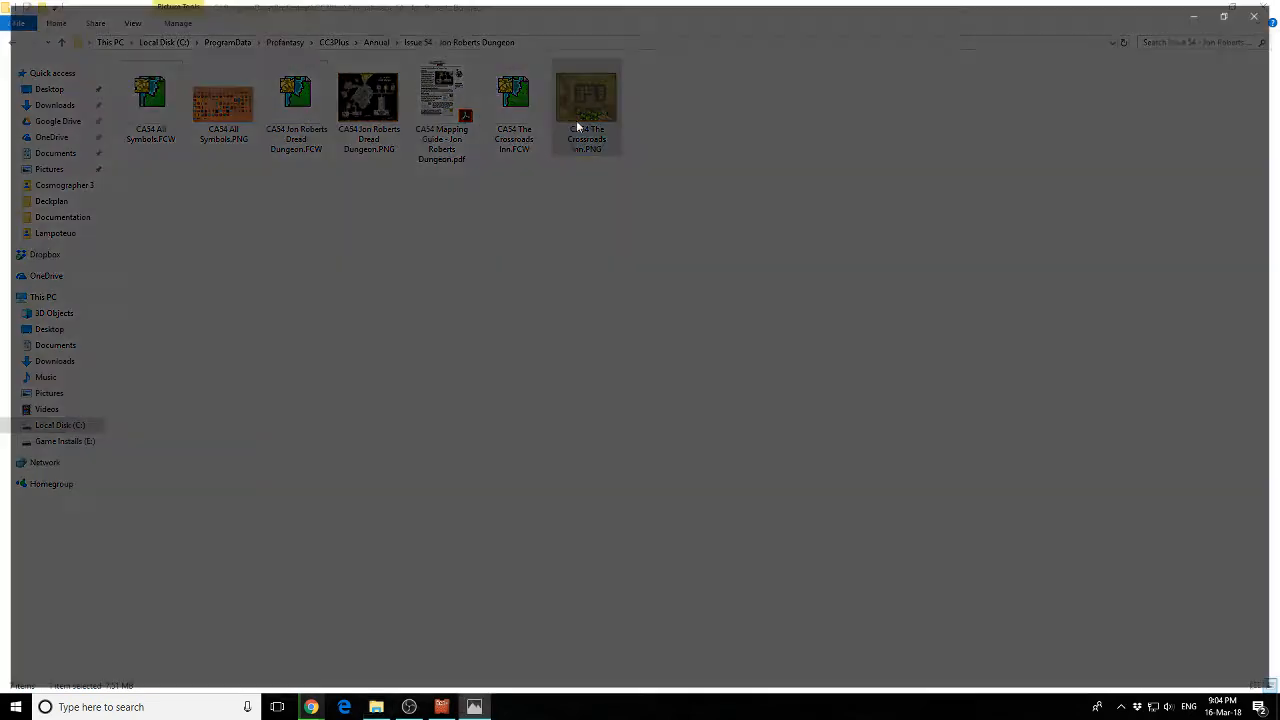
double_click(586, 96)
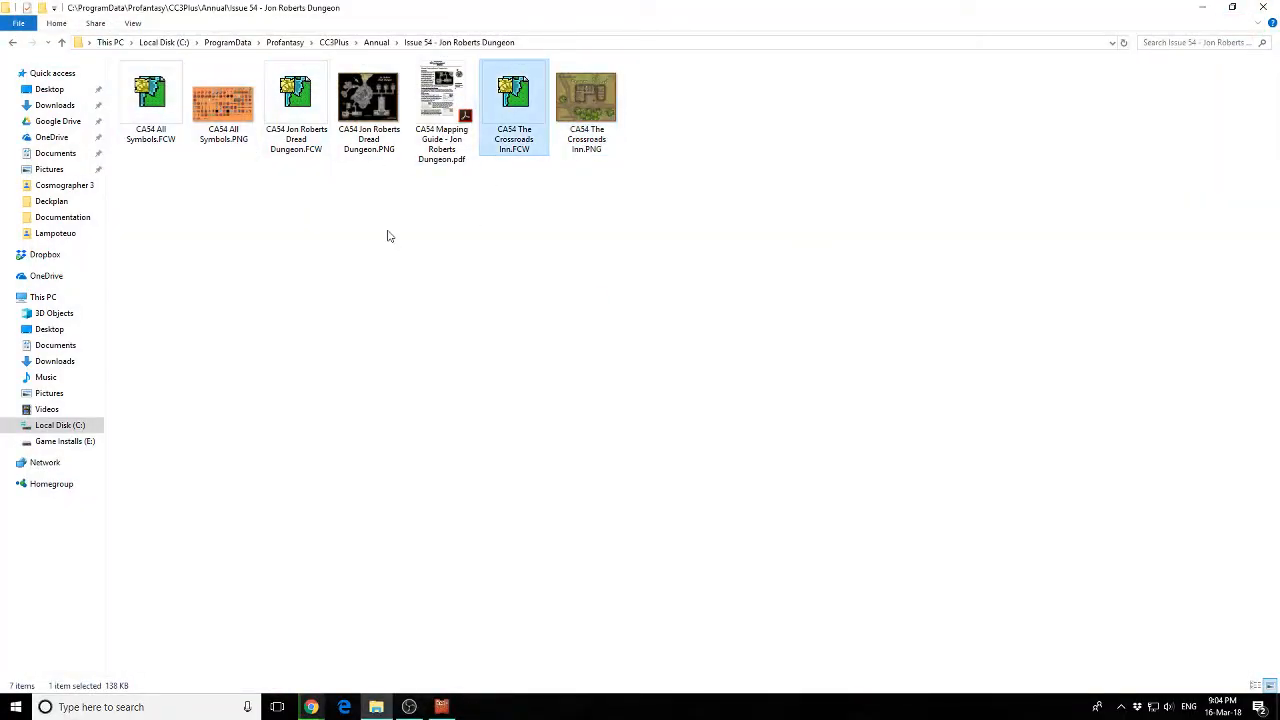
double_click(440, 96)
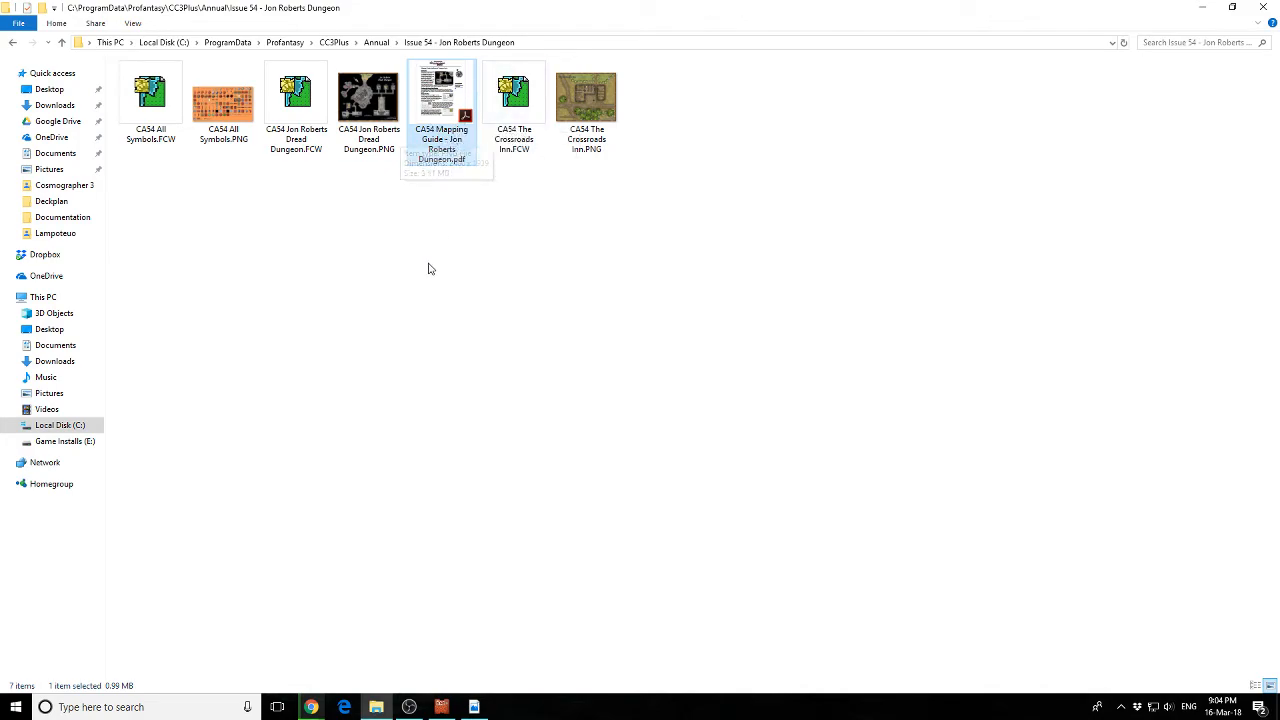
double_click(440, 88)
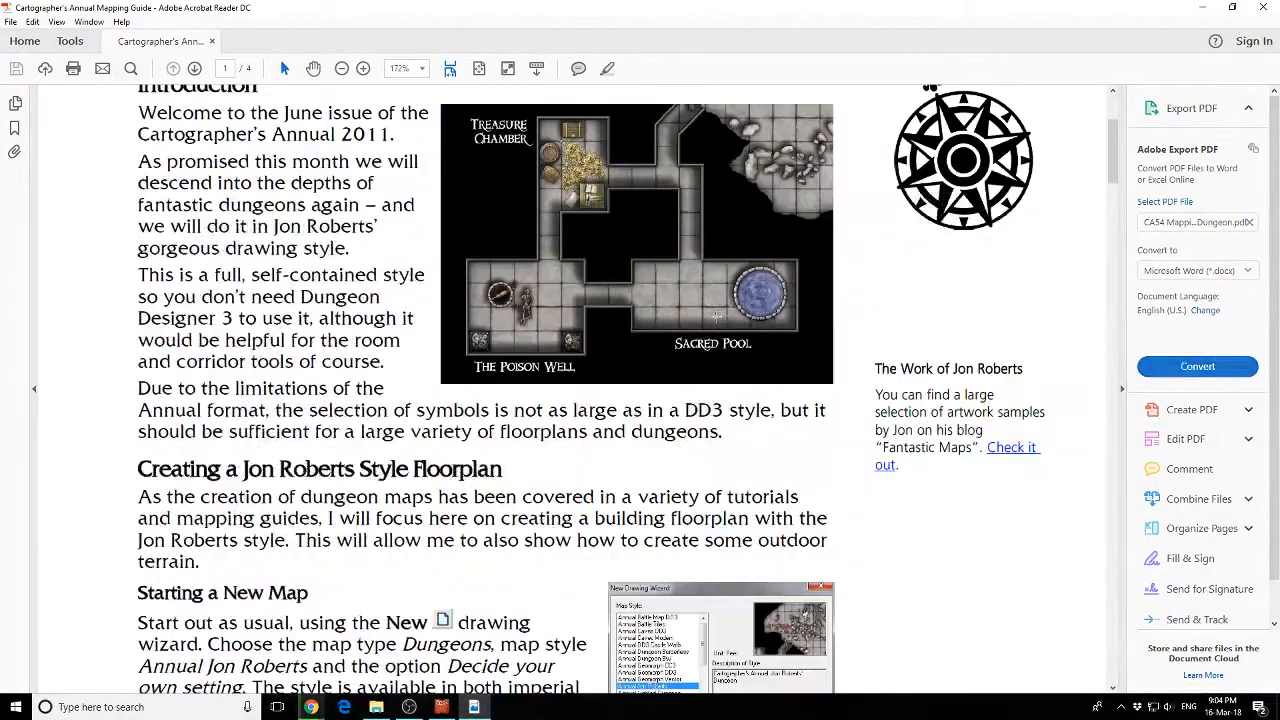
- Scroll through the Jon Roberts mapping guide to page 4, The Final Map of The Crossroads Inn
scroll(down, 3)
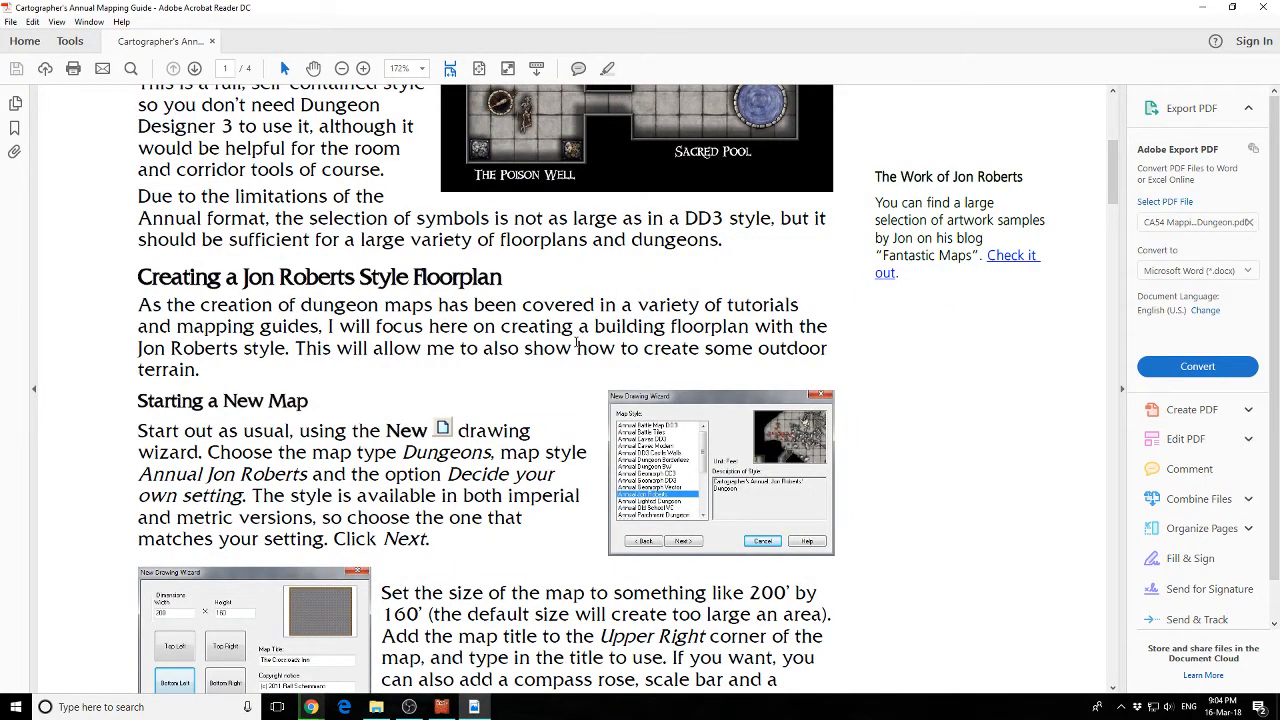
scroll(down, 3)
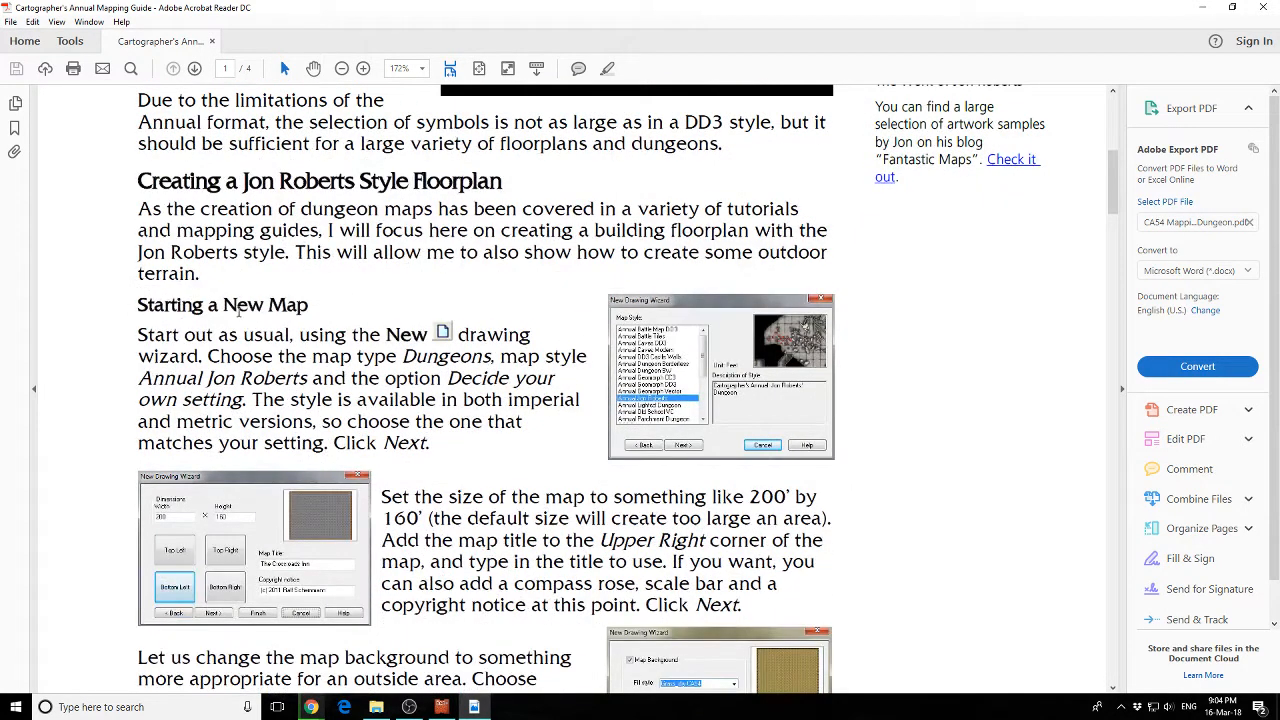
scroll(down, 3)
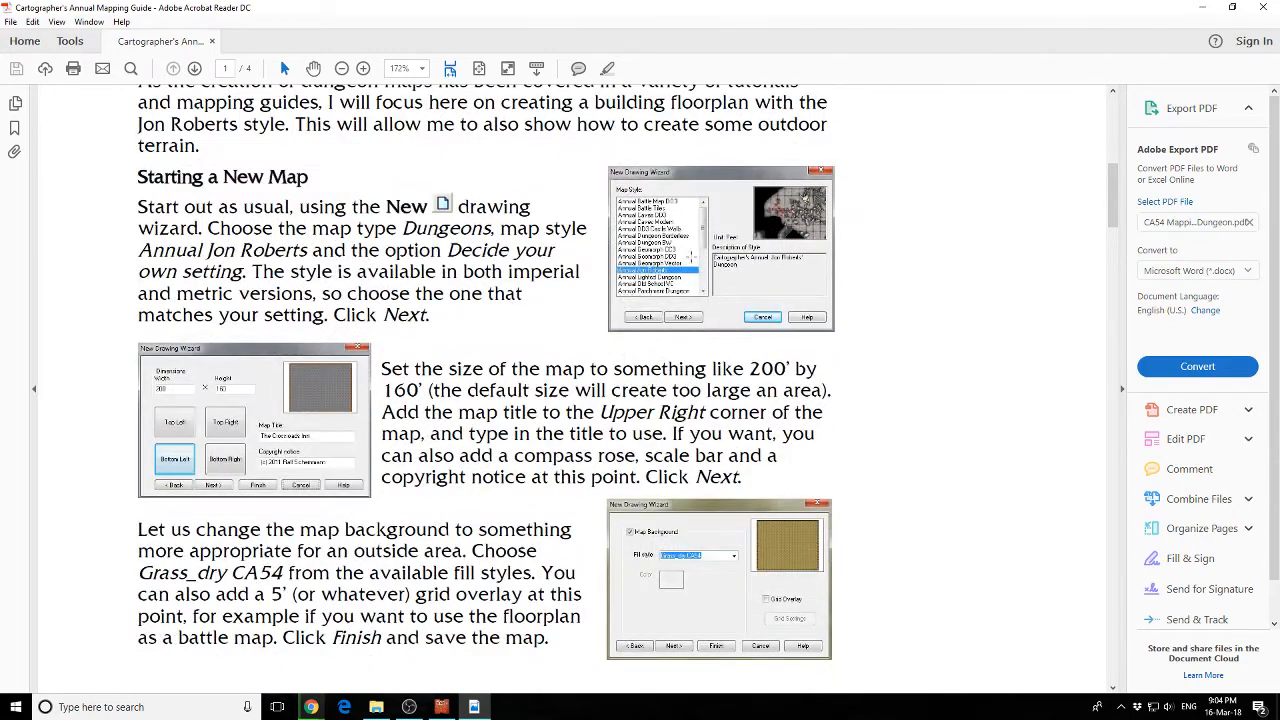
scroll(down, 3)
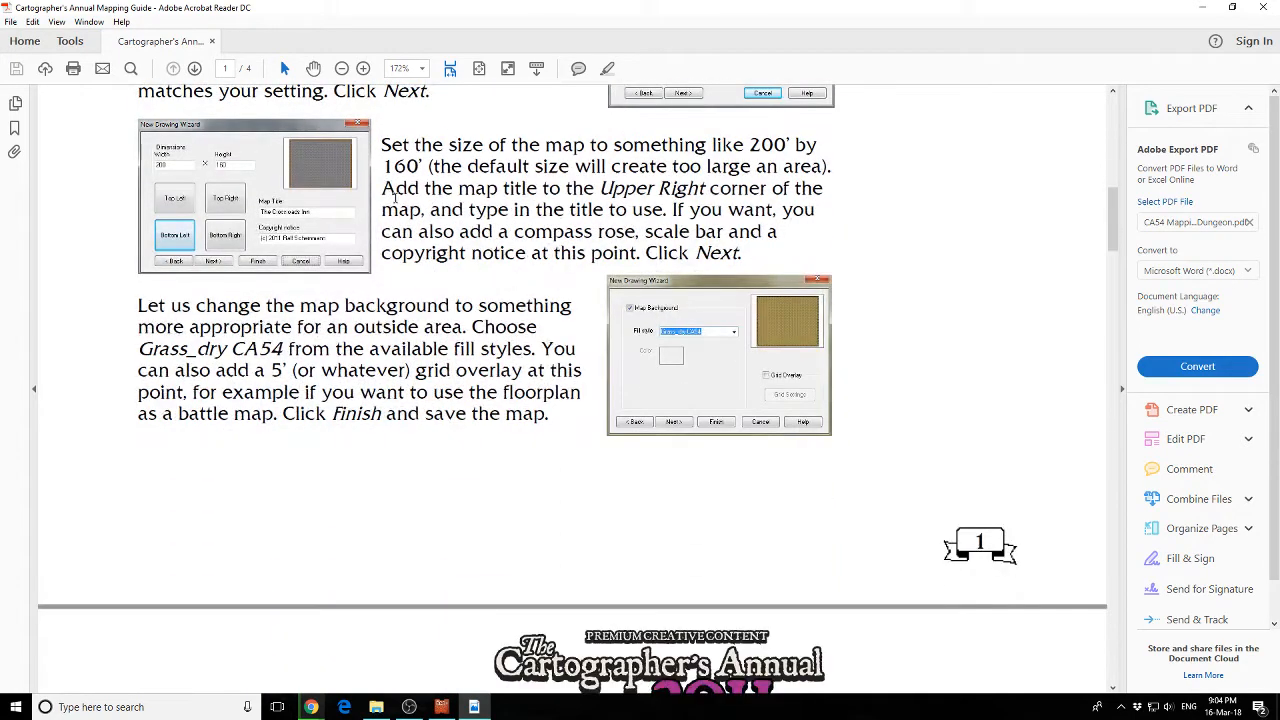
scroll(down, 3)
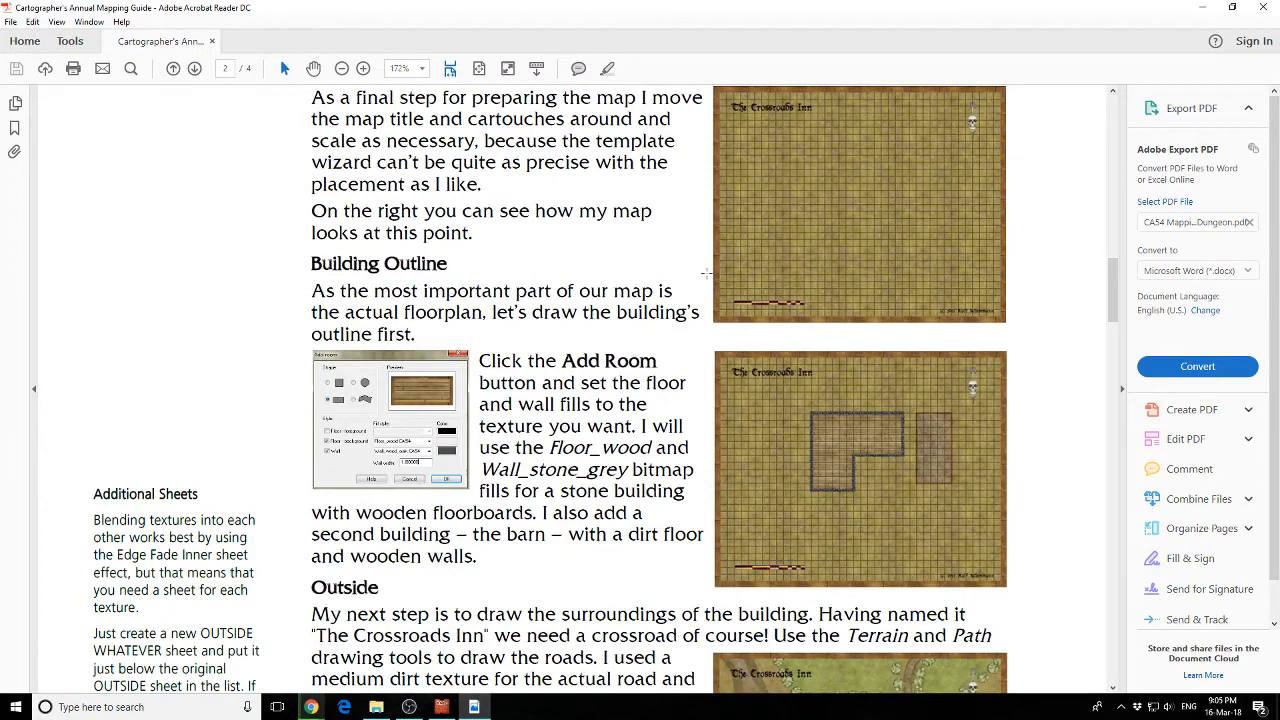
scroll(down, 3)
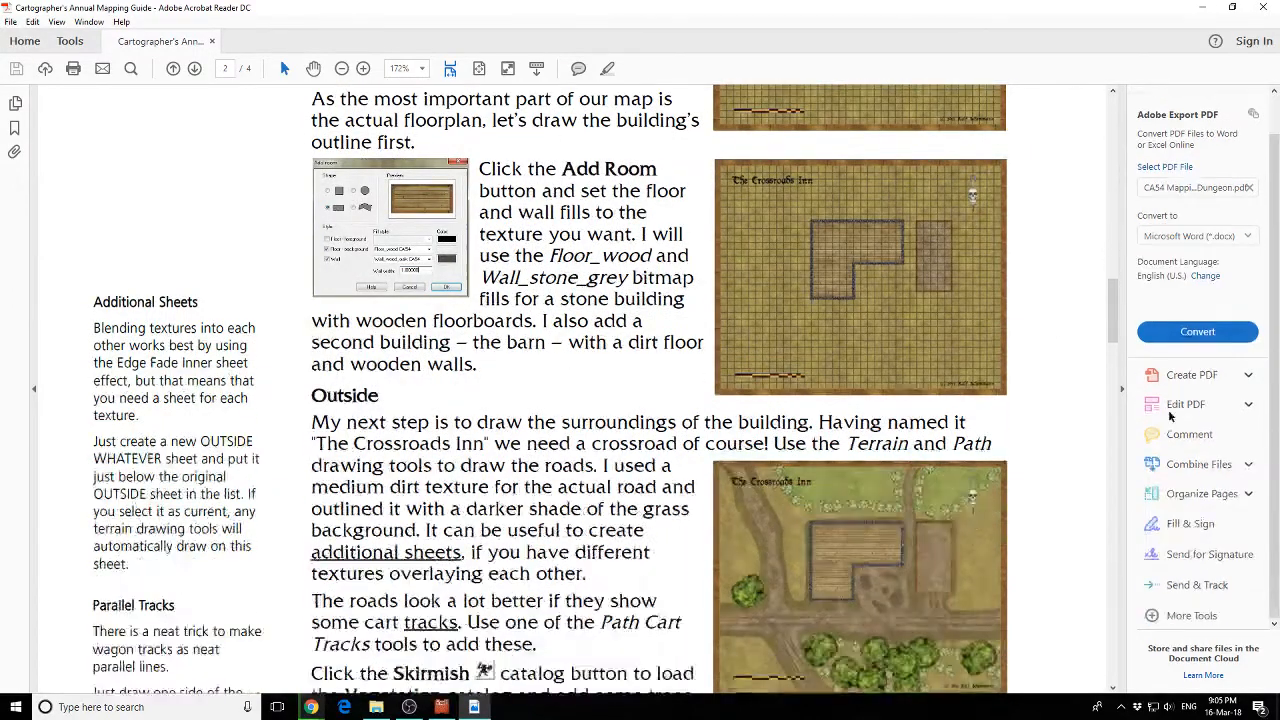
scroll(down, 3)
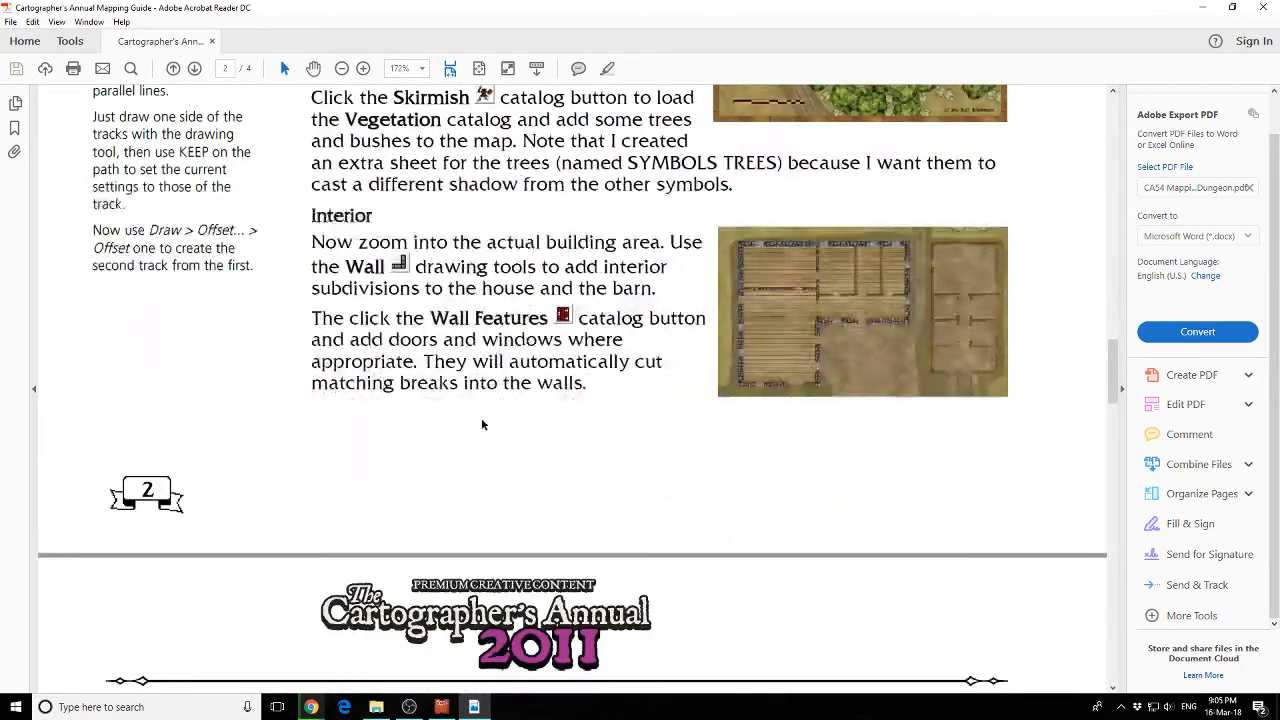
scroll(down, 3)
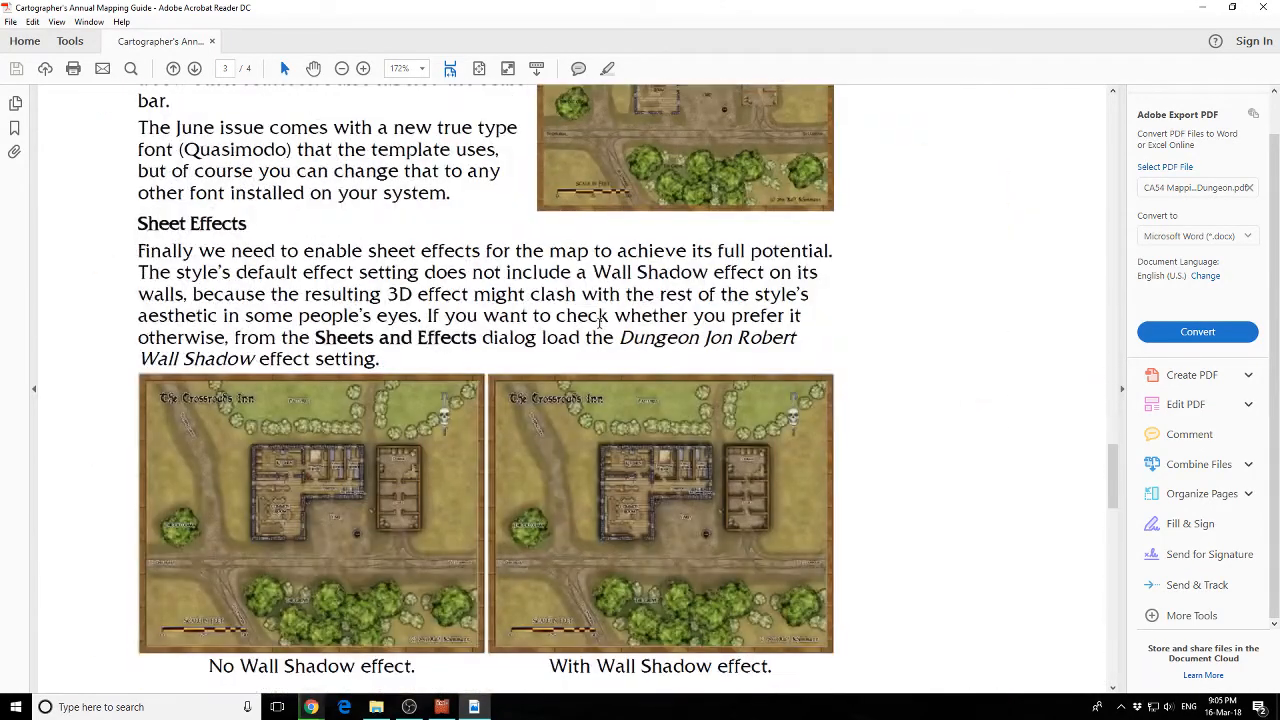
scroll(down, 3)
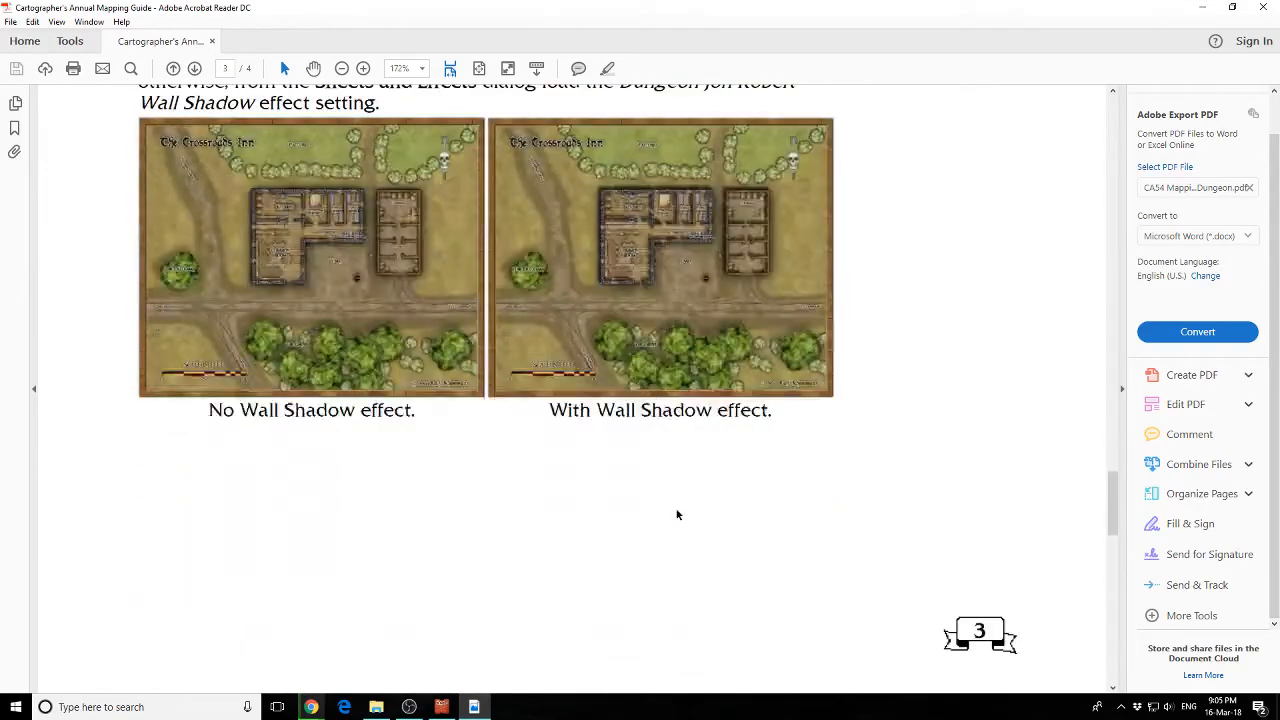
scroll(down, 3)
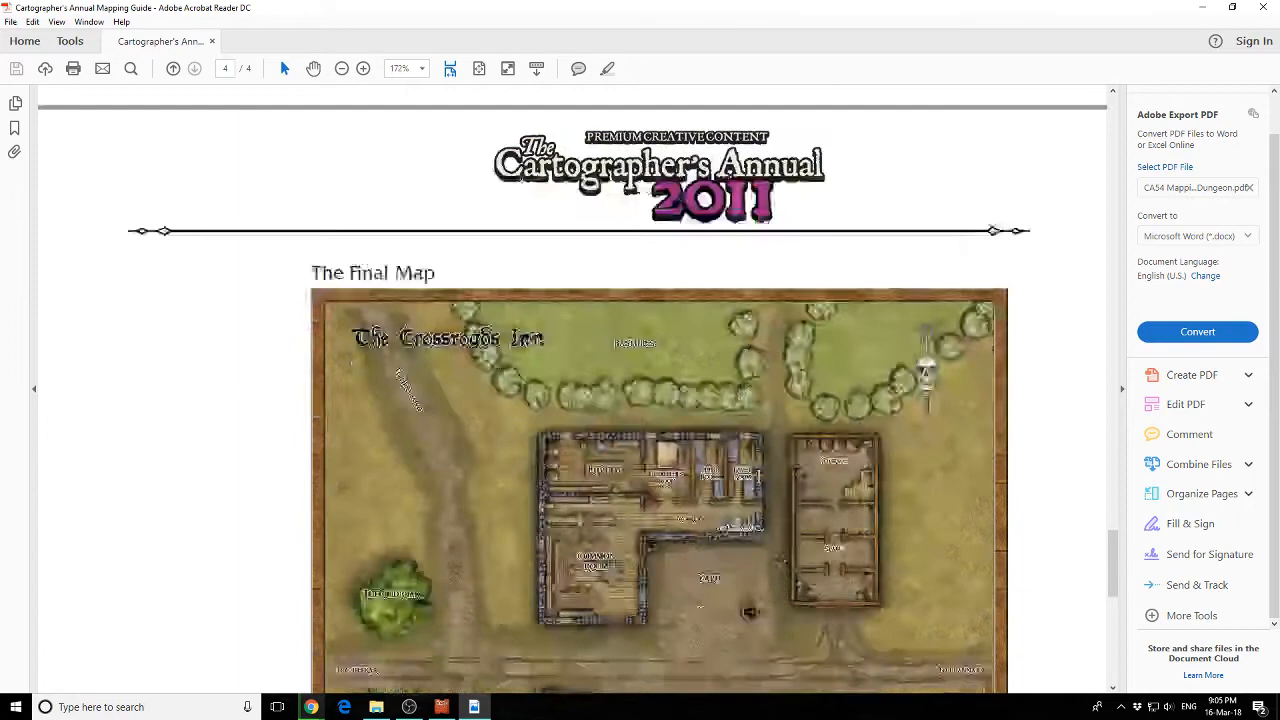
scroll(down, 3)
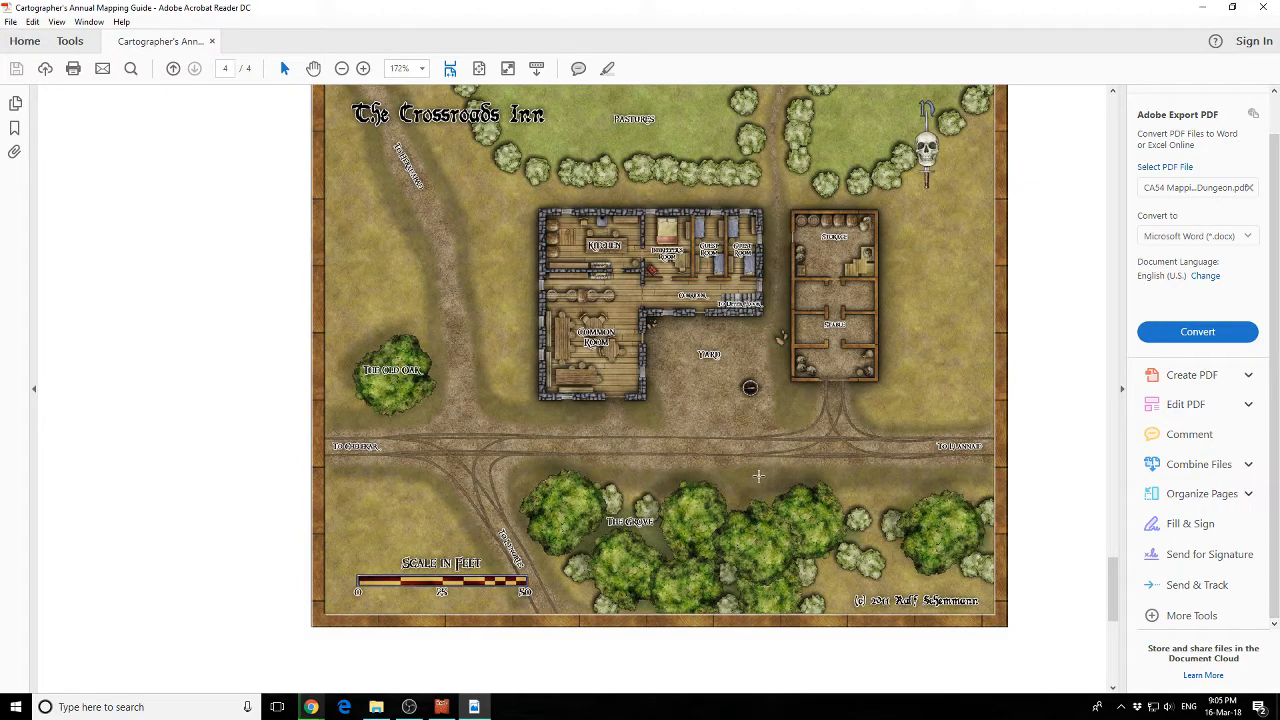
mouse_move(1068, 486)
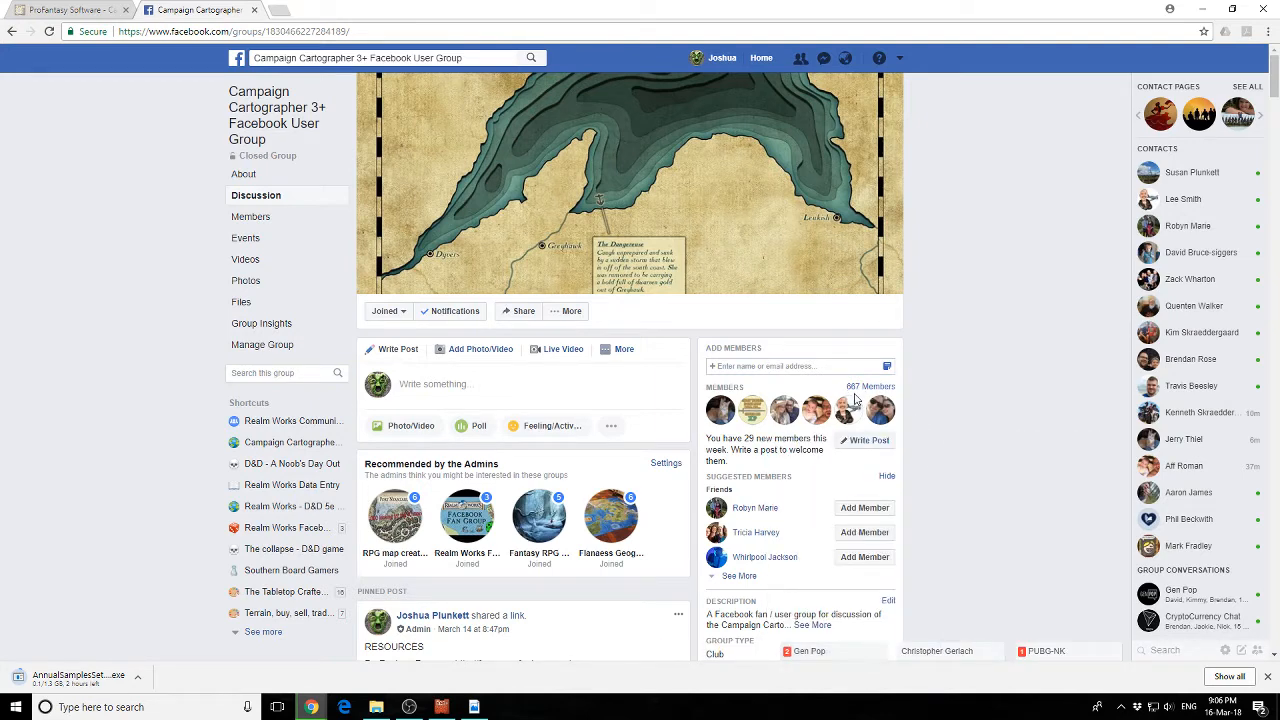
mouse_move(960, 392)
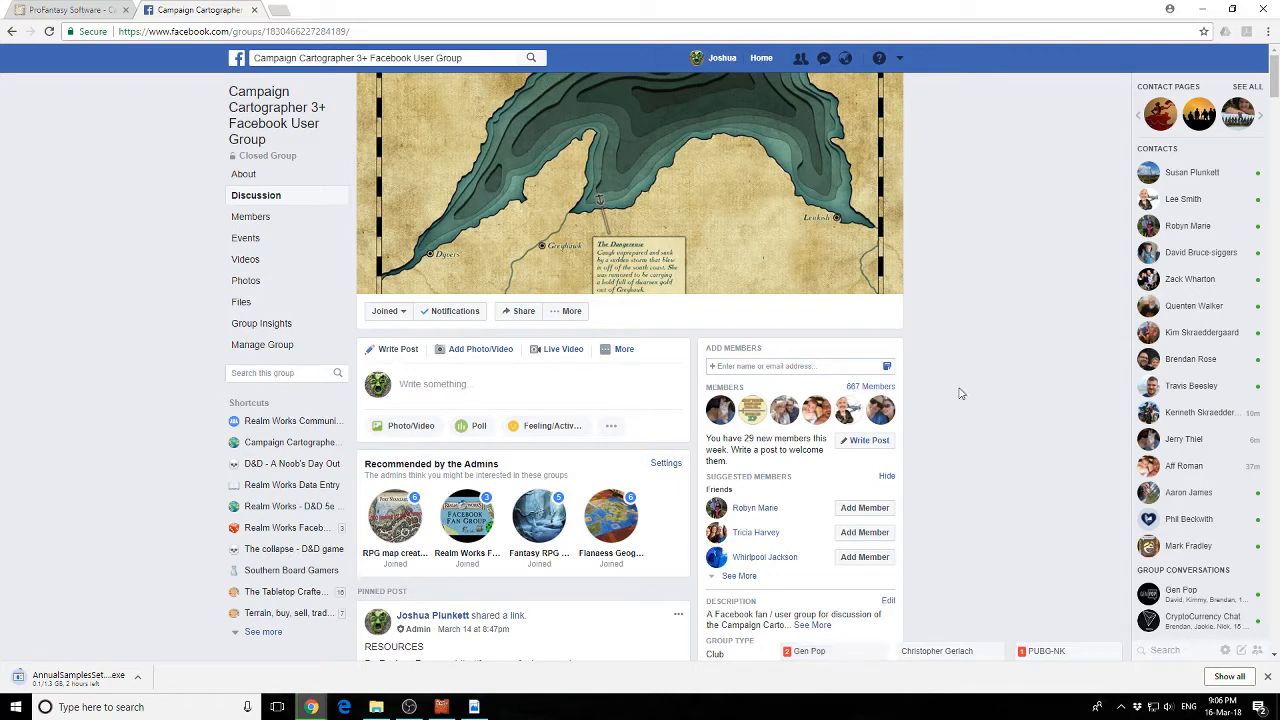
- Scroll down the Campaign Cartographer 3+ Facebook User Group page
scroll(down, 3)
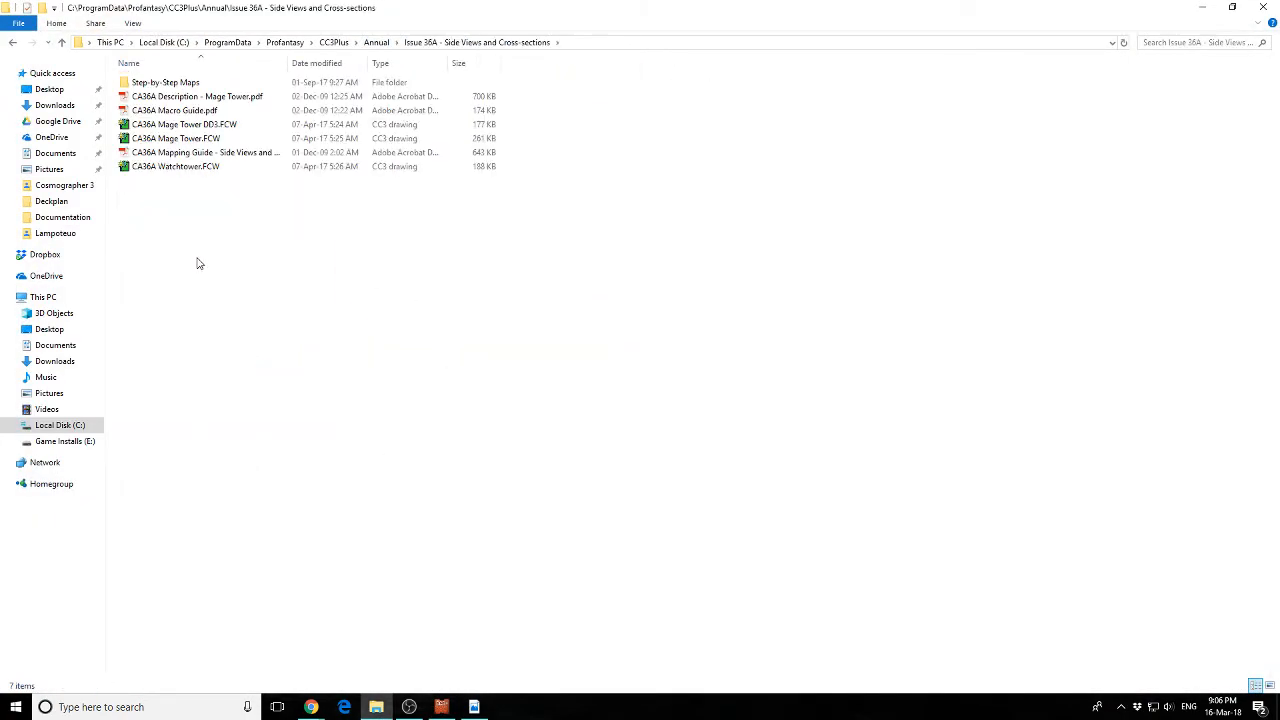
- Open the CA36A Side Views and Cross-sections mapping guide and read down to page 2
click(196, 96)
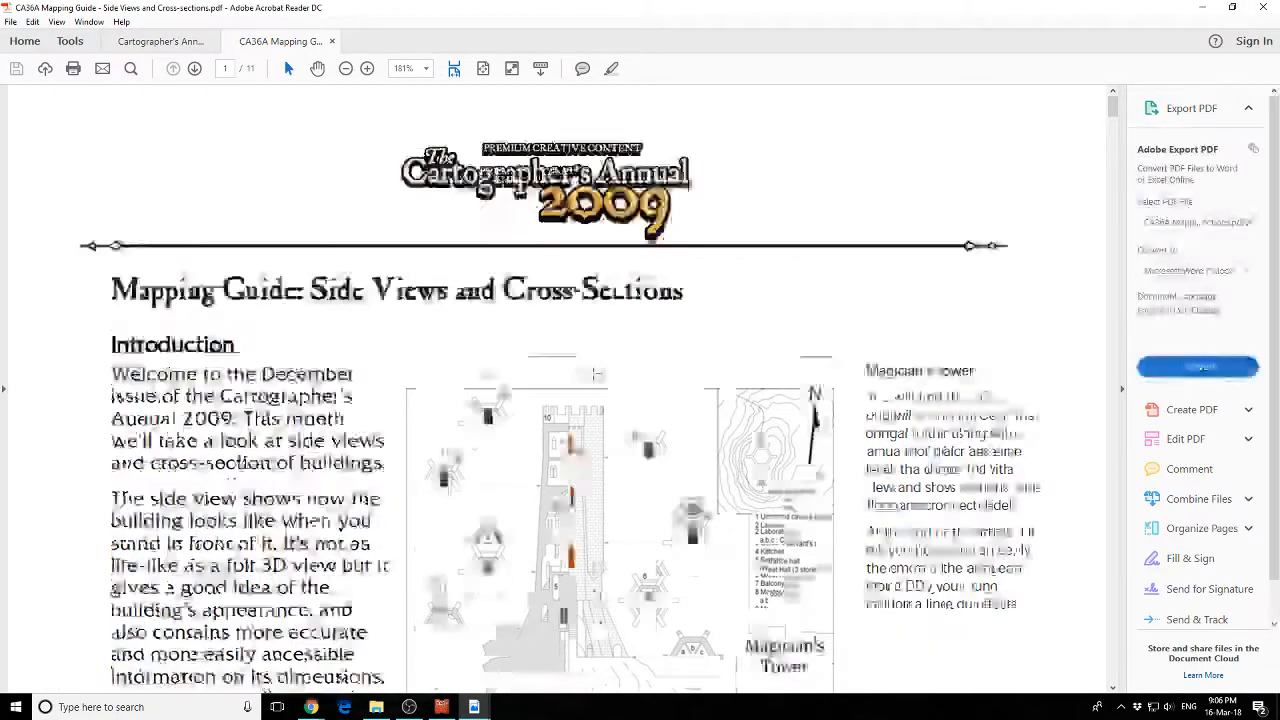
scroll(down, 3)
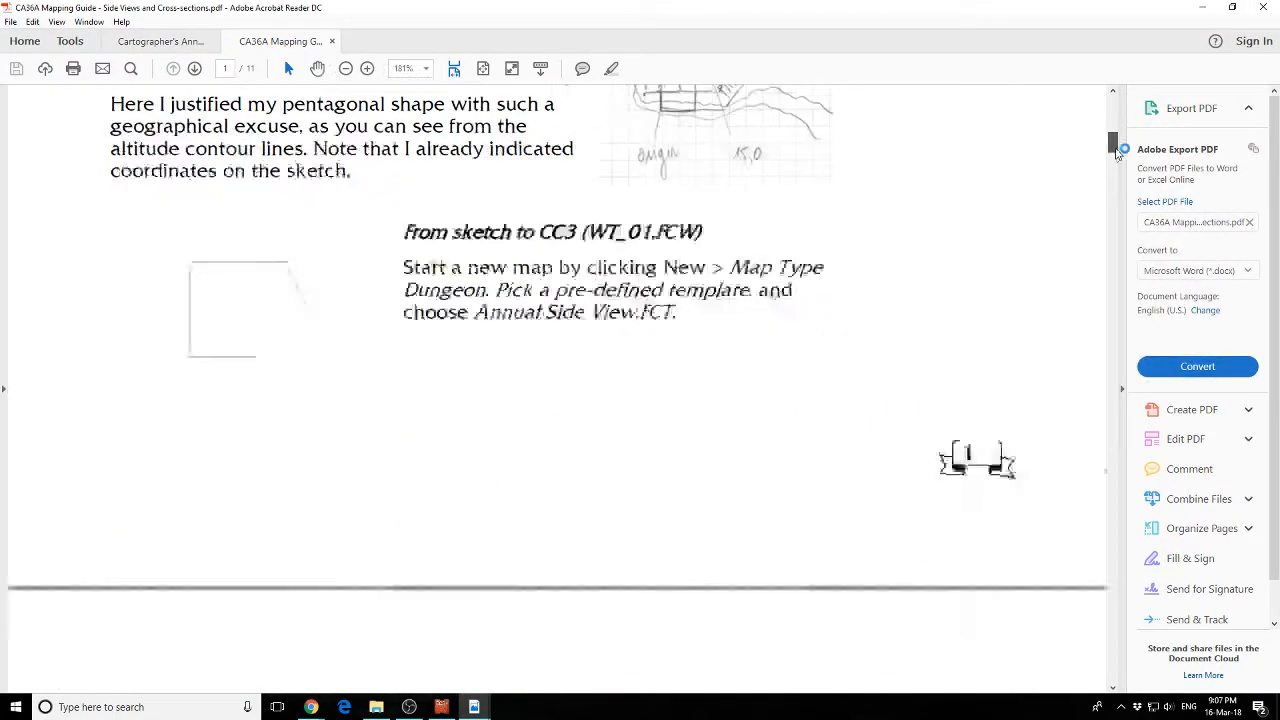
scroll(down, 3)
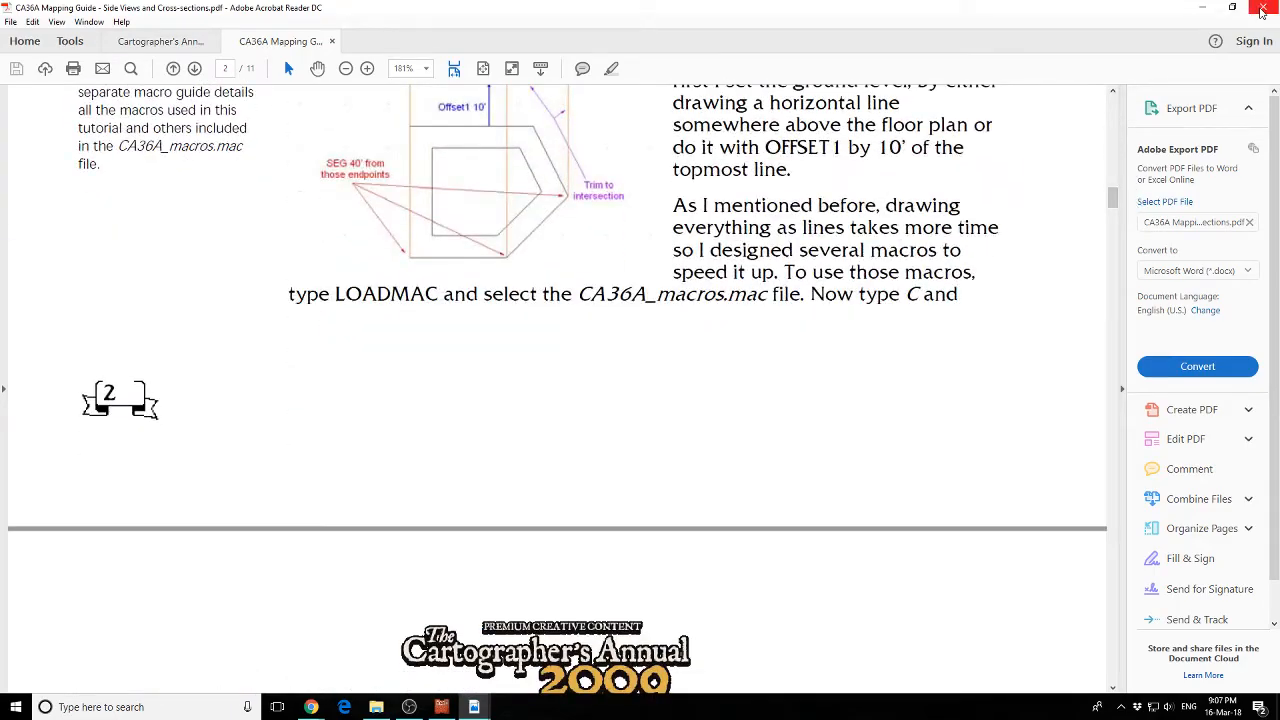